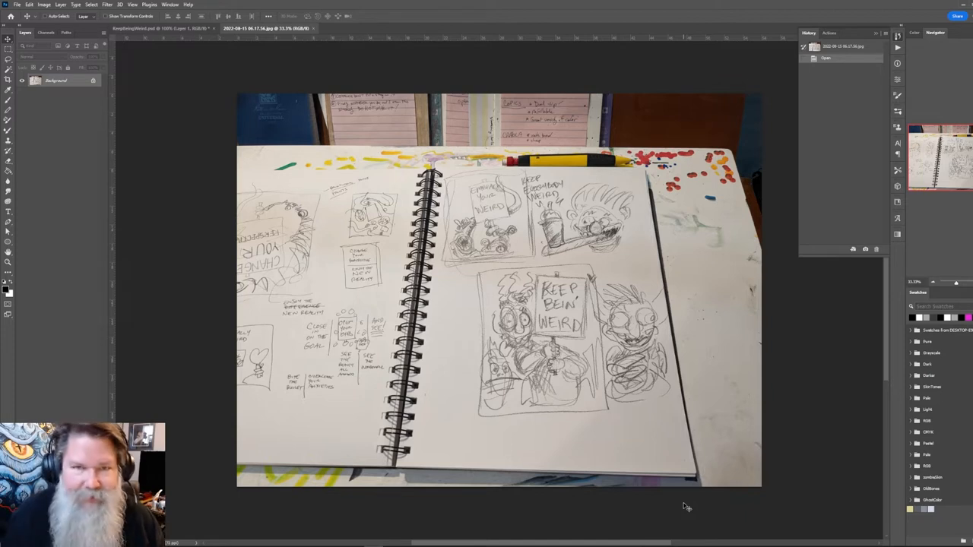
pyautogui.moveTo(761, 500)
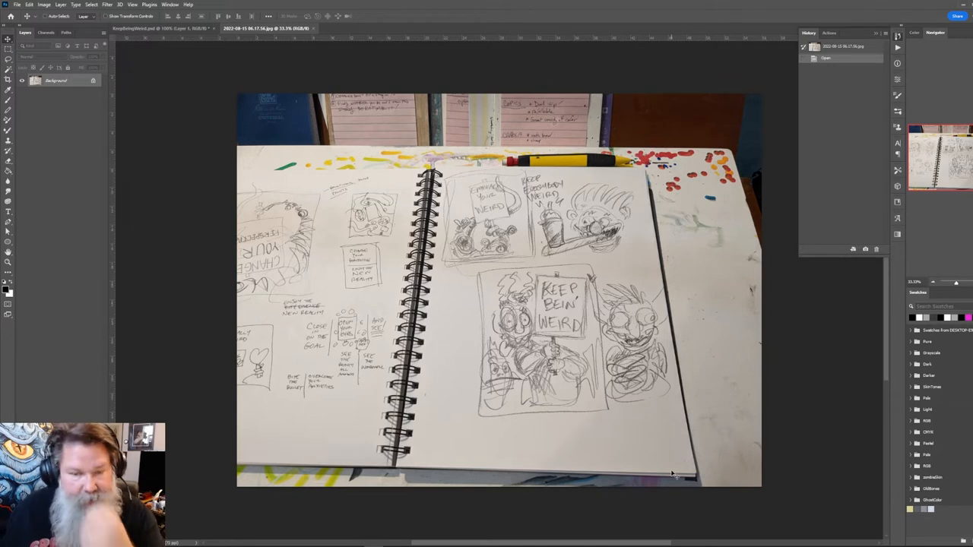
pyautogui.moveTo(635, 478)
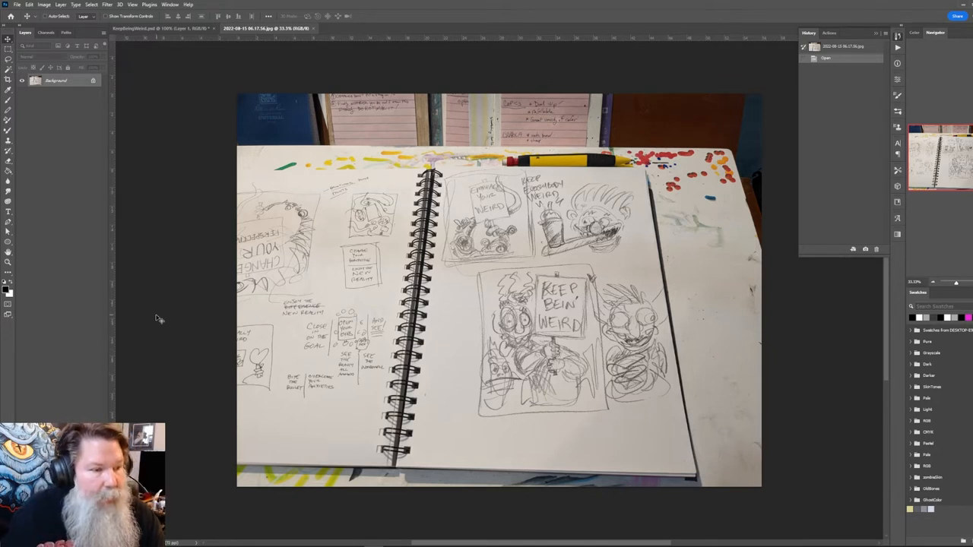
pyautogui.moveTo(456, 169)
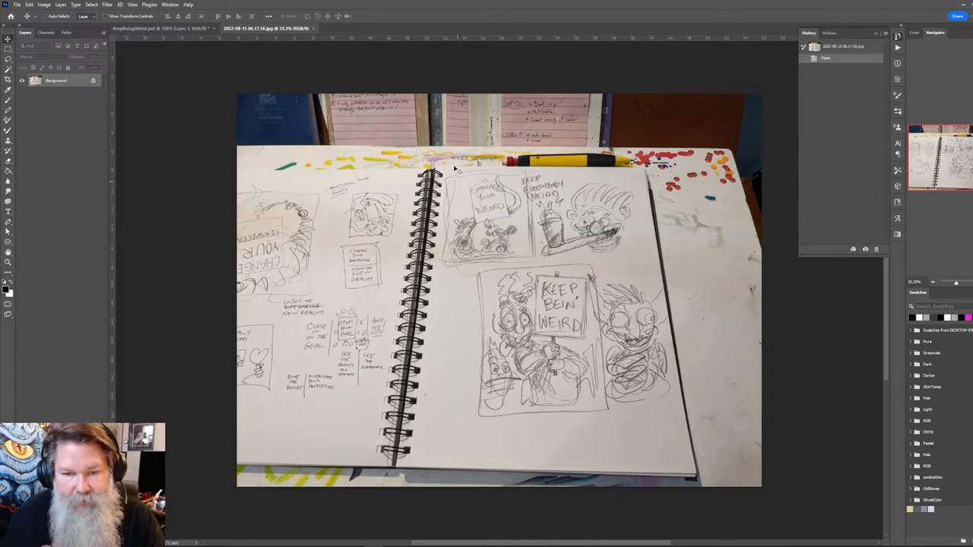
pyautogui.moveTo(453, 226)
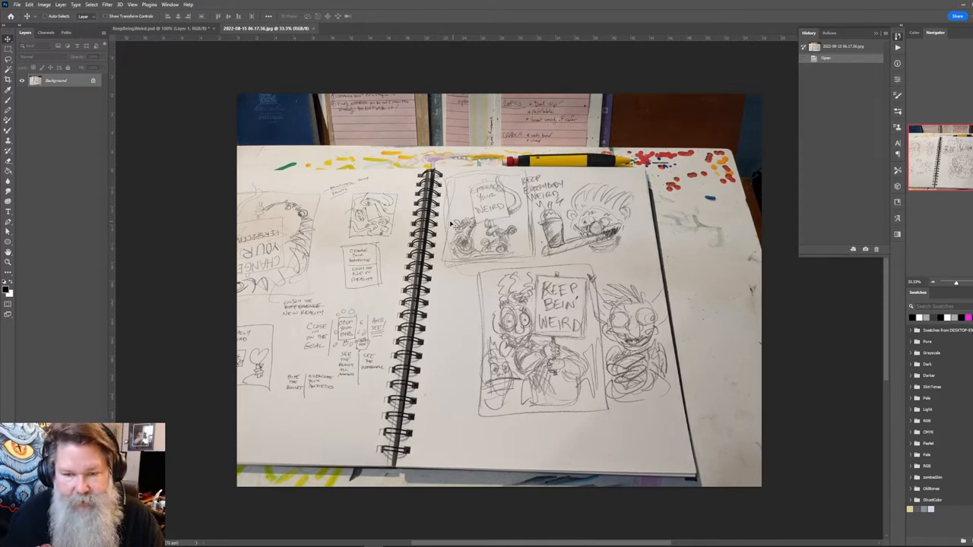
pyautogui.moveTo(580, 280)
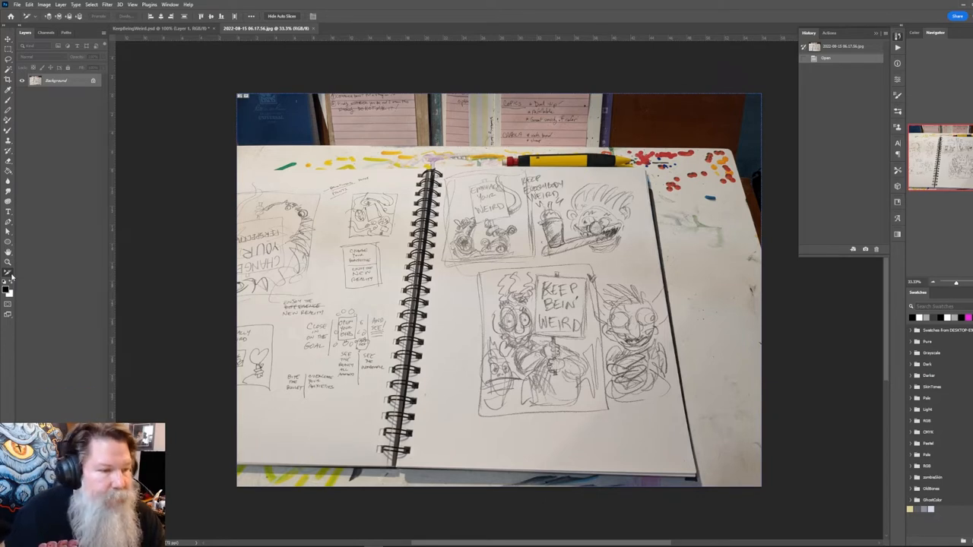
# - Begin marking the Embrace Your Weird sketch area for the perspective crop
pyautogui.click(8, 276)
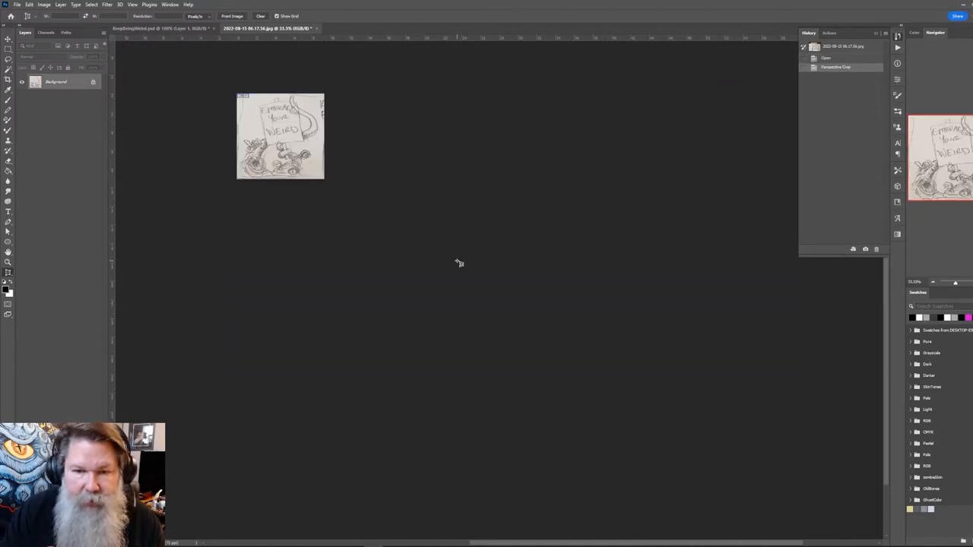
pyautogui.moveTo(424, 246)
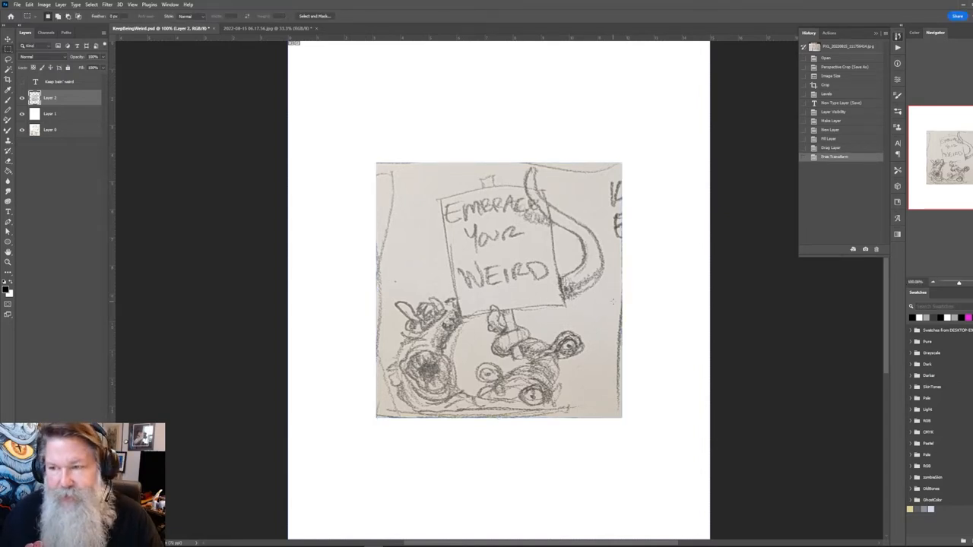
# - Squeeze the sketch layer horizontally with Free Transform, then check the document's Image Size
pyautogui.click(43, 4)
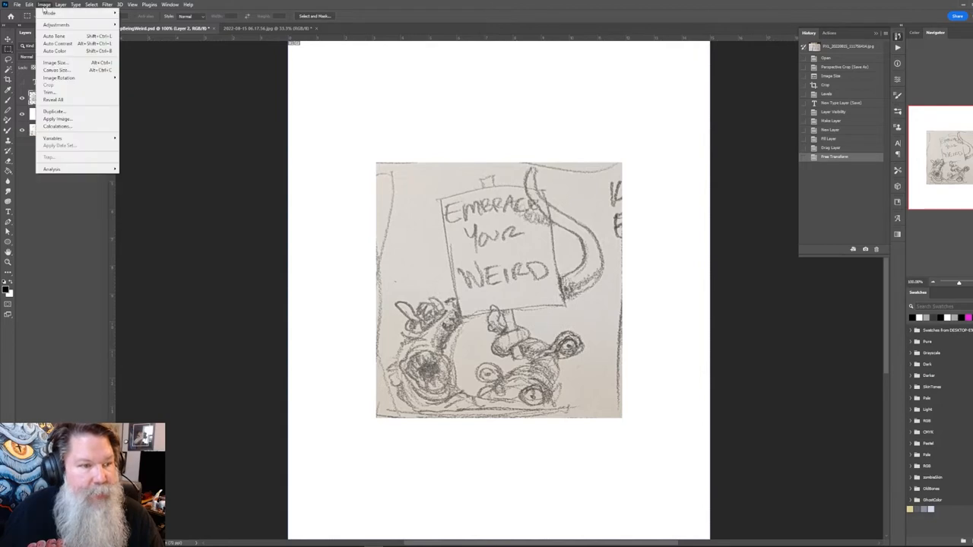
pyautogui.click(28, 5)
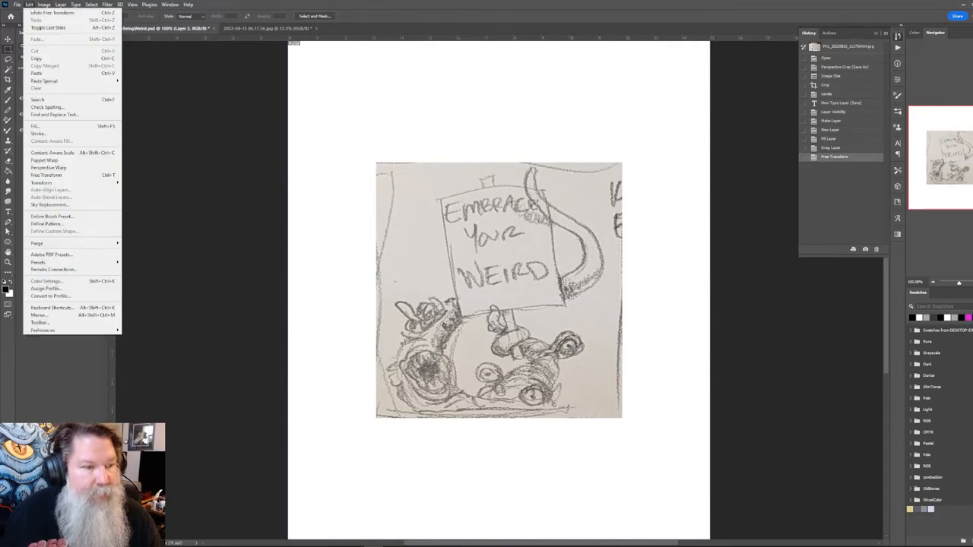
pyautogui.moveTo(46, 175)
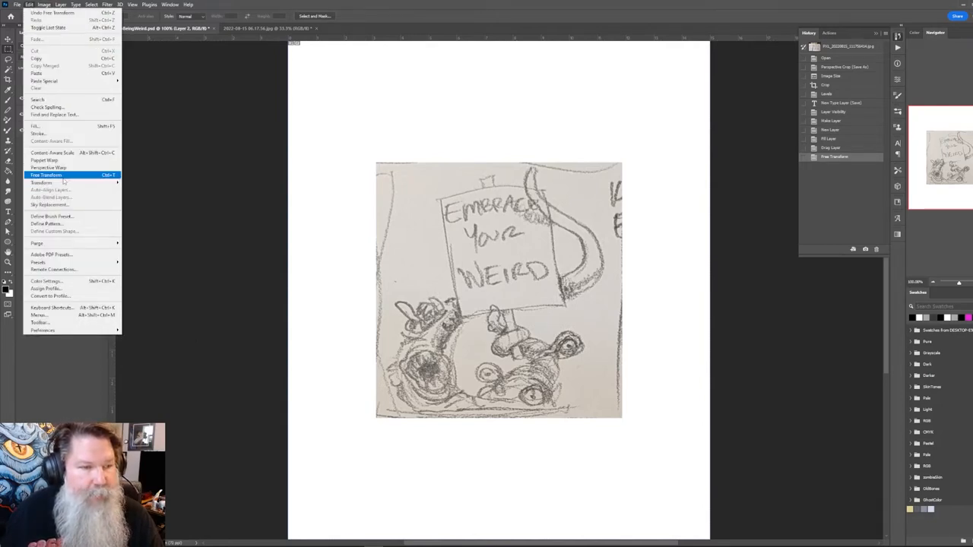
pyautogui.click(46, 175)
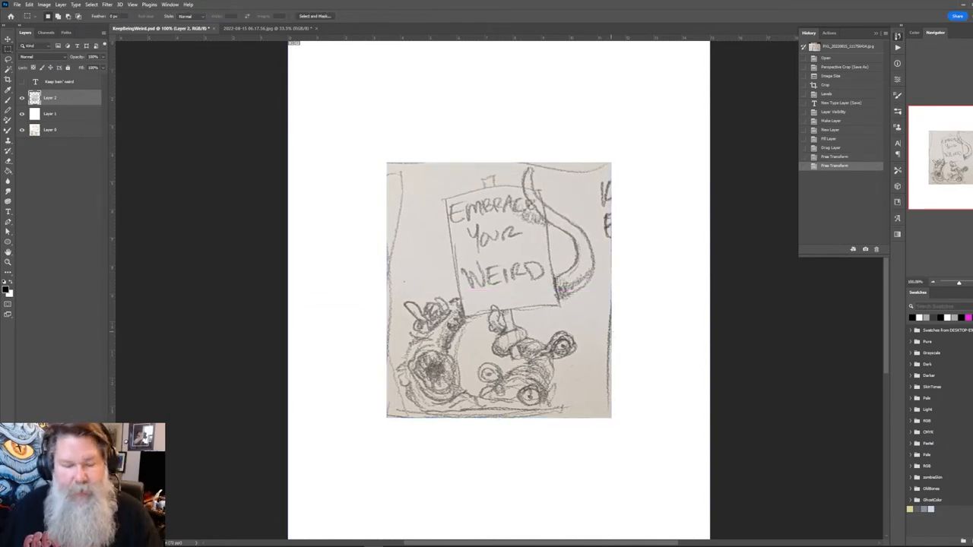
pyautogui.click(43, 5)
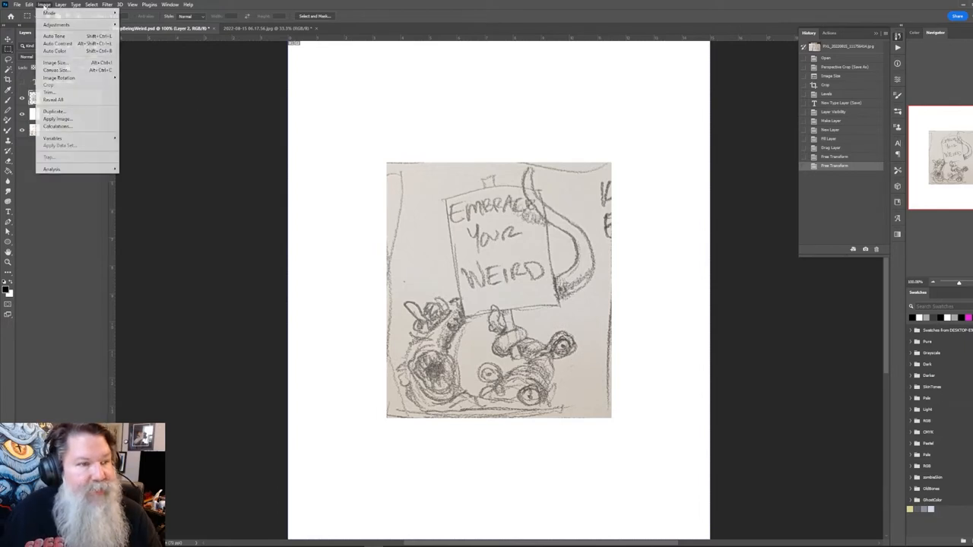
pyautogui.click(55, 63)
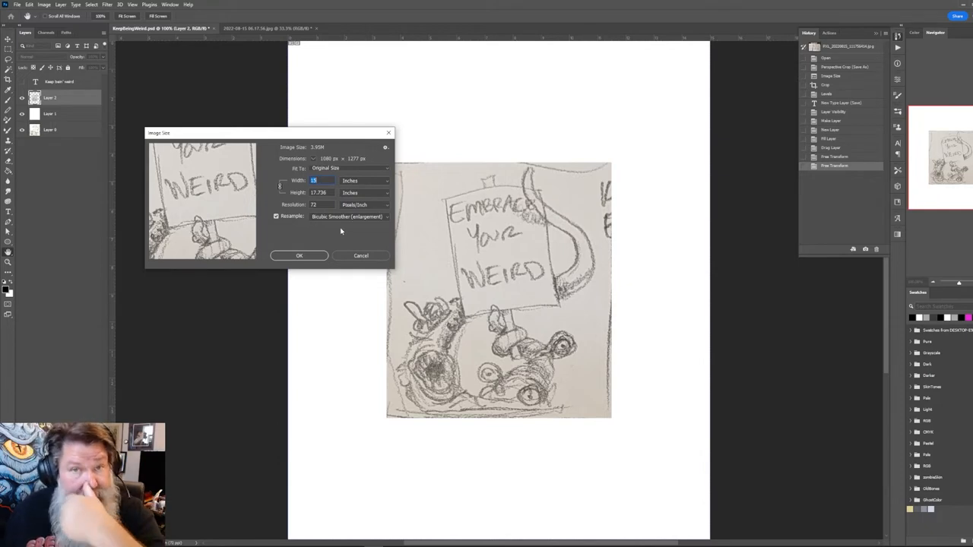
pyautogui.moveTo(344, 241)
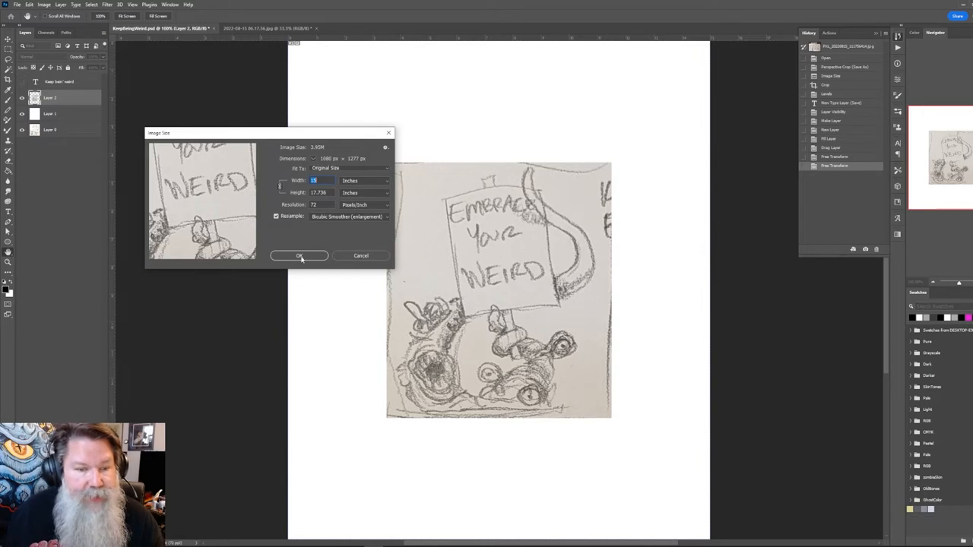
# - Confirm the Image Size settings and scale the sketch layer to fill the canvas
pyautogui.click(299, 256)
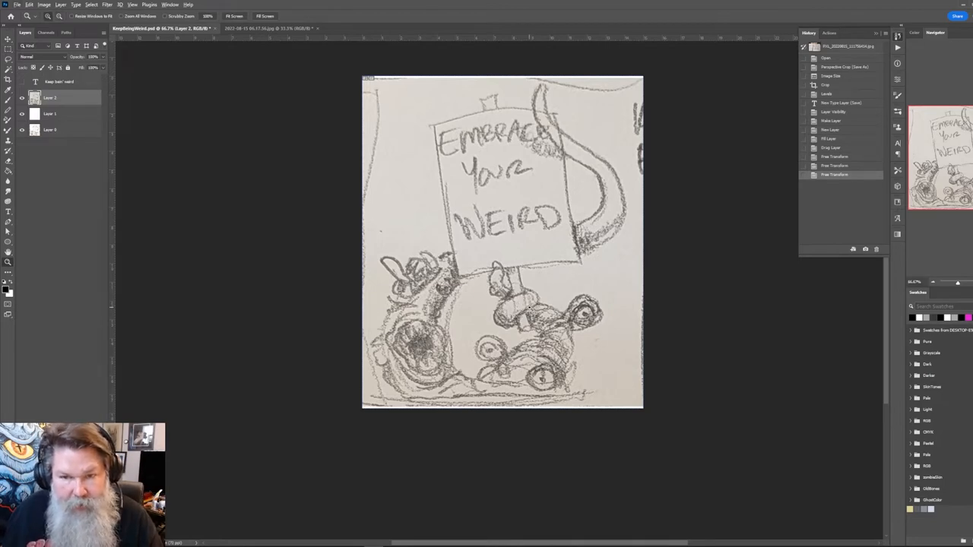
pyautogui.click(132, 4)
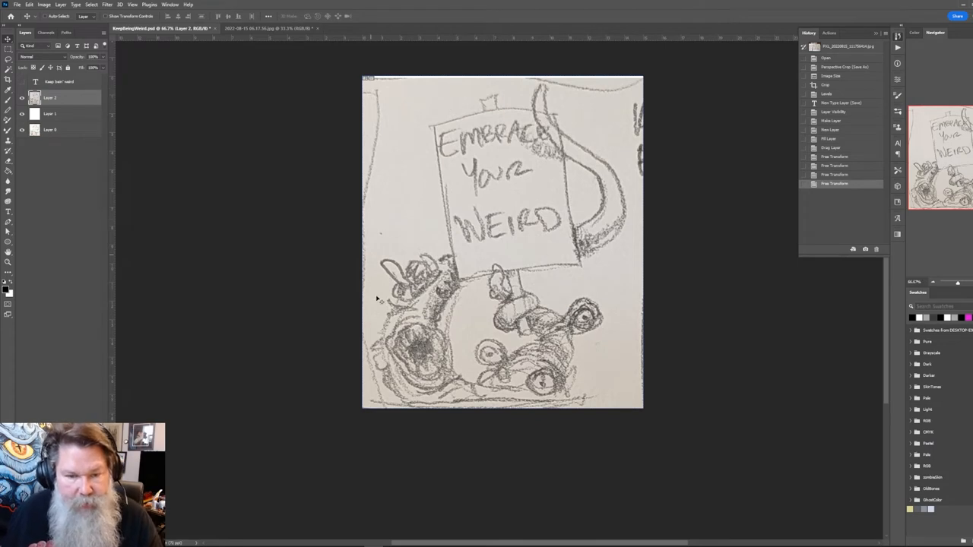
pyautogui.moveTo(617, 310)
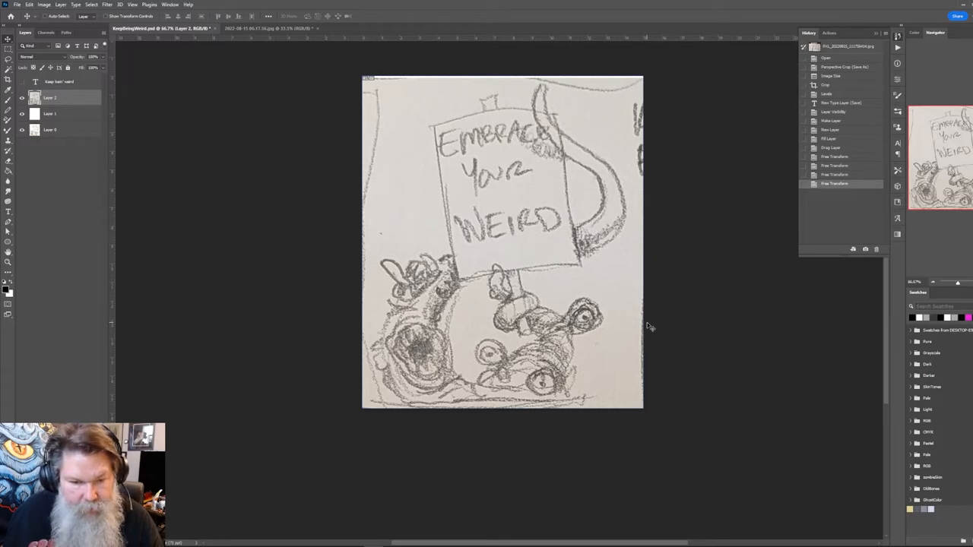
pyautogui.moveTo(641, 337)
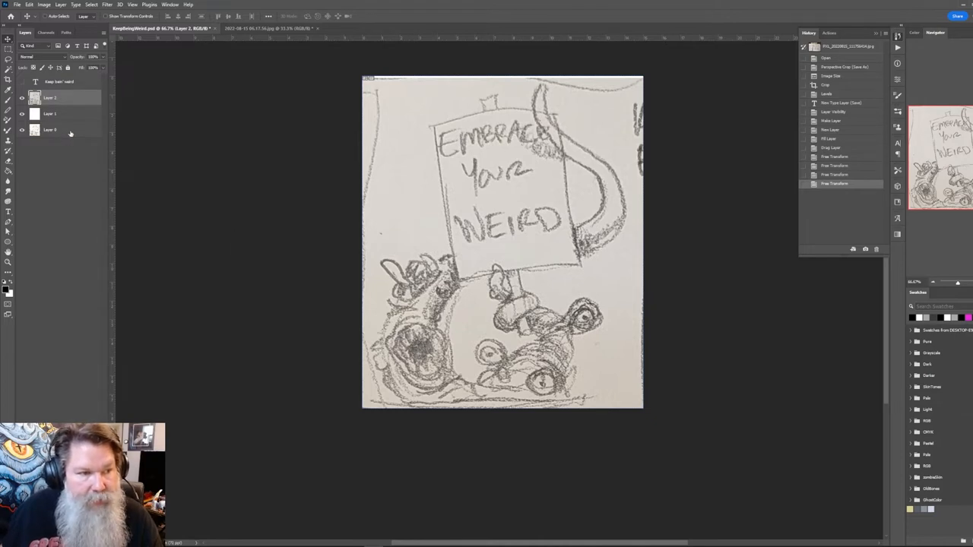
# - Apply Levels to Layer 2, dragging the white input from 199 to 183 to whiten the paper
pyautogui.click(53, 130)
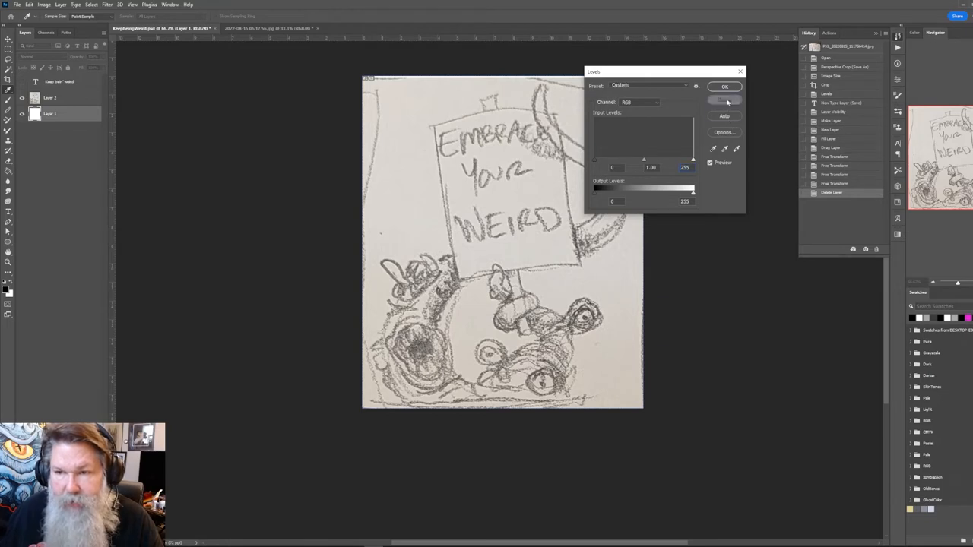
pyautogui.click(724, 86)
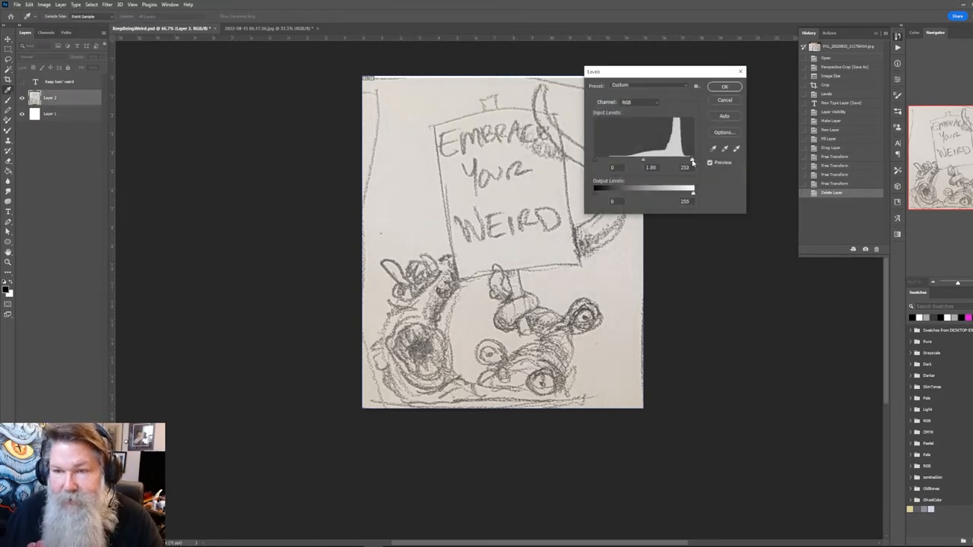
pyautogui.moveTo(690, 160); pyautogui.dragTo(679, 160)
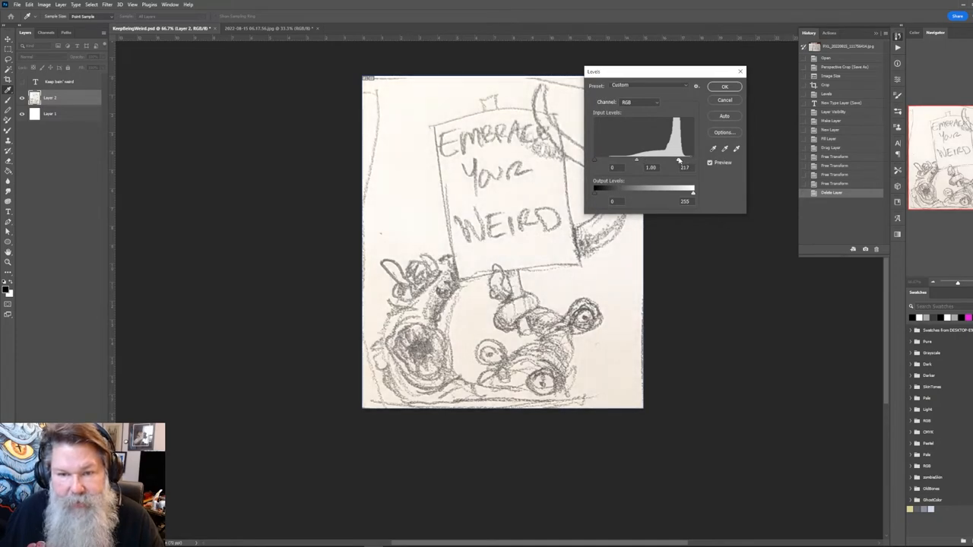
pyautogui.moveTo(679, 160); pyautogui.dragTo(674, 160)
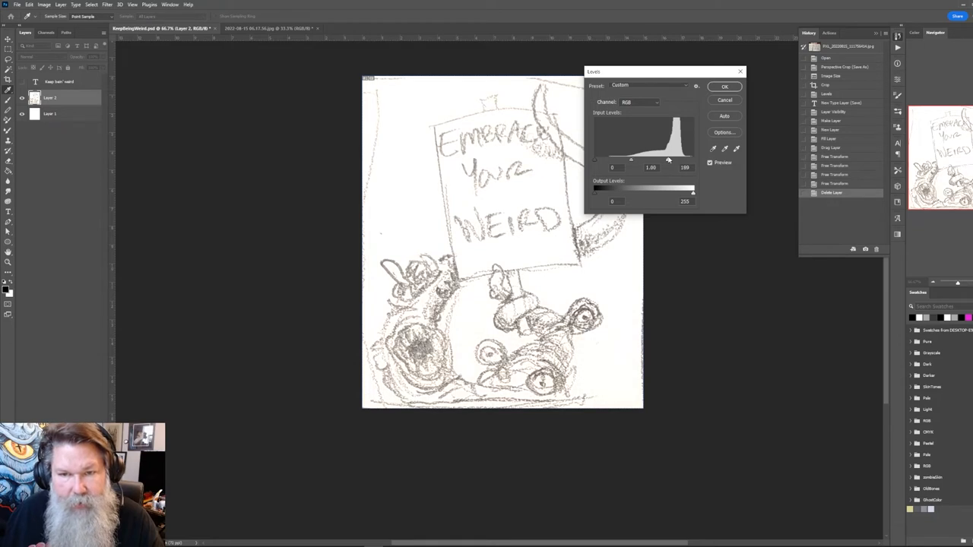
pyautogui.moveTo(668, 160); pyautogui.dragTo(665, 160)
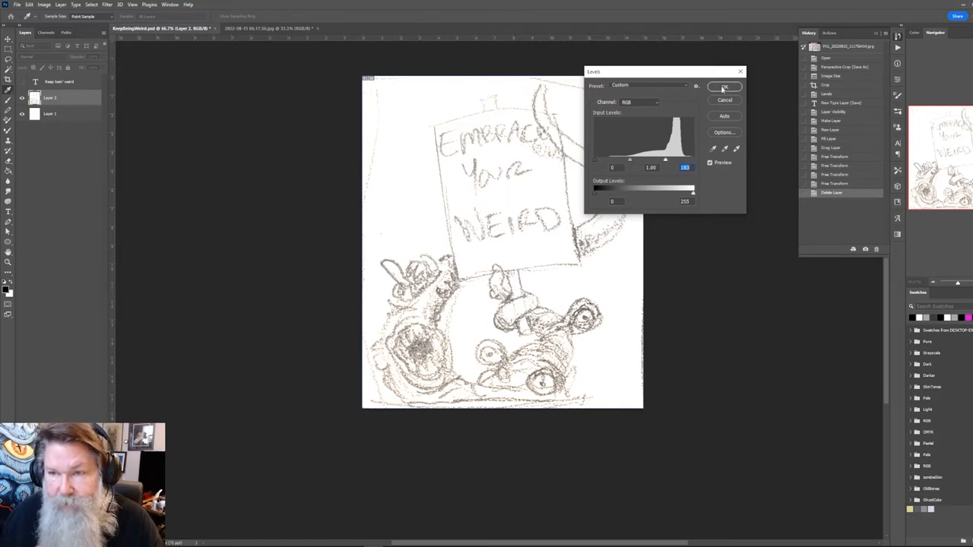
pyautogui.click(723, 86)
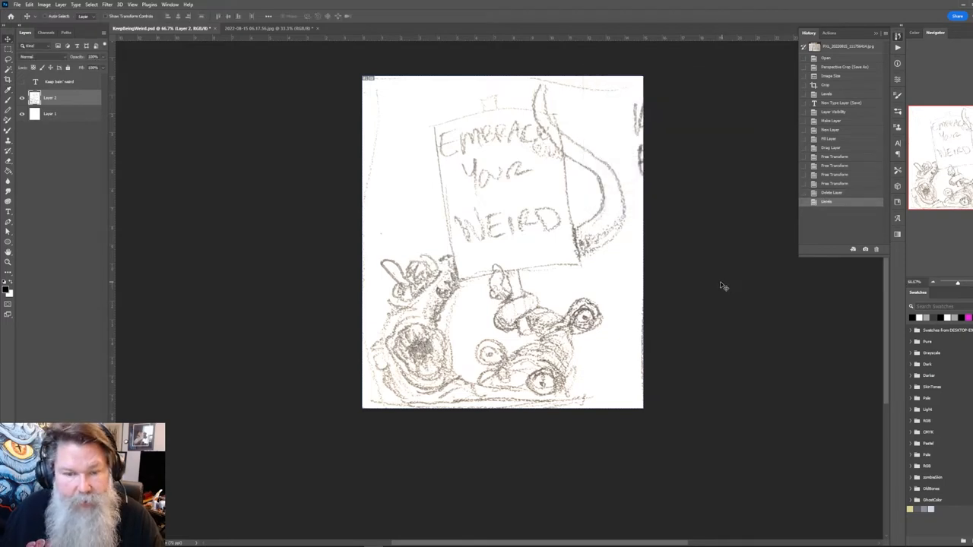
pyautogui.moveTo(711, 288)
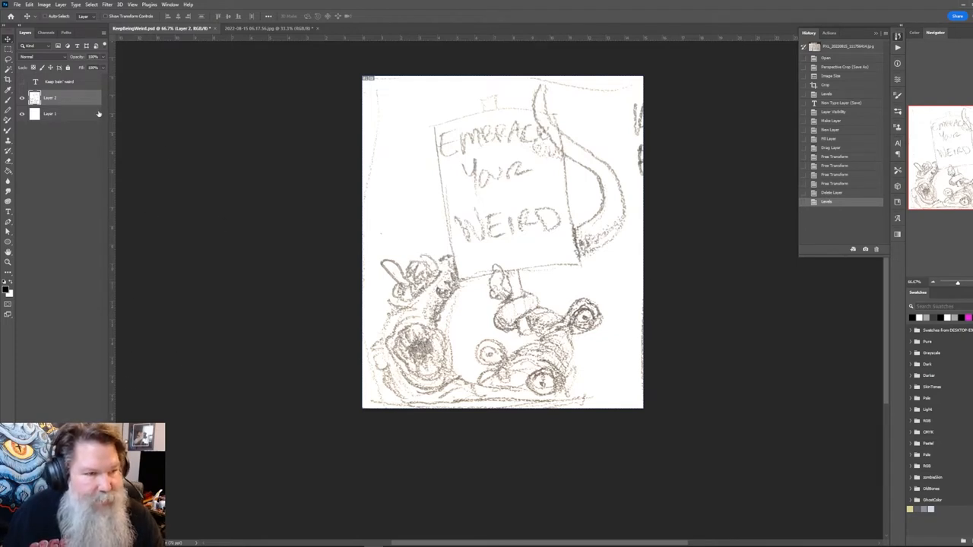
# - Add a new empty layer above the drawing, rename it 'sketch', and switch to the Brush
pyautogui.click(57, 113)
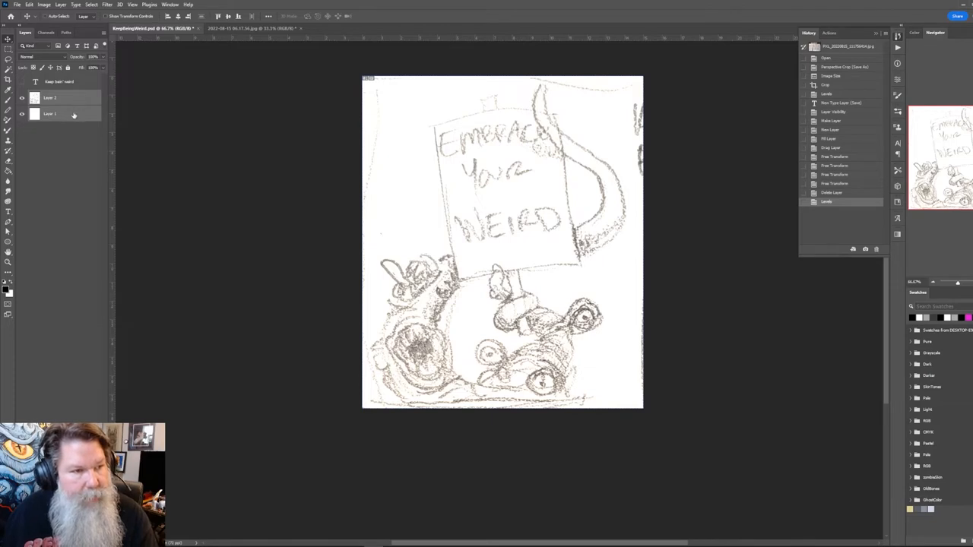
pyautogui.click(61, 98)
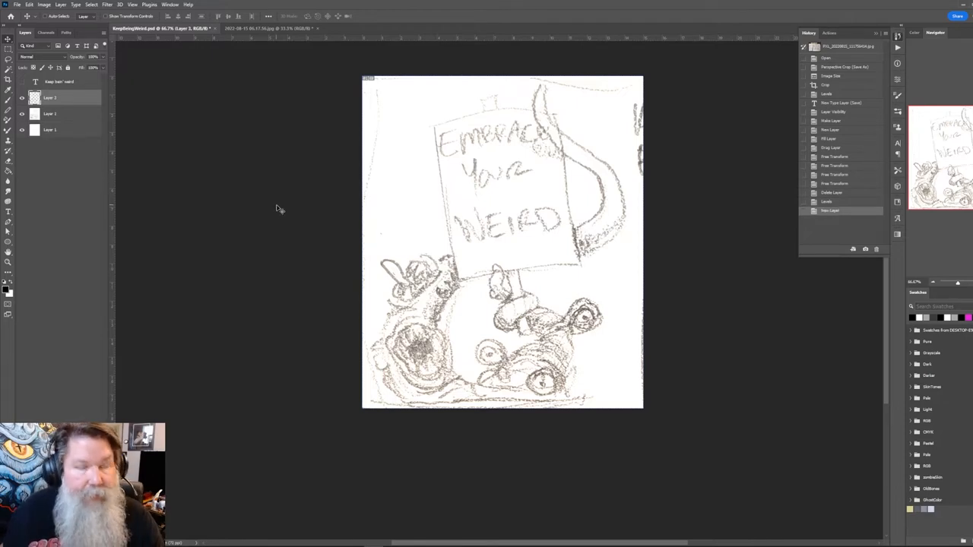
pyautogui.doubleClick(51, 97)
pyautogui.write('sketch')
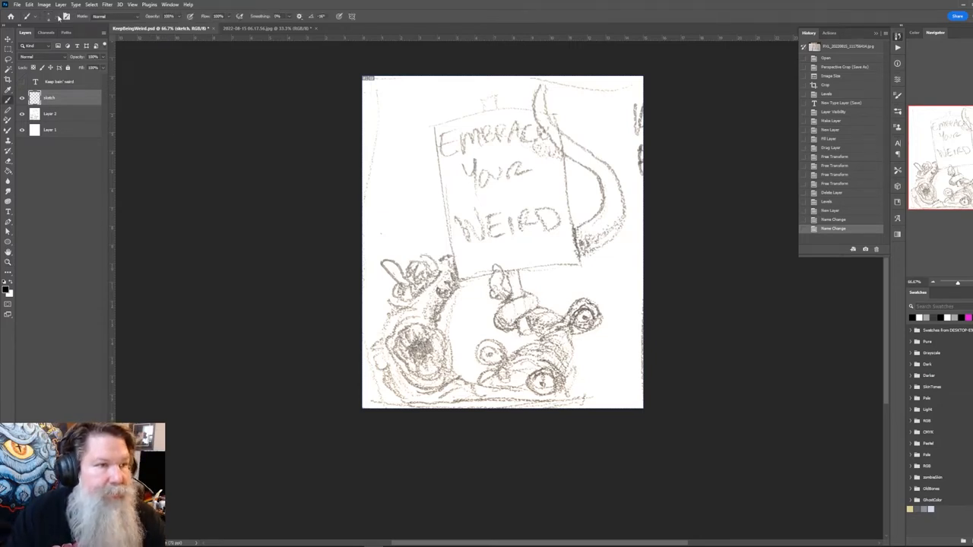
pyautogui.click(50, 16)
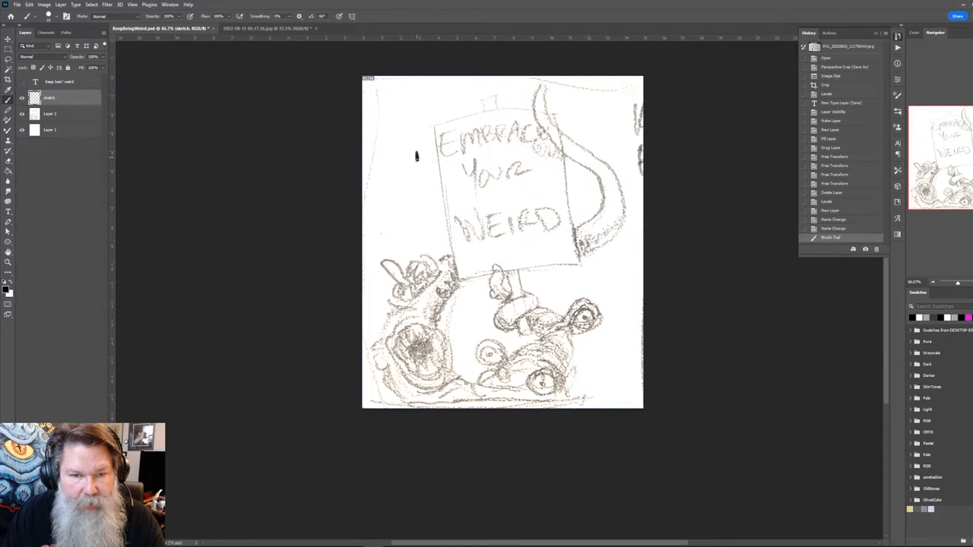
pyautogui.moveTo(418, 141); pyautogui.dragTo(421, 211)
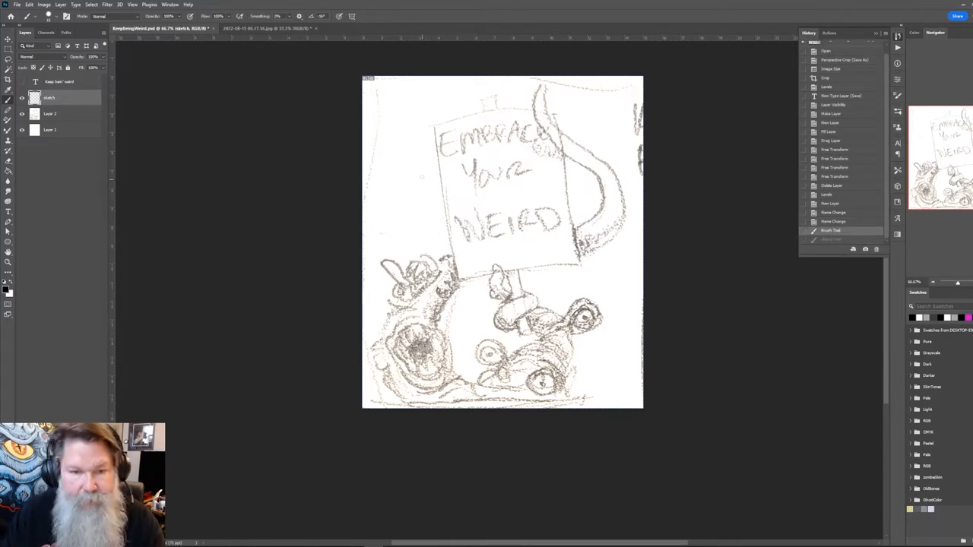
pyautogui.moveTo(416, 134); pyautogui.dragTo(415, 171)
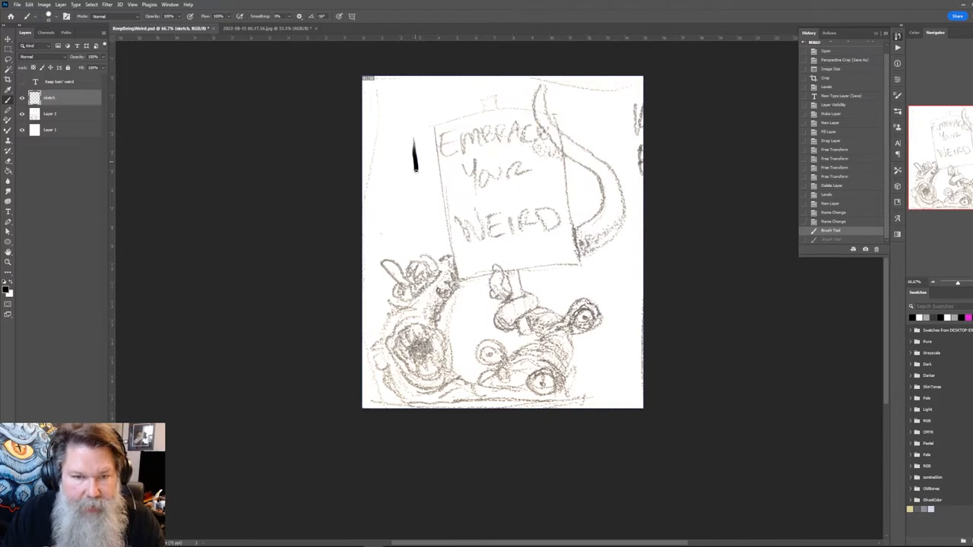
pyautogui.moveTo(416, 171); pyautogui.dragTo(423, 233)
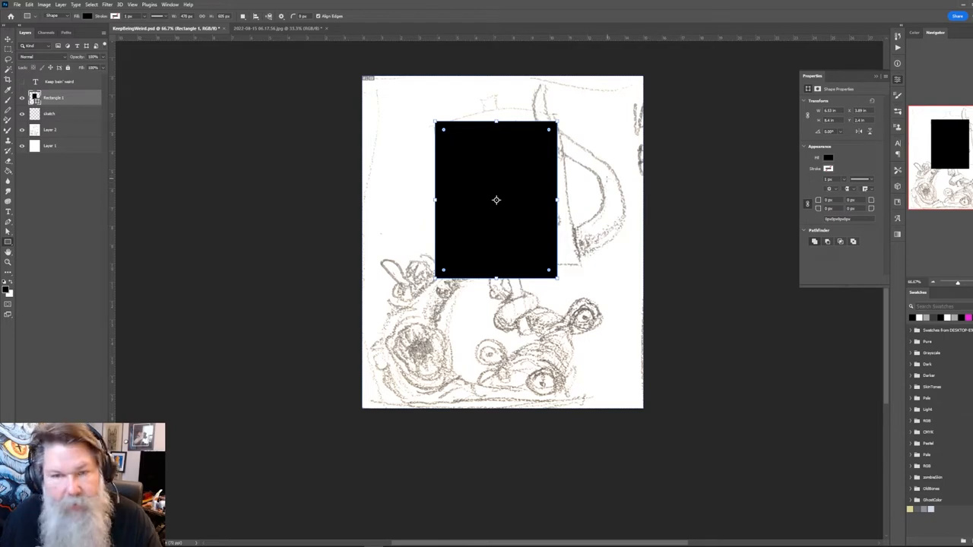
# - Remove the rectangle's solid fill in Properties so only its outline remains
pyautogui.click(828, 157)
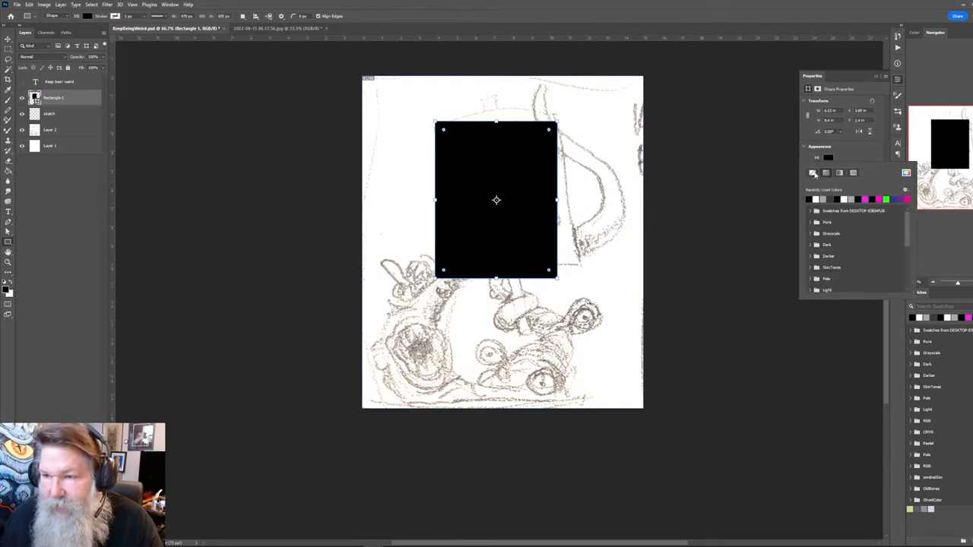
pyautogui.click(812, 172)
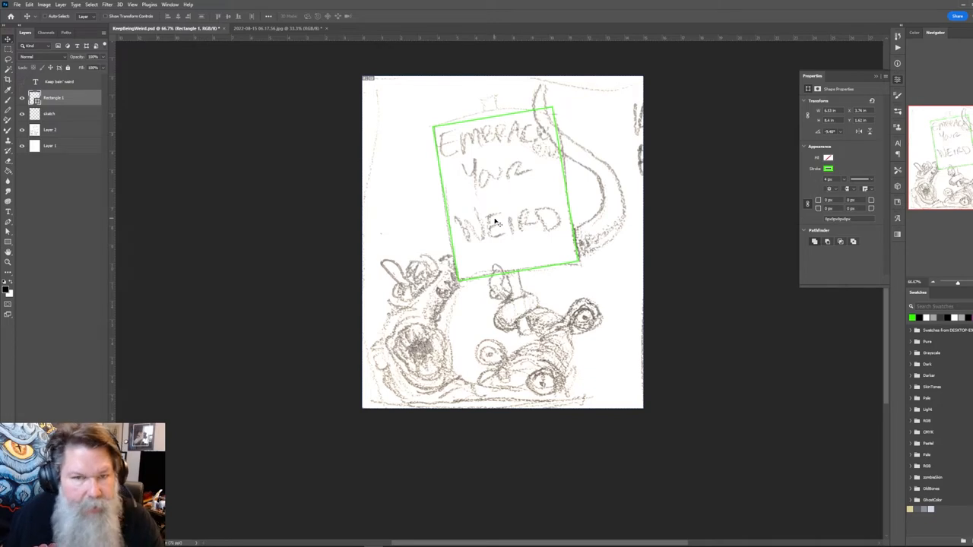
pyautogui.moveTo(551, 221)
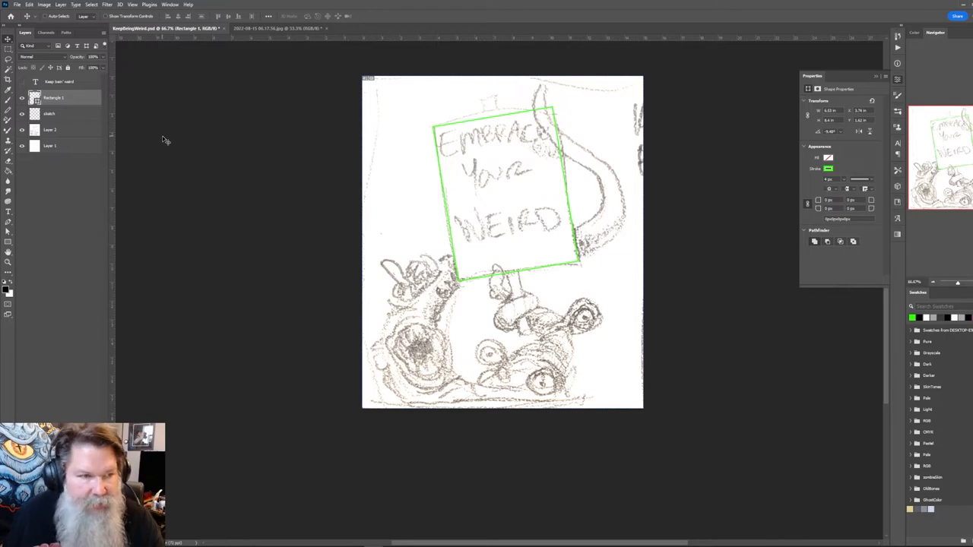
pyautogui.moveTo(361, 206)
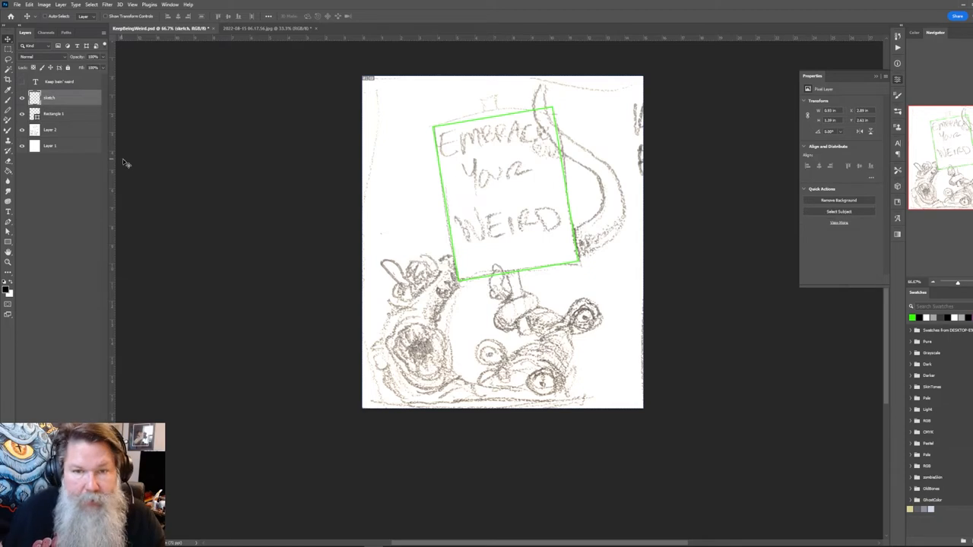
pyautogui.moveTo(155, 156)
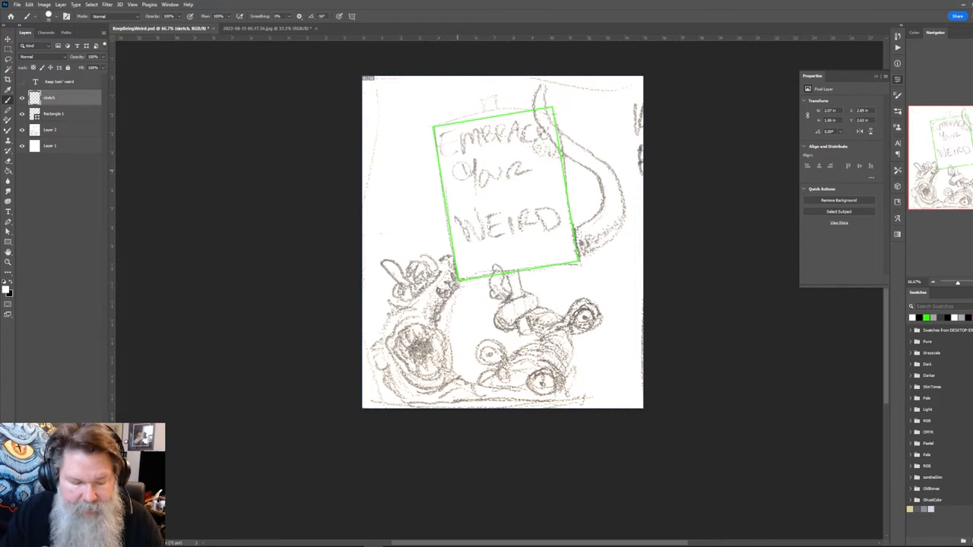
# - Paint white over the old EMBRACE YOUR WEIRD lettering inside the green sign
pyautogui.click(53, 129)
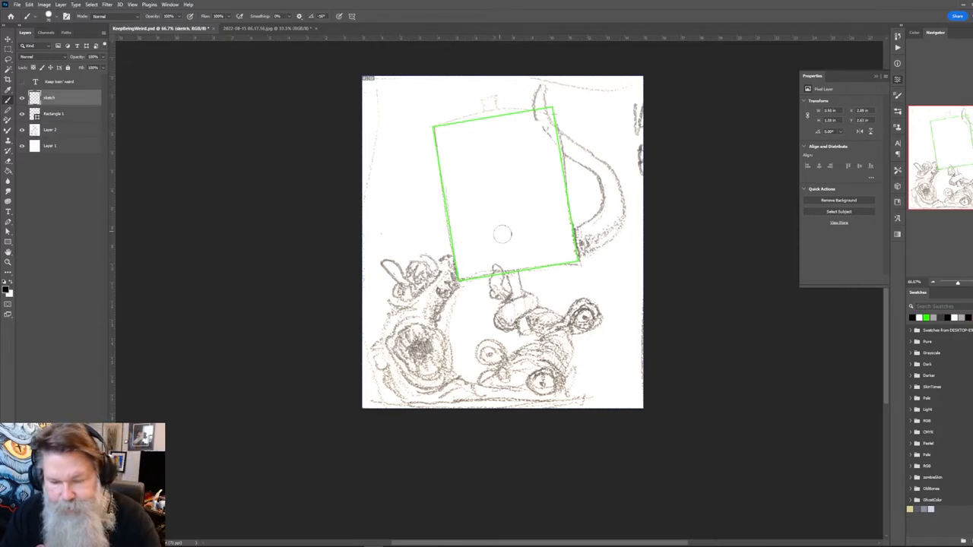
pyautogui.moveTo(498, 242)
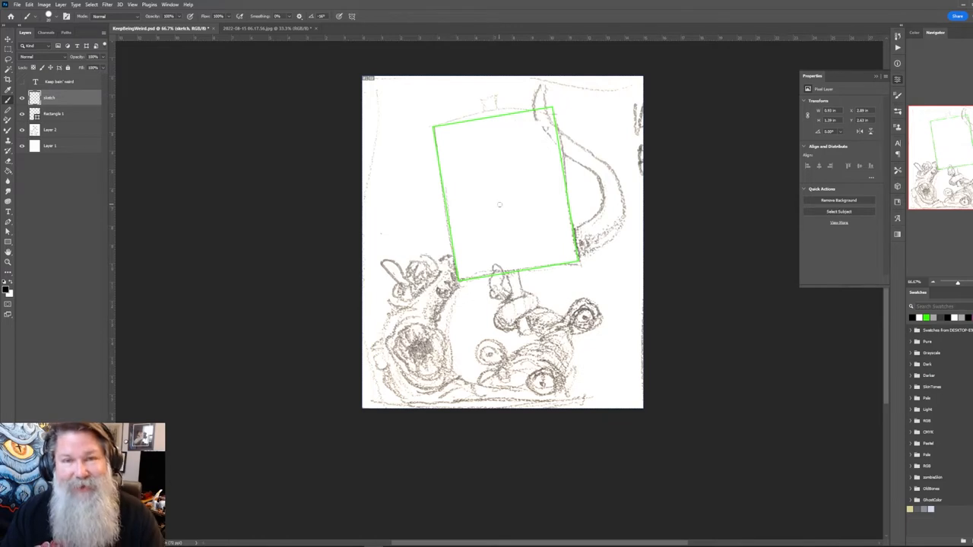
pyautogui.moveTo(204, 315)
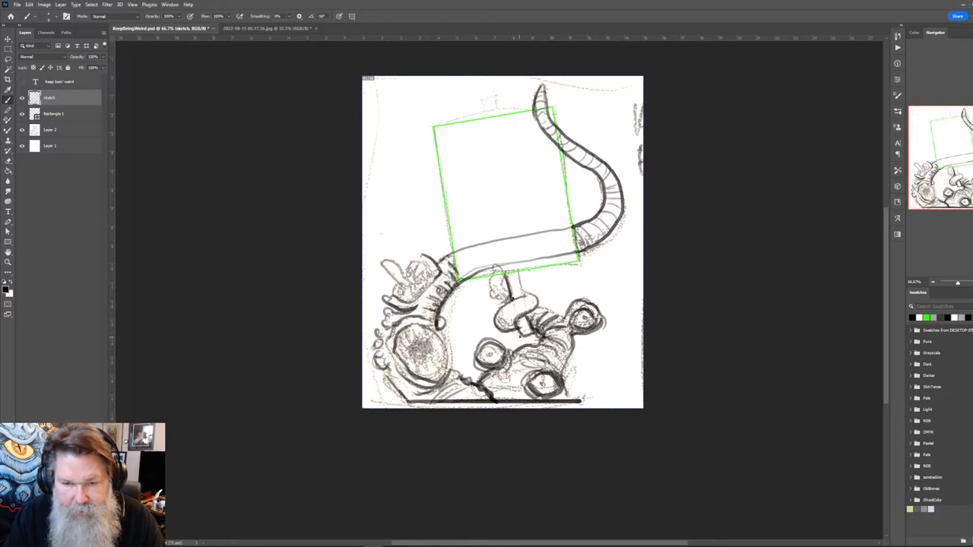
# - Draw two straight parallel pole edges from above the sign down to the creature's hand
pyautogui.moveTo(487, 108); pyautogui.dragTo(518, 336)
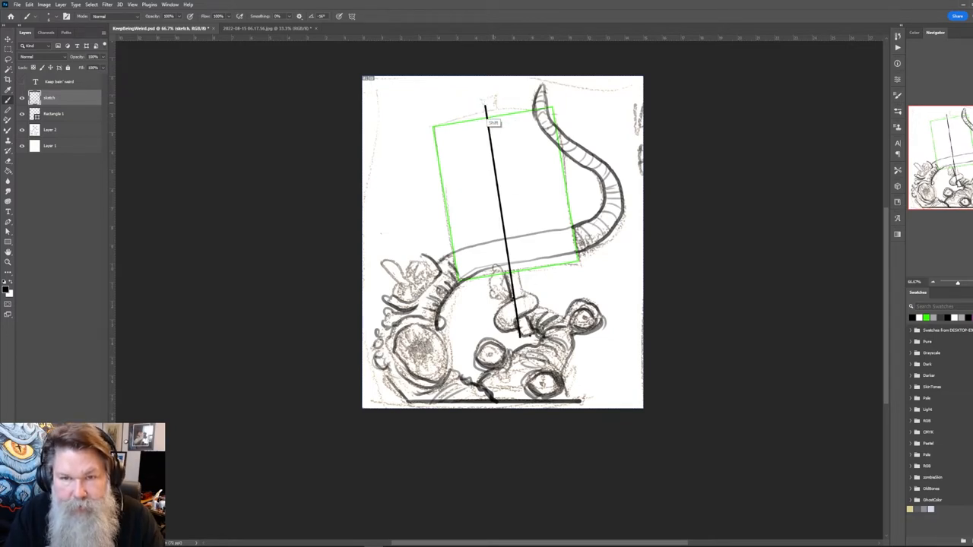
pyautogui.moveTo(488, 107); pyautogui.dragTo(524, 335)
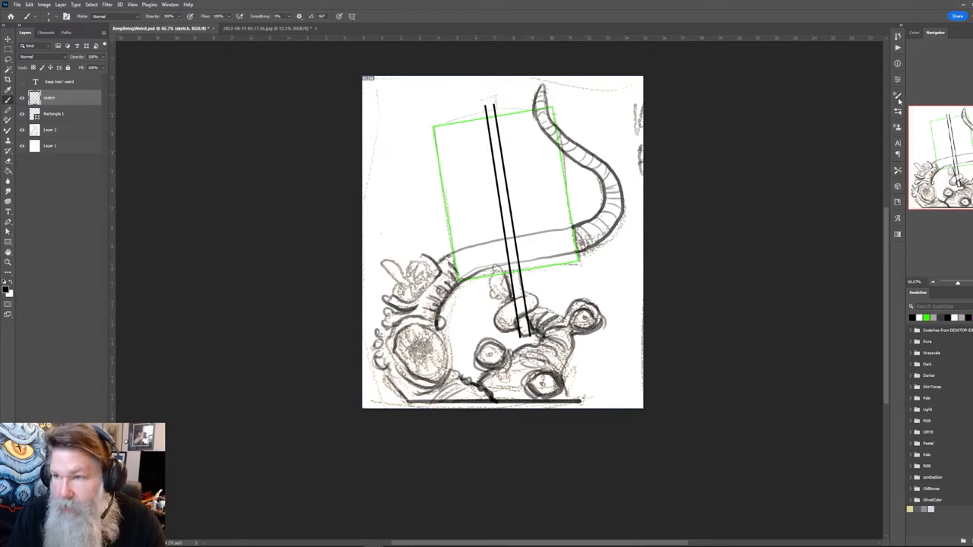
pyautogui.click(898, 94)
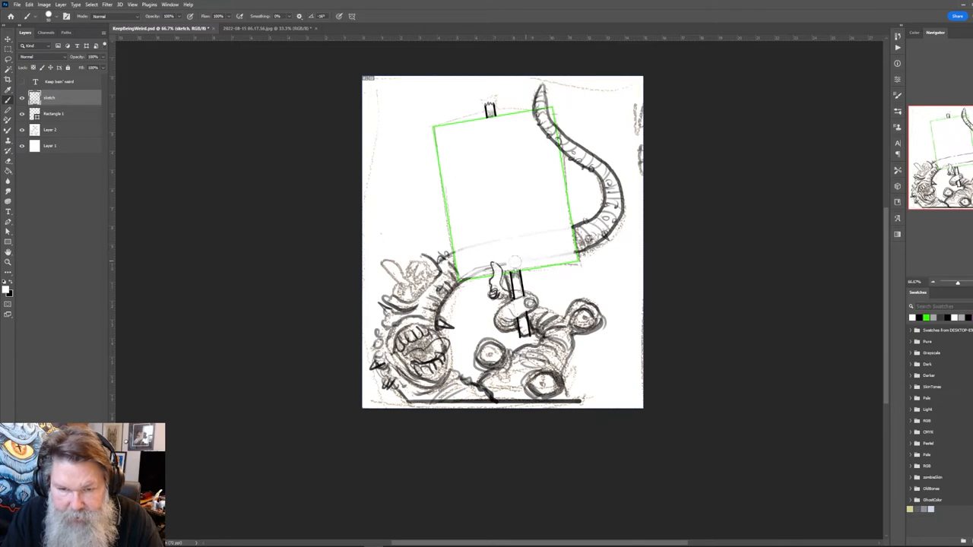
pyautogui.moveTo(536, 228)
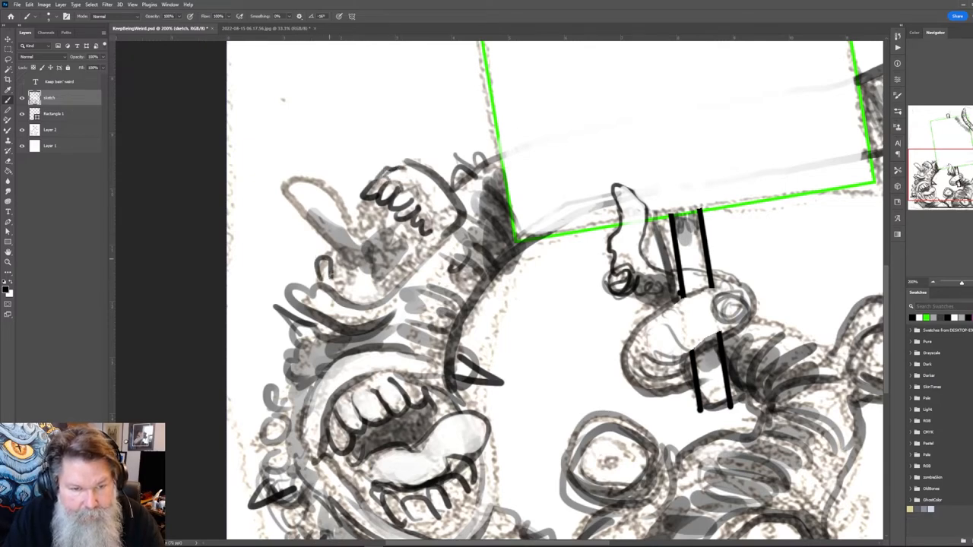
# - Ink a bold black outline along the left creature's head
pyautogui.moveTo(320, 274); pyautogui.dragTo(387, 282)
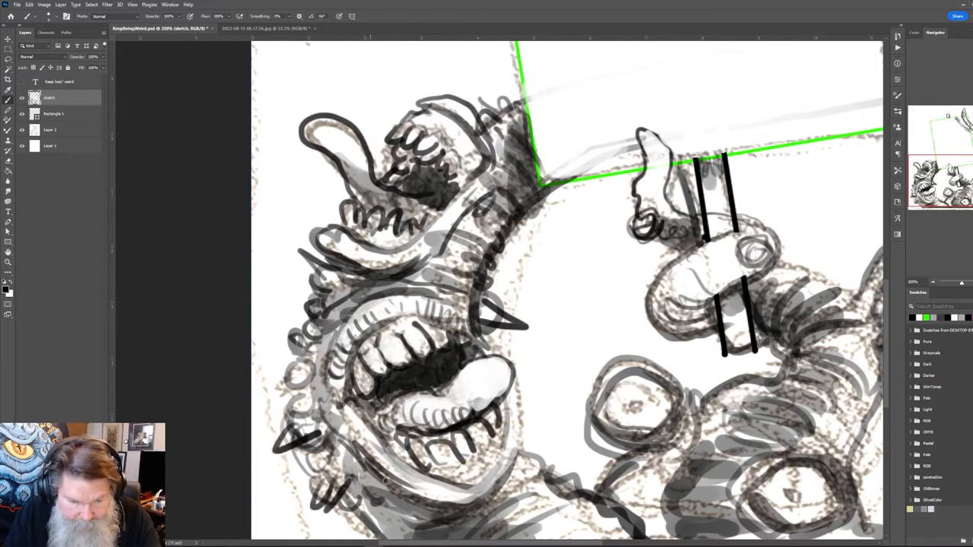
# - Ink the left creature's jaw and the central creature's body lines, hatching across its belly
pyautogui.scroll(-3)
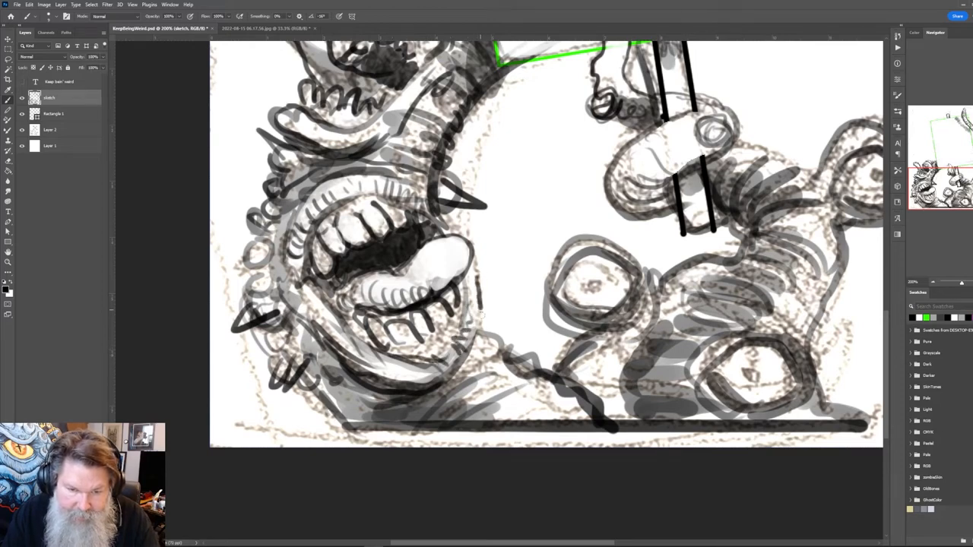
pyautogui.moveTo(487, 312); pyautogui.dragTo(437, 392)
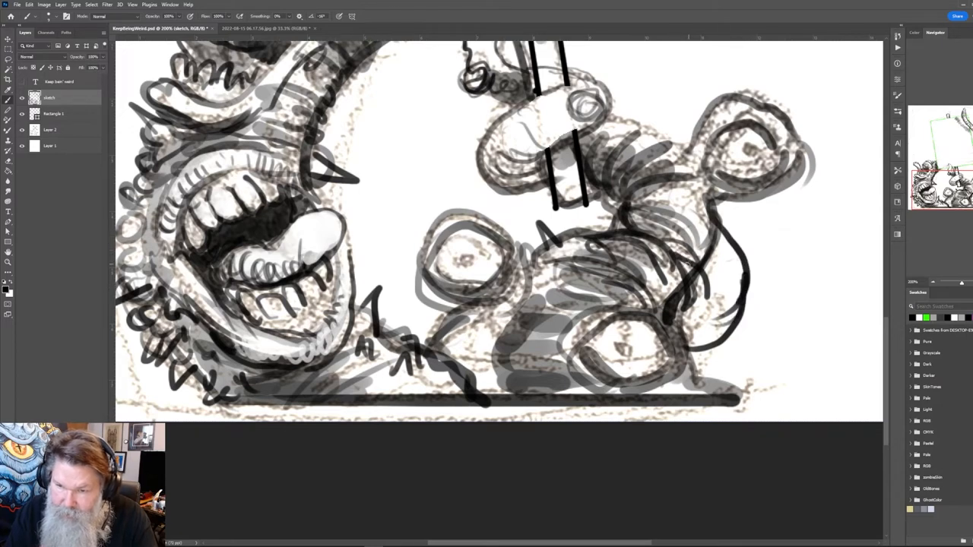
pyautogui.moveTo(654, 220); pyautogui.dragTo(730, 274)
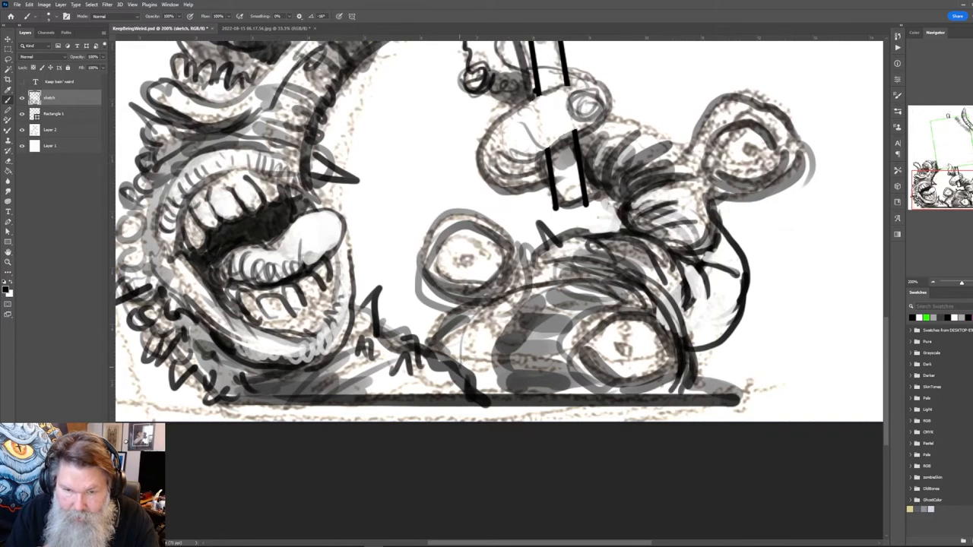
pyautogui.moveTo(456, 357); pyautogui.dragTo(601, 312)
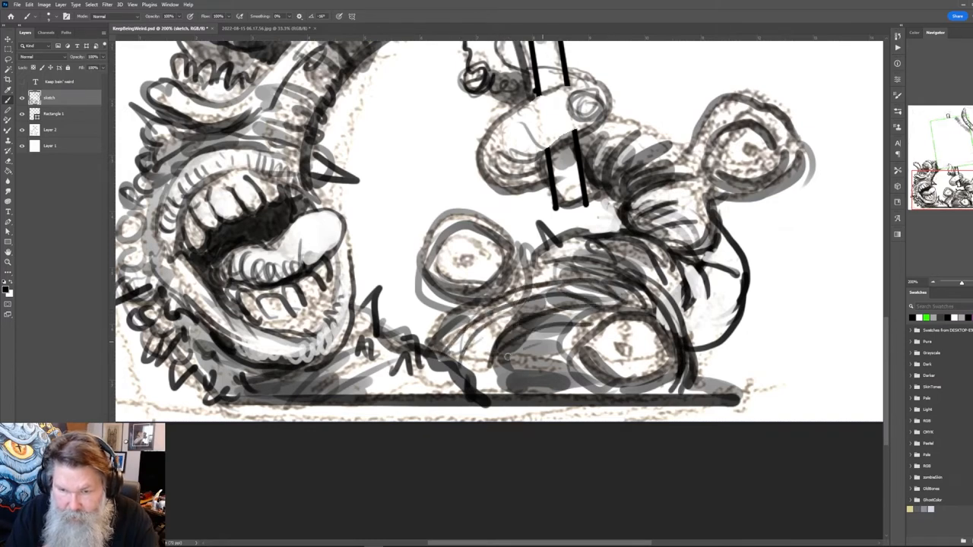
pyautogui.moveTo(479, 372); pyautogui.dragTo(616, 387)
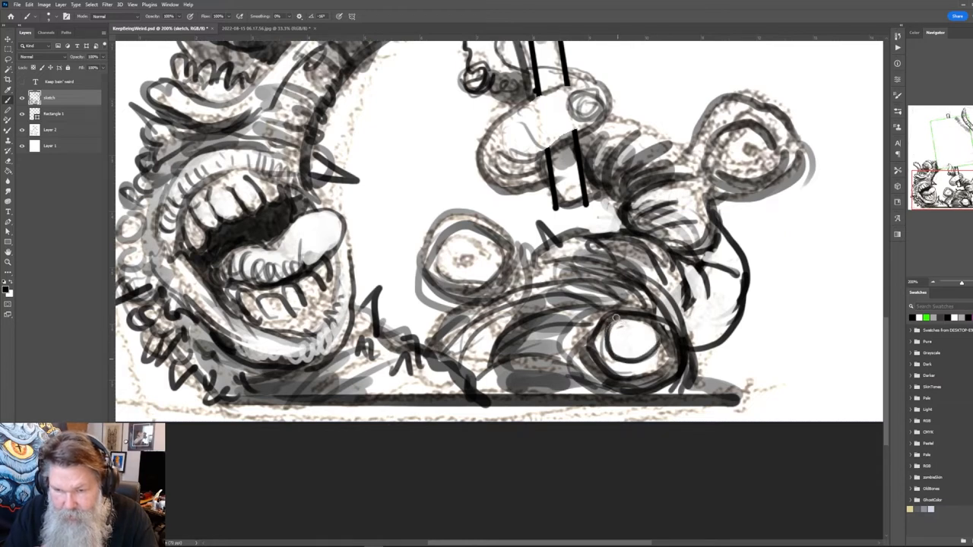
pyautogui.moveTo(619, 337)
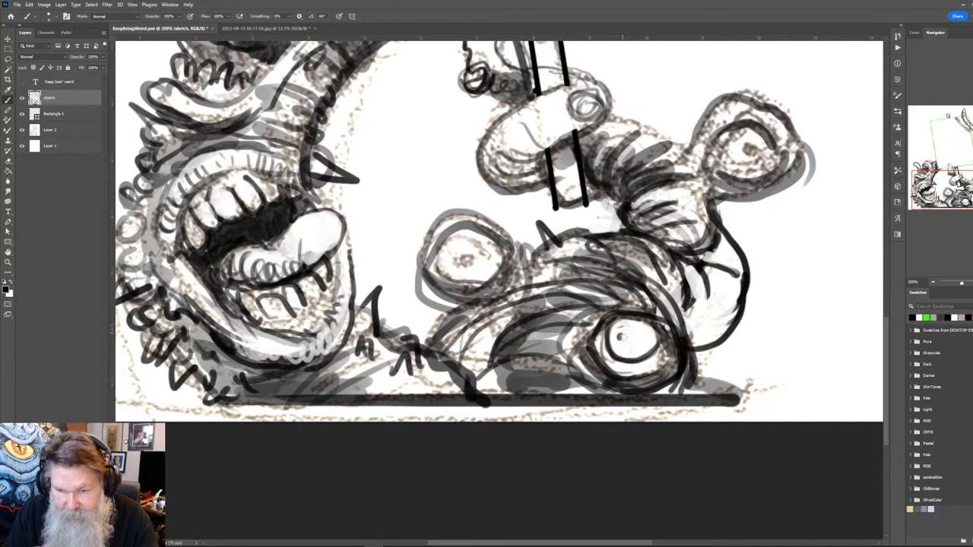
# - Dab pupils into the lower, left and upper-right eyes and thicken the lower eye's rim
pyautogui.click(624, 339)
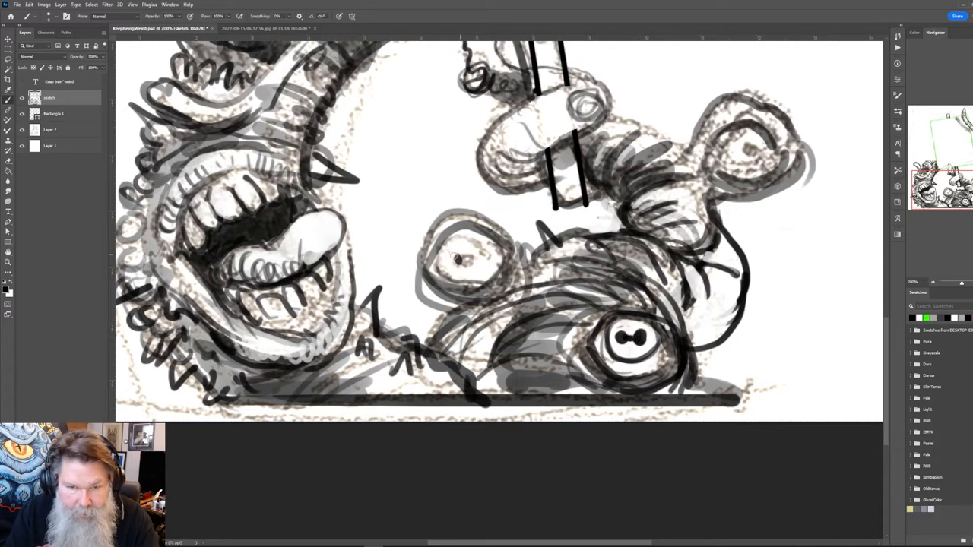
pyautogui.click(464, 258)
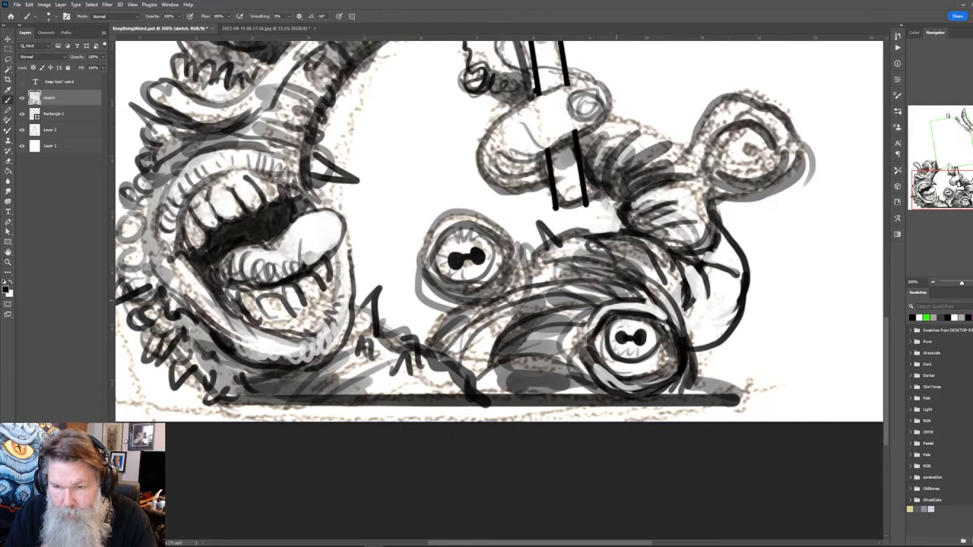
pyautogui.moveTo(495, 334); pyautogui.dragTo(680, 323)
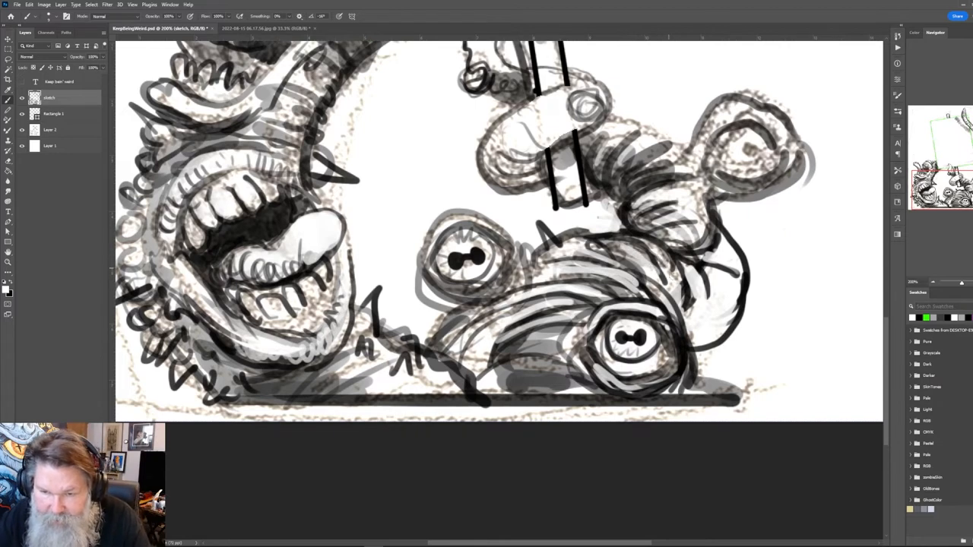
pyautogui.moveTo(684, 297)
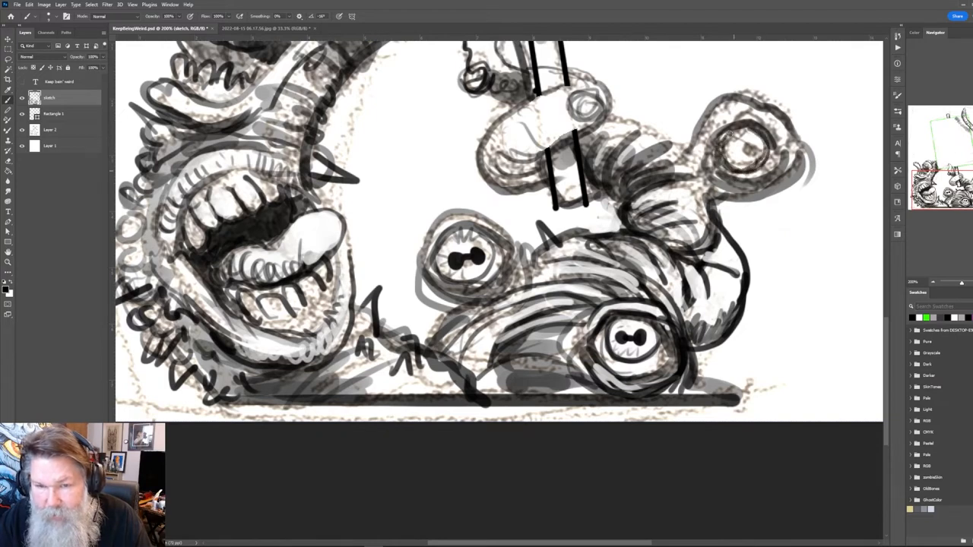
pyautogui.click(742, 148)
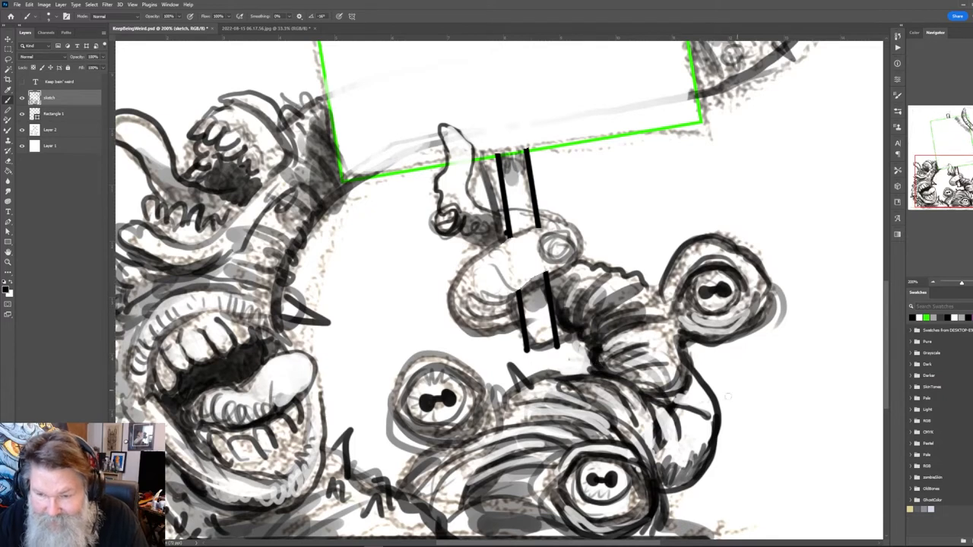
pyautogui.moveTo(711, 391)
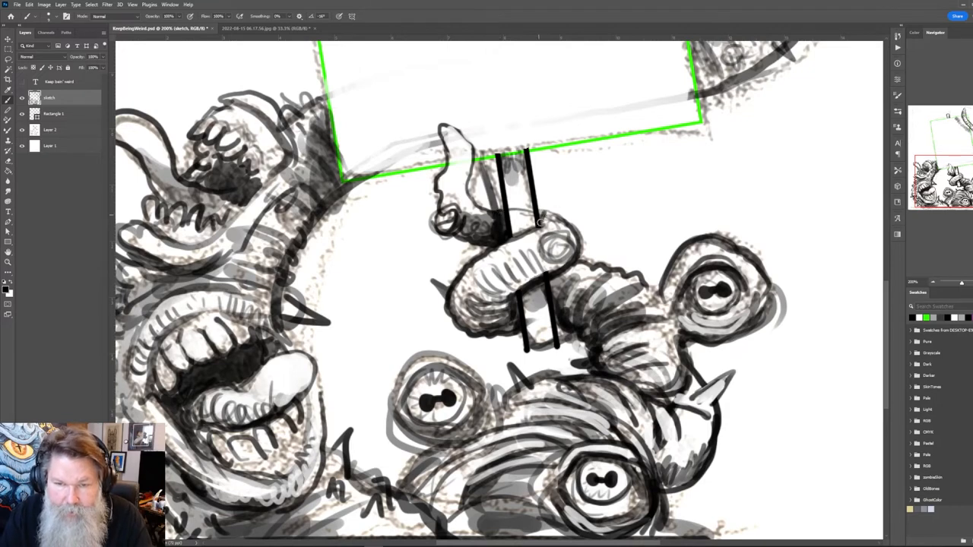
# - Ink the tentacle coiled around the sign pole and the left creature's body outline
pyautogui.moveTo(539, 222); pyautogui.dragTo(520, 309)
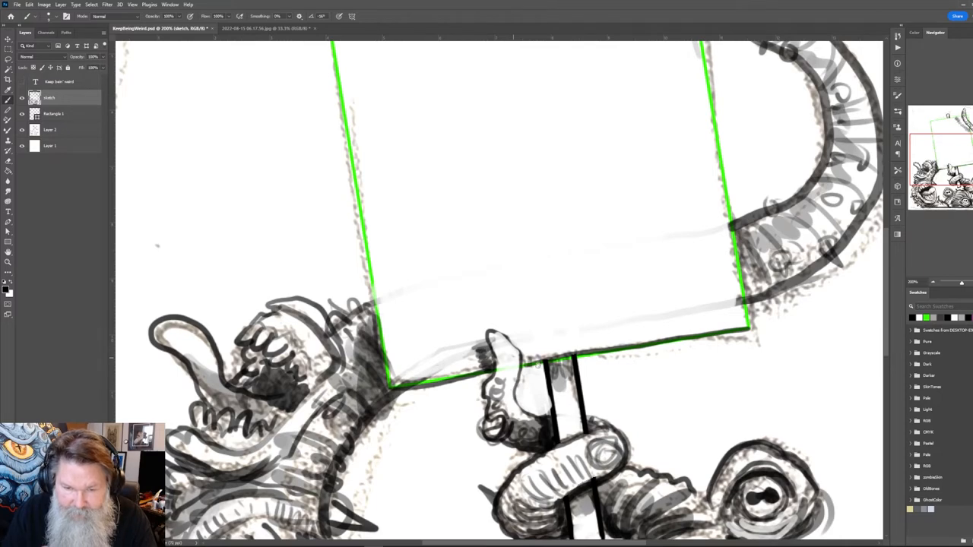
pyautogui.scroll(-3)
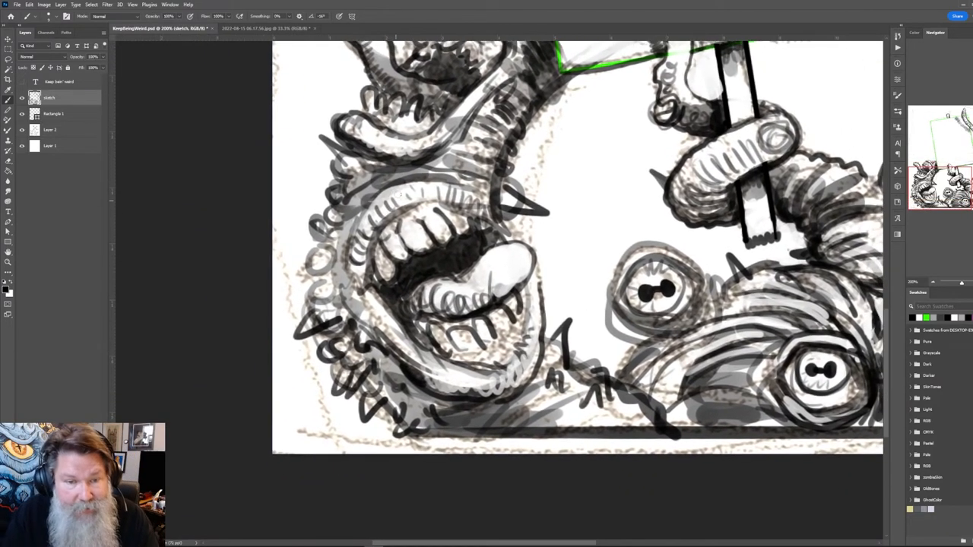
pyautogui.moveTo(372, 198); pyautogui.dragTo(342, 281)
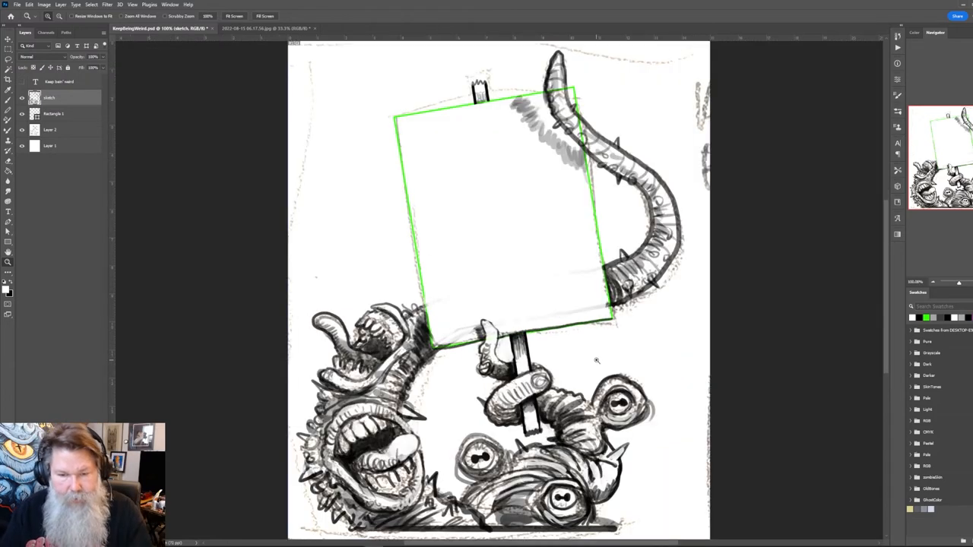
pyautogui.moveTo(645, 299)
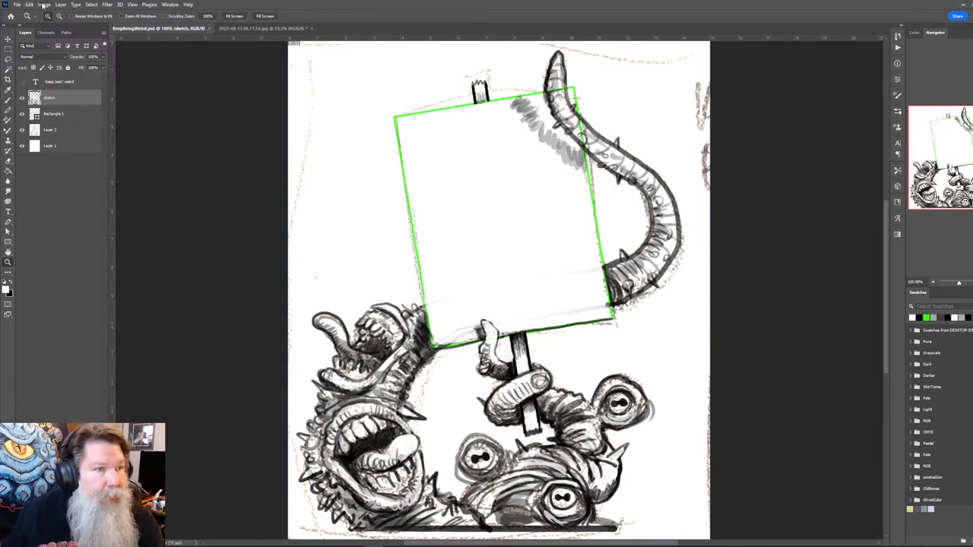
# - Flip the canvas vertically, flip it back upright, then flip it horizontally to review the sketch
pyautogui.click(28, 5)
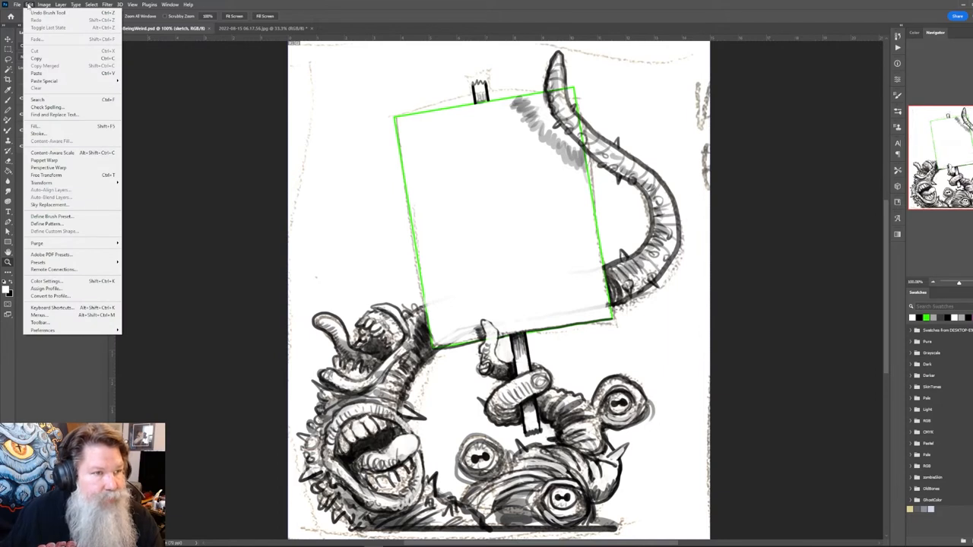
pyautogui.click(44, 5)
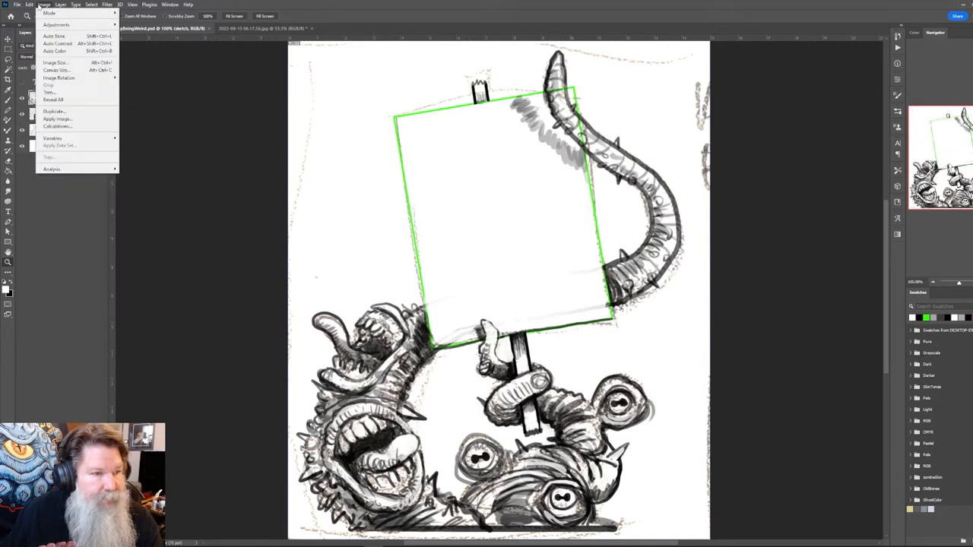
pyautogui.moveTo(59, 78)
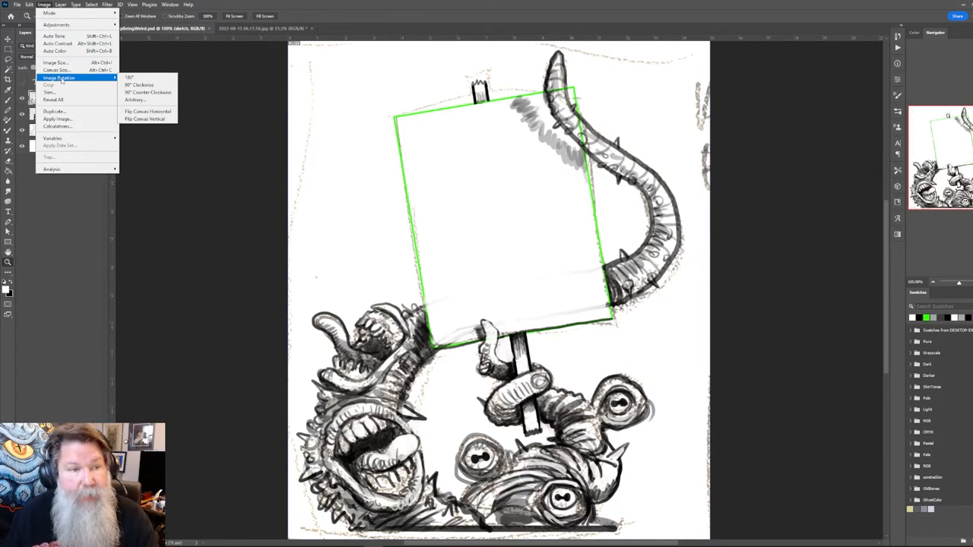
pyautogui.moveTo(146, 112)
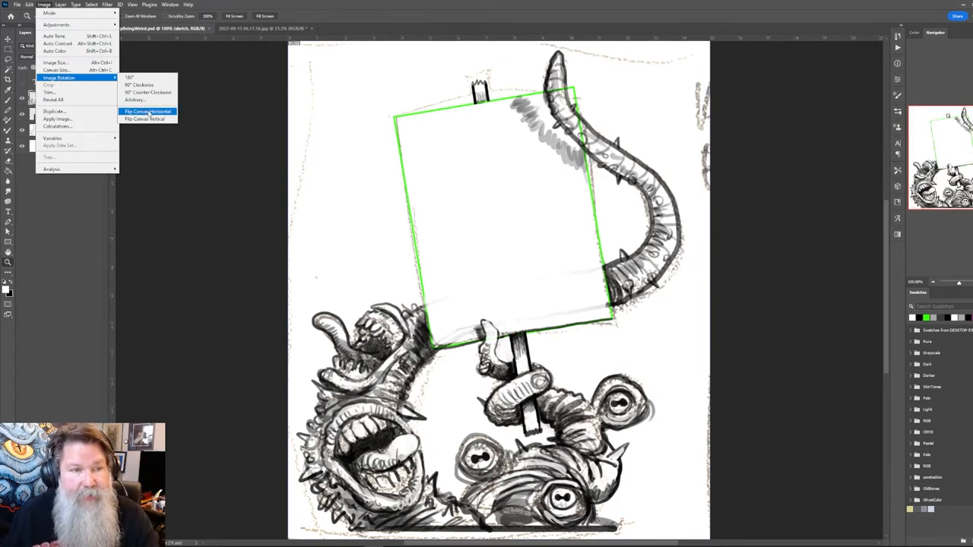
pyautogui.moveTo(144, 118)
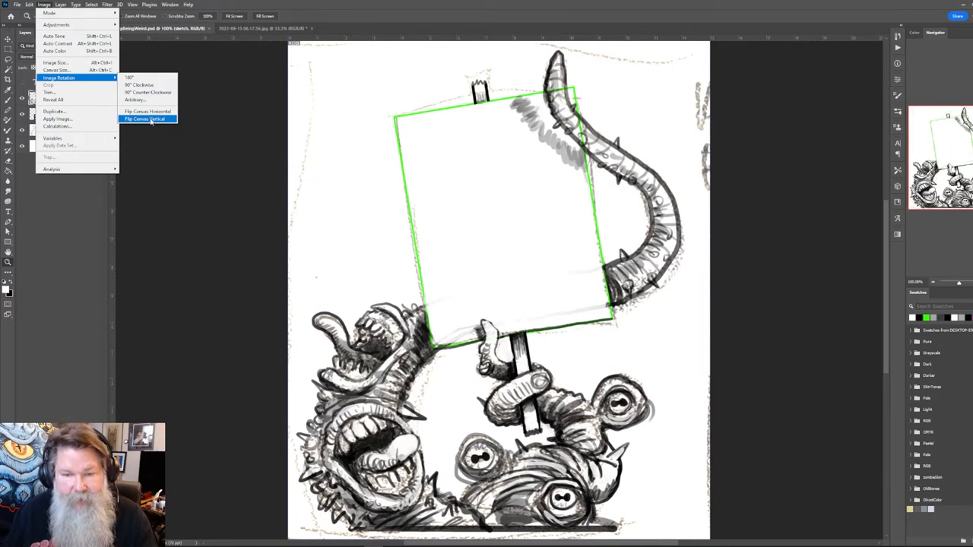
pyautogui.click(143, 119)
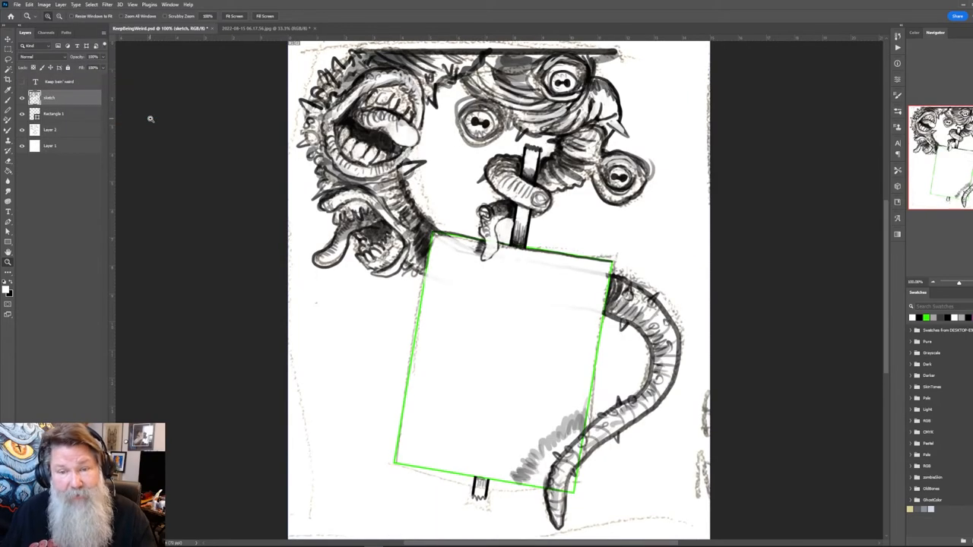
pyautogui.moveTo(152, 122)
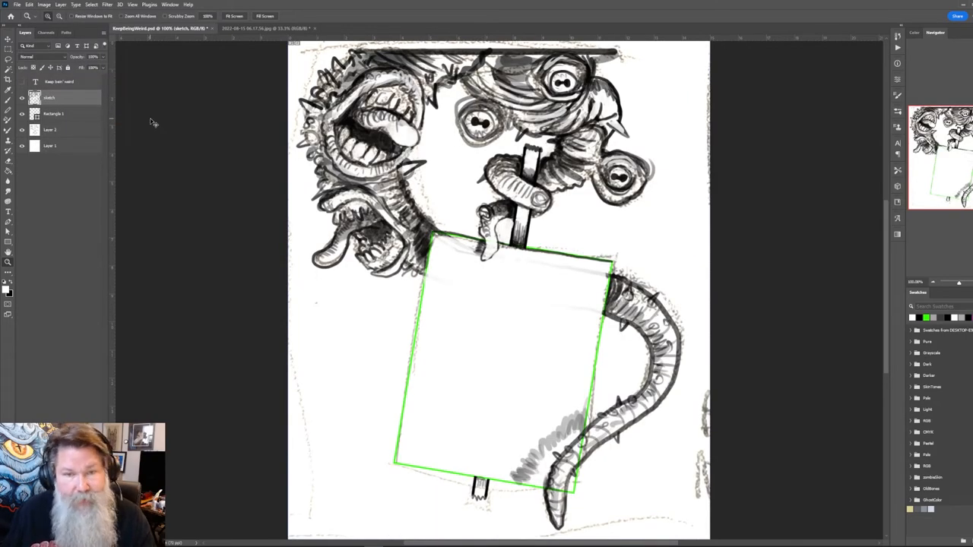
pyautogui.click(43, 5)
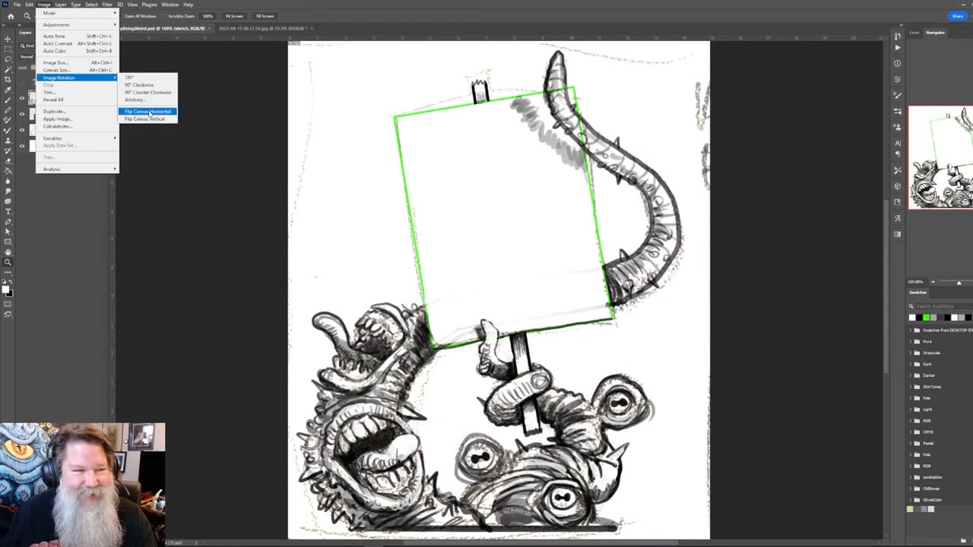
pyautogui.click(147, 112)
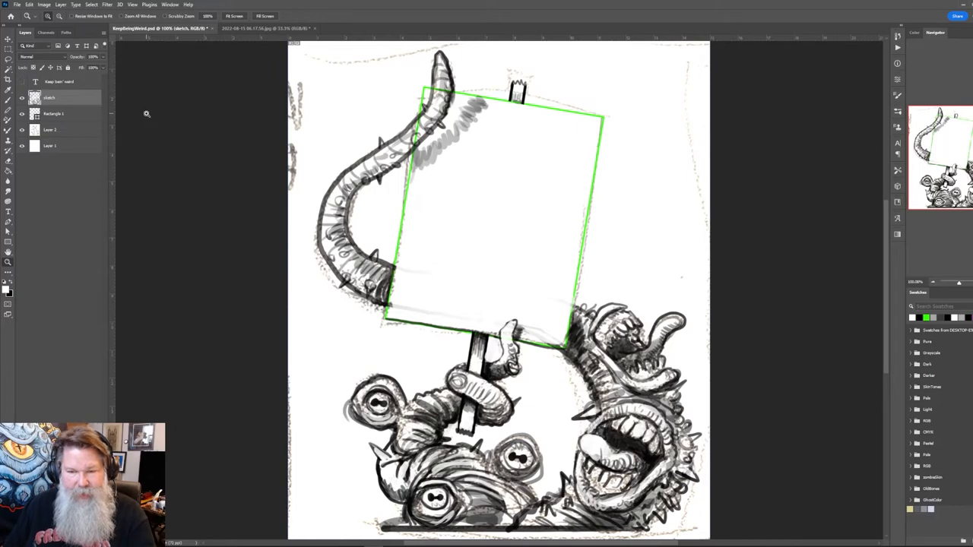
pyautogui.moveTo(170, 126)
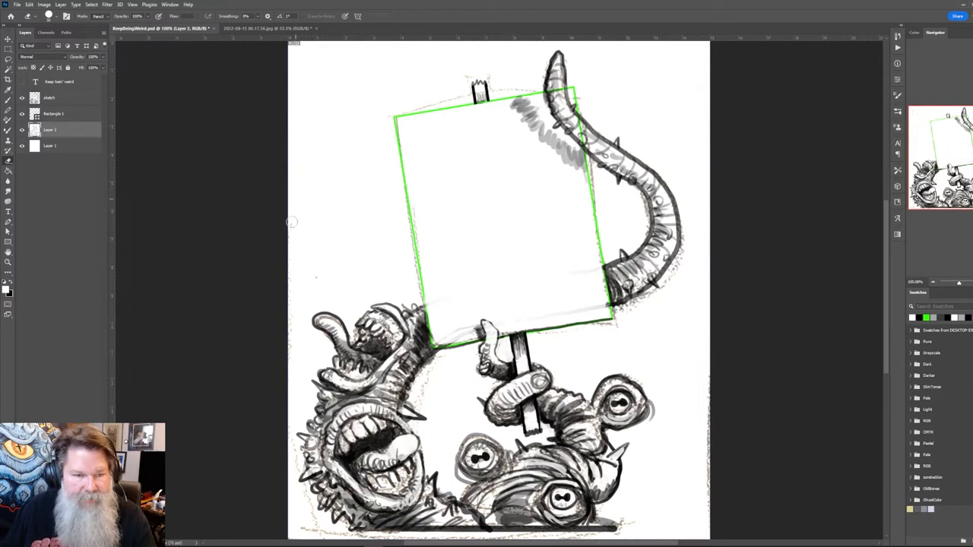
pyautogui.moveTo(477, 368)
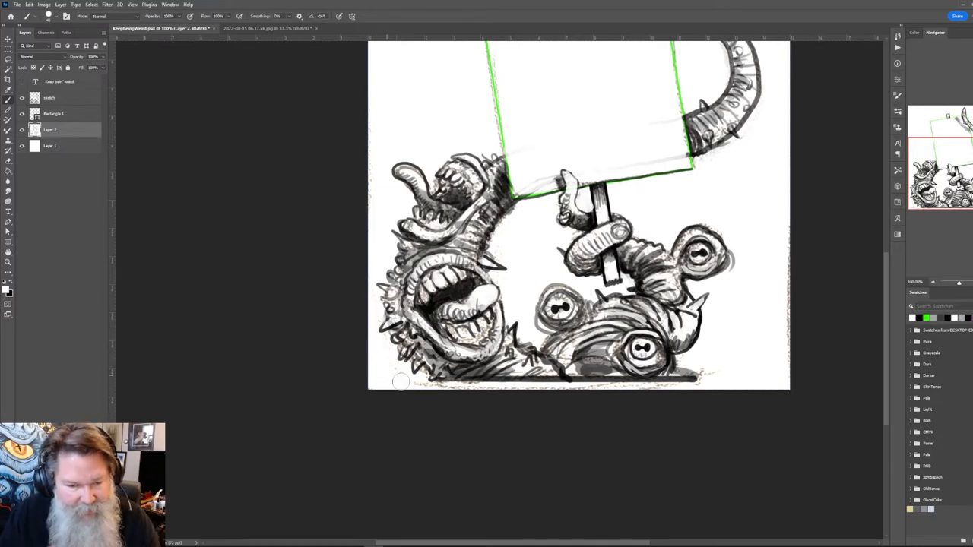
# - Brush a touch-up stroke along the creature's base on Layer 2
pyautogui.moveTo(401, 382); pyautogui.dragTo(629, 393)
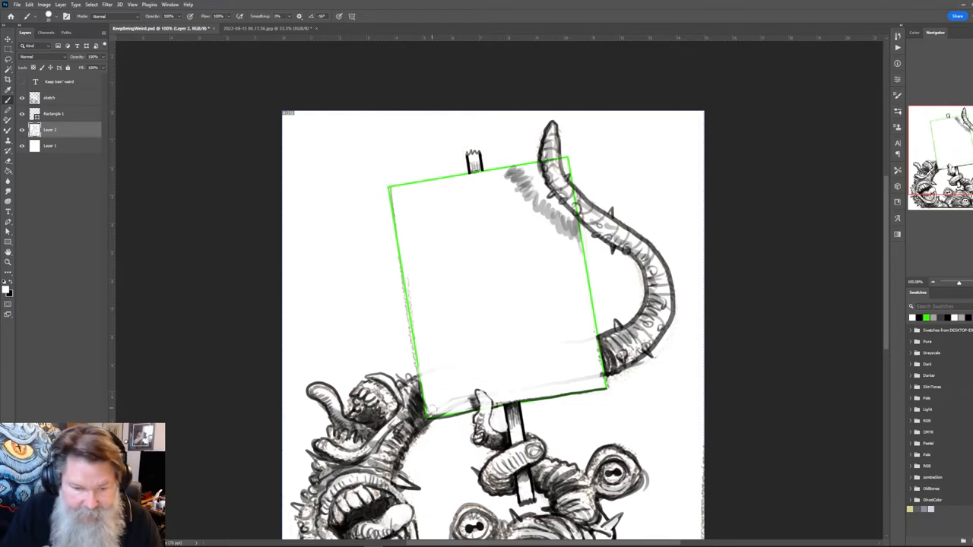
# - On the sketch layer, brush along the sign's upper-left edge and the creature's lower right
pyautogui.click(57, 97)
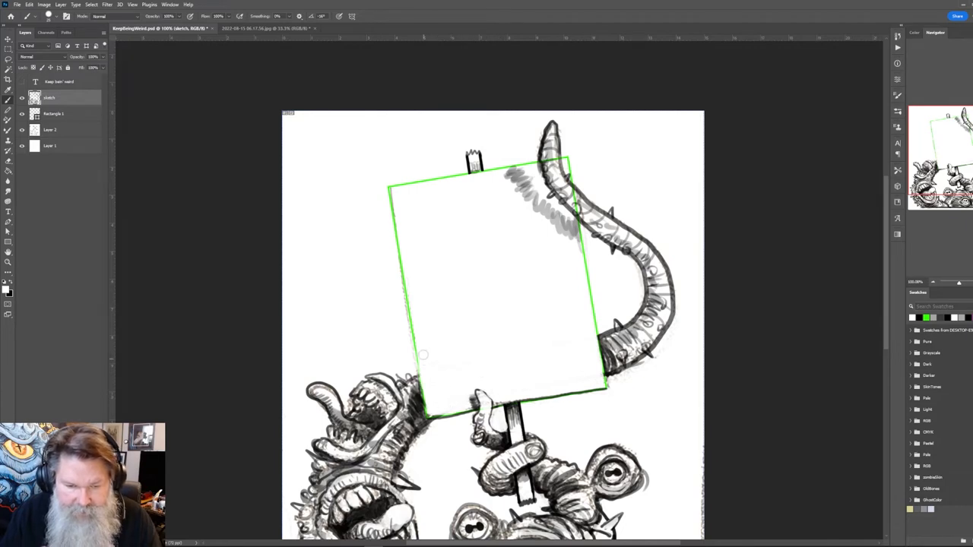
pyautogui.moveTo(494, 246)
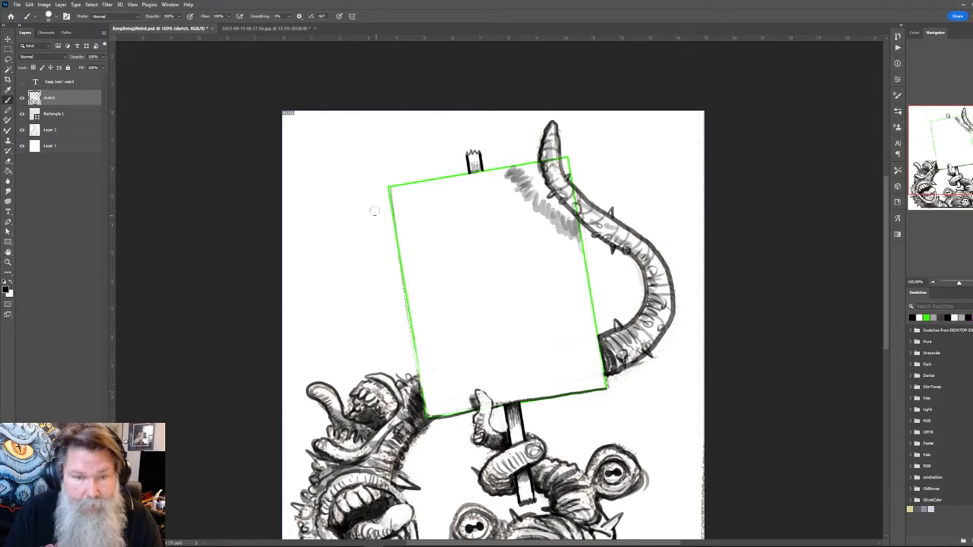
pyautogui.moveTo(386, 184); pyautogui.dragTo(410, 305)
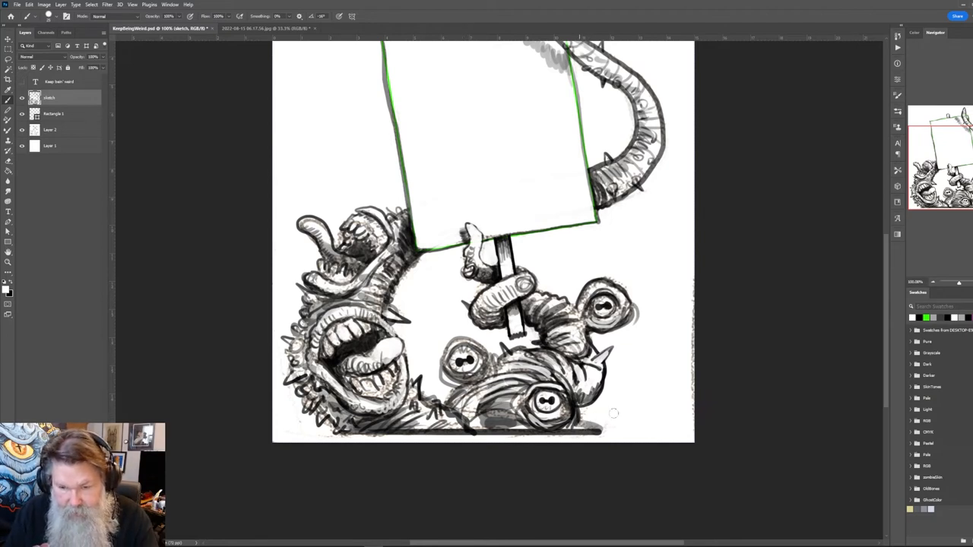
pyautogui.moveTo(566, 426); pyautogui.dragTo(647, 422)
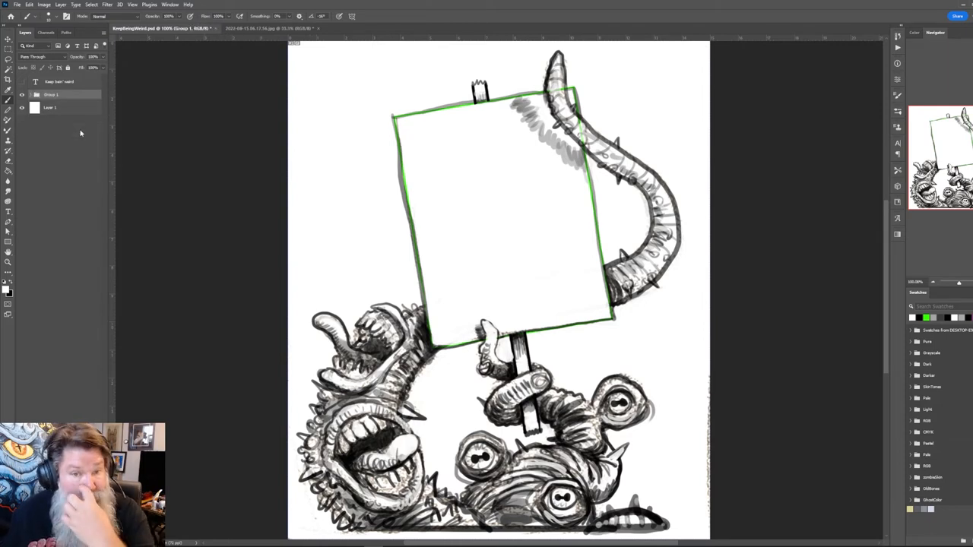
# - Rename the group holding the sketch layers to 'Reference'
pyautogui.doubleClick(51, 94)
pyautogui.write('Reference')
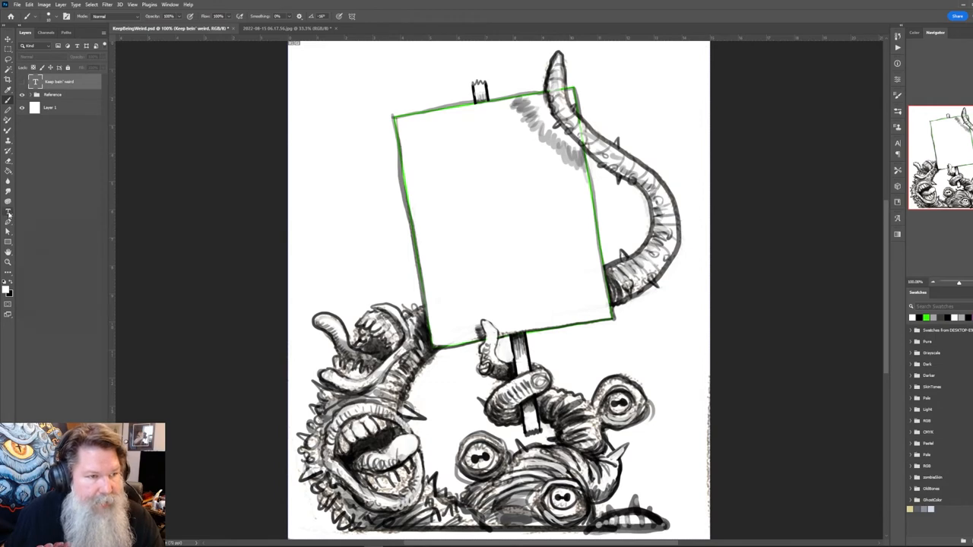
# - Replace the LOREM IPSUM placeholder with KEEP BEIN' WEIRD on three lines
pyautogui.write('LOREM IPSUM')
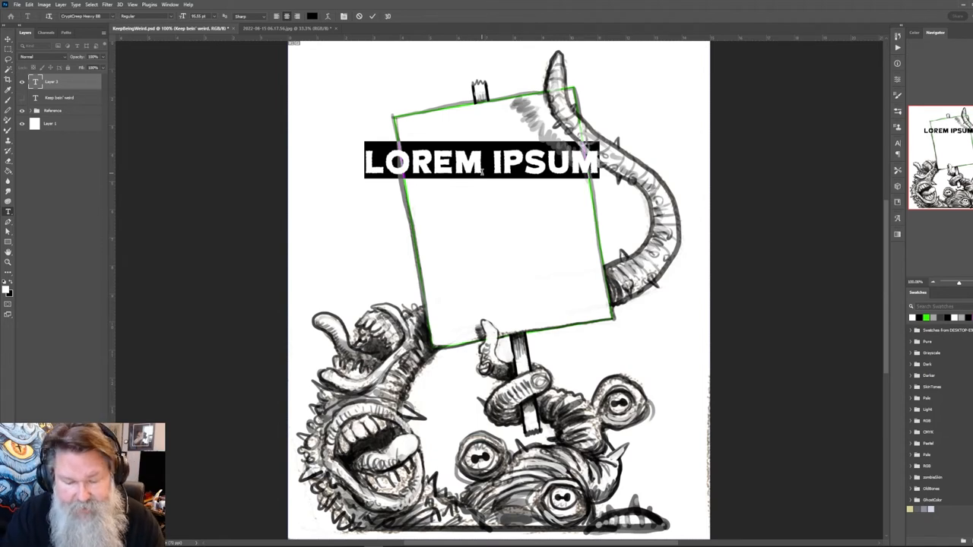
pyautogui.write('KEEP')
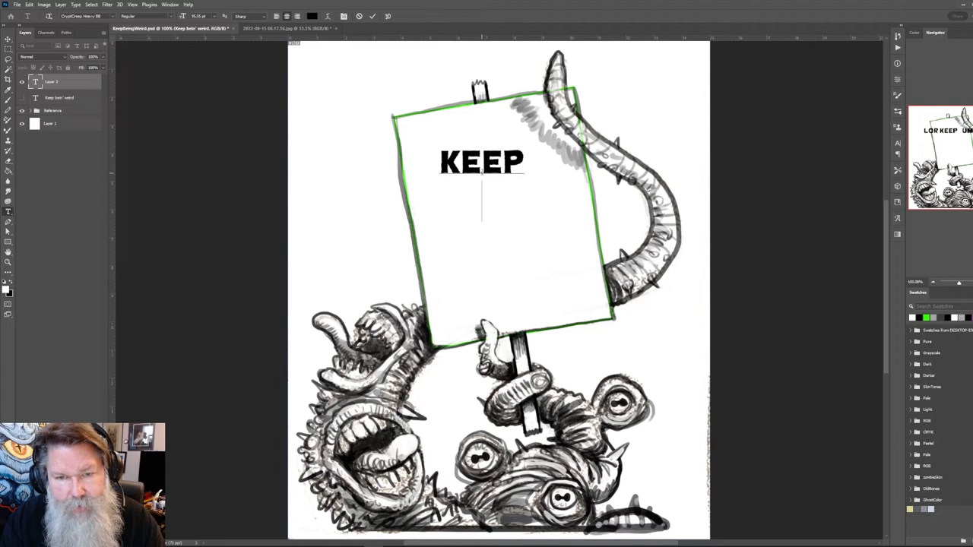
pyautogui.write('V')
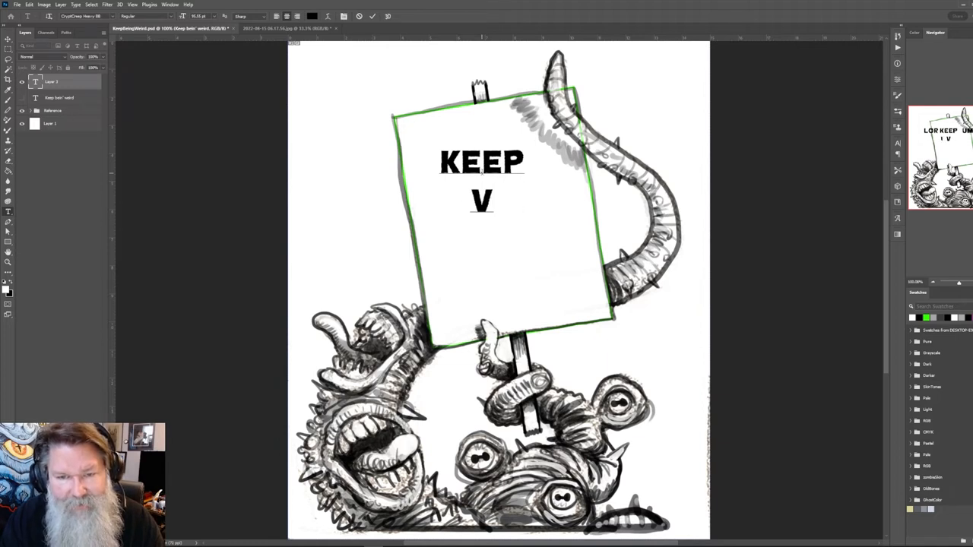
pyautogui.write("BEIN'")
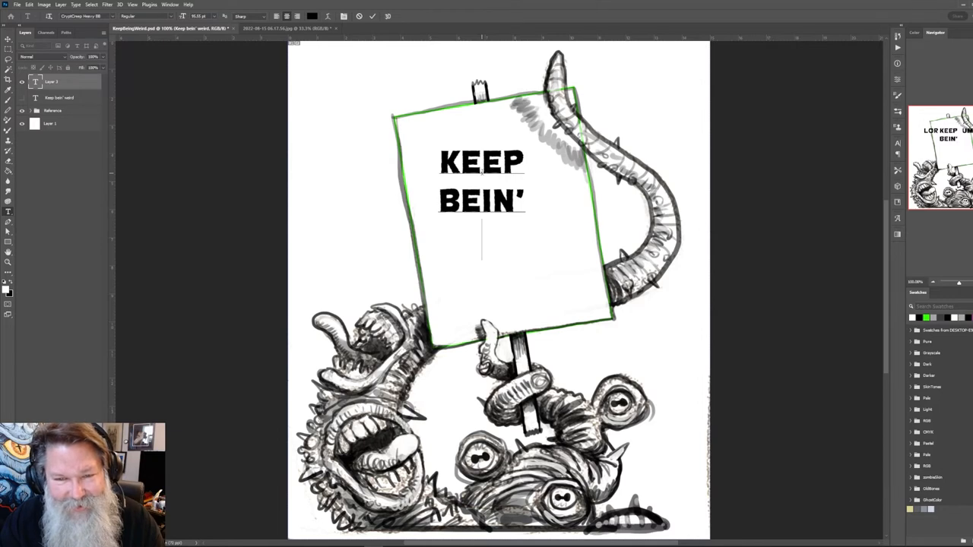
pyautogui.write('WEIRD')
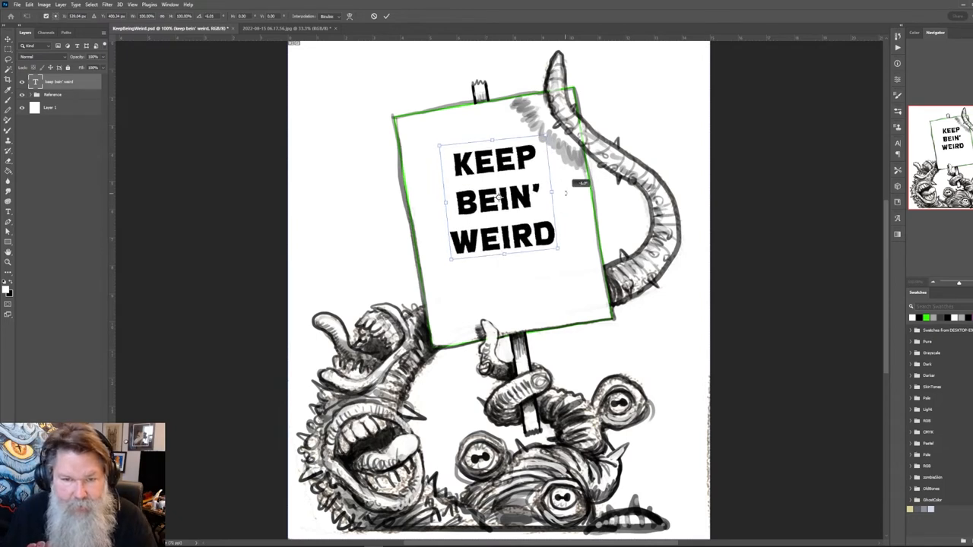
# - Rotate the KEEP BEIN' WEIRD lettering to match the sign's tilt
pyautogui.moveTo(502, 202); pyautogui.dragTo(521, 263)
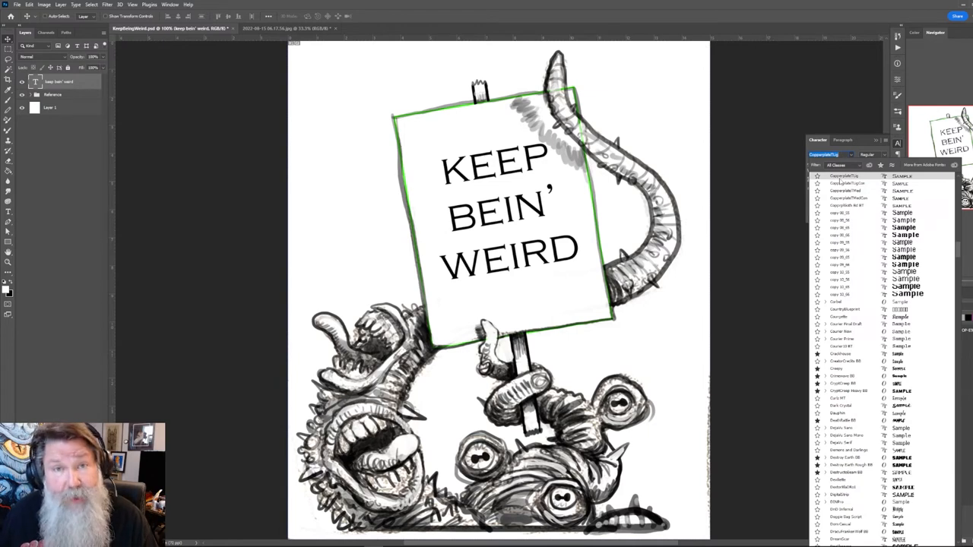
# - Preview the sign lettering in Courier Final Draft, Crackhouse, Creepy and Crimenave BB
pyautogui.click(839, 272)
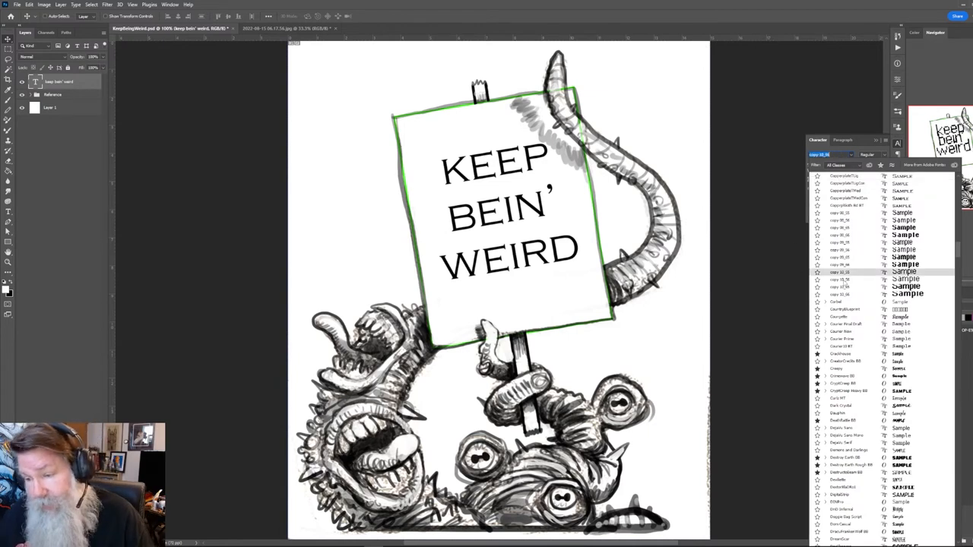
pyautogui.click(844, 323)
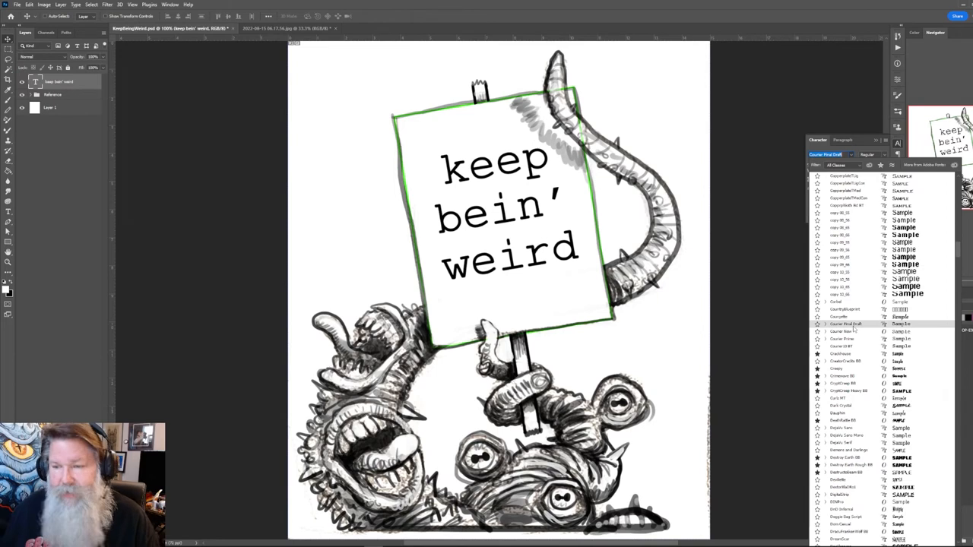
pyautogui.click(844, 354)
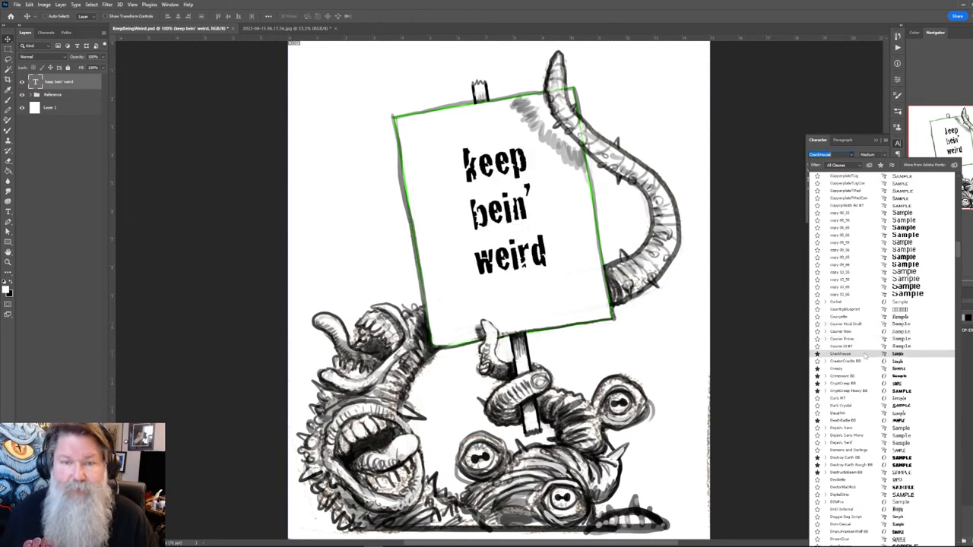
pyautogui.click(836, 369)
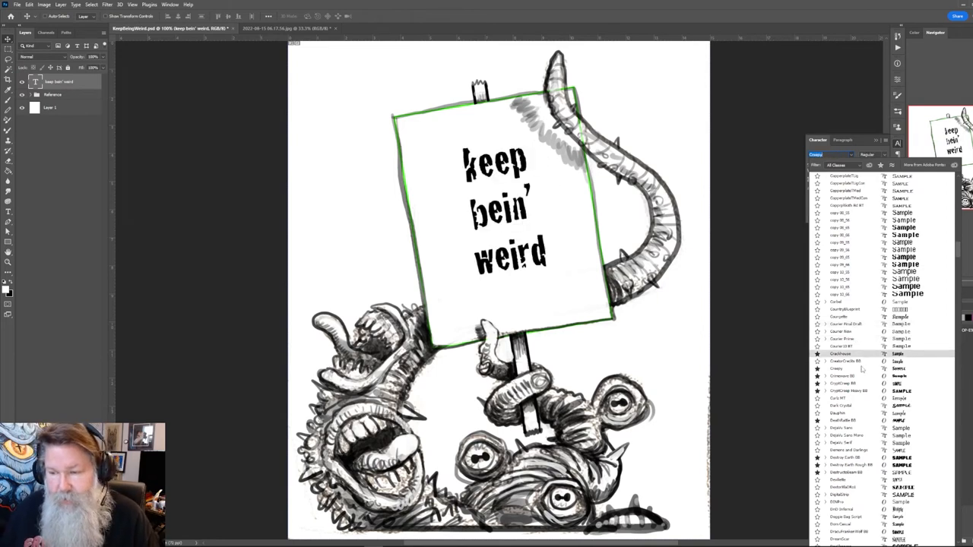
pyautogui.click(844, 376)
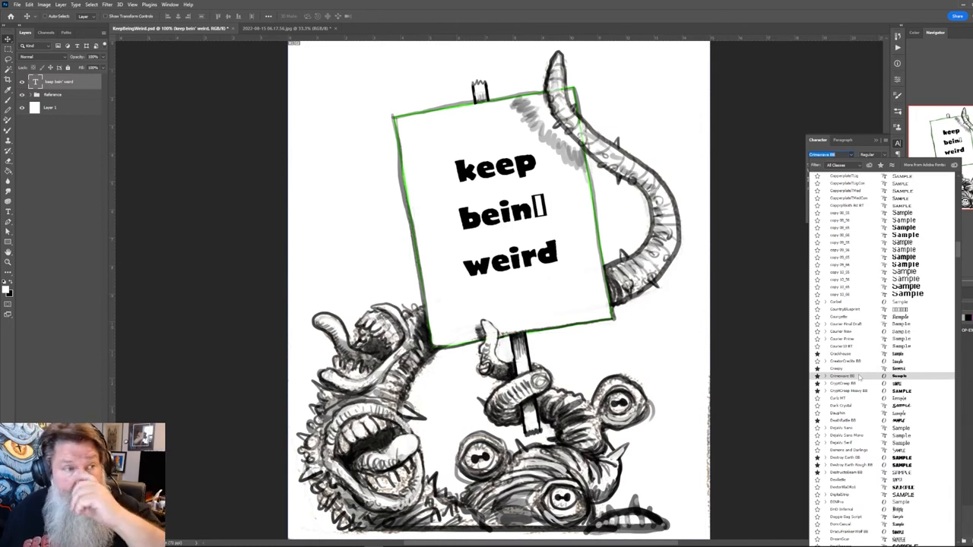
# - Compare CryptCreep BB with CryptCreep Heavy BB and settle on CryptCreep BB
pyautogui.click(859, 384)
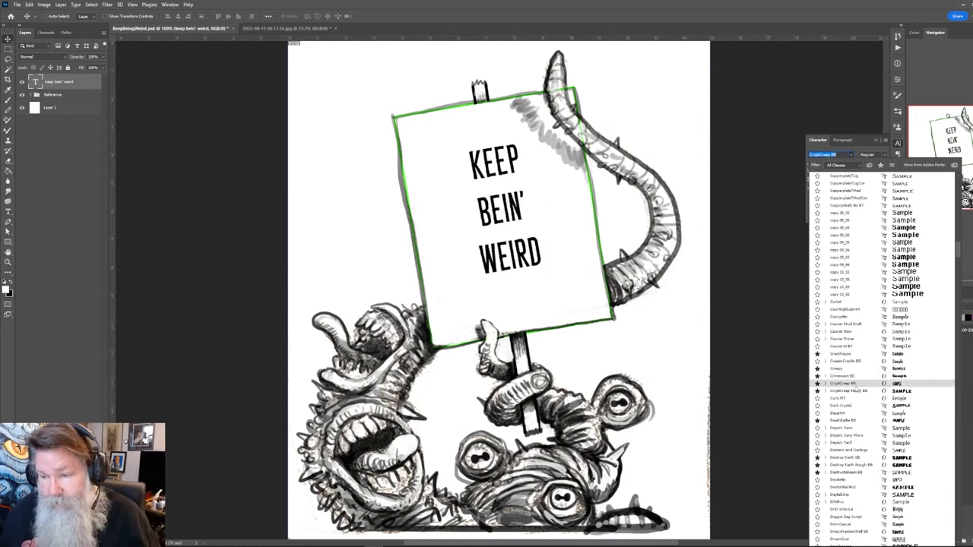
pyautogui.click(844, 391)
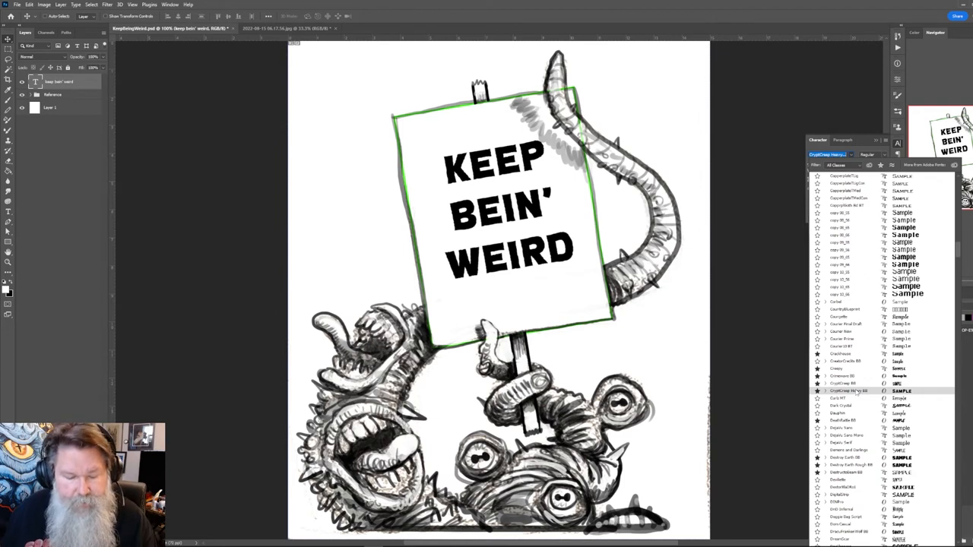
pyautogui.click(848, 391)
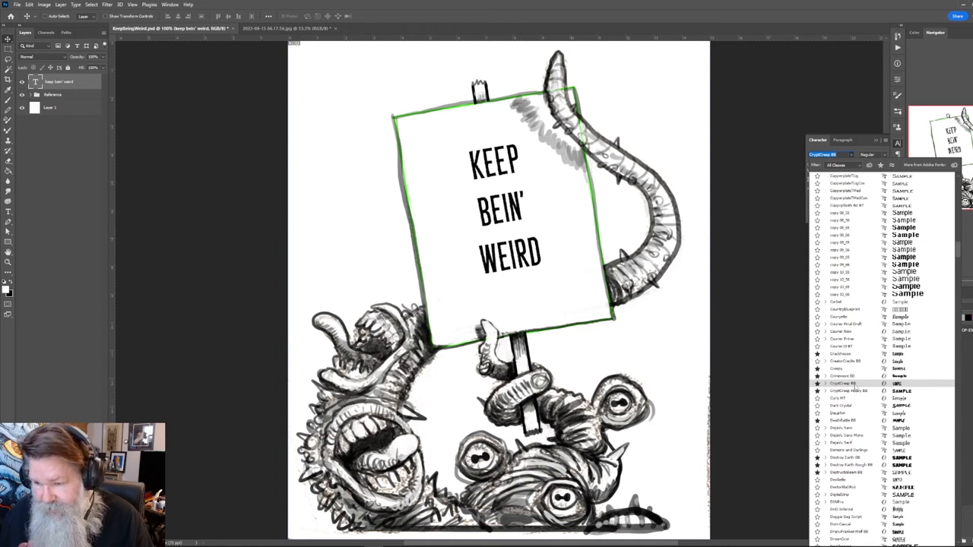
pyautogui.click(844, 390)
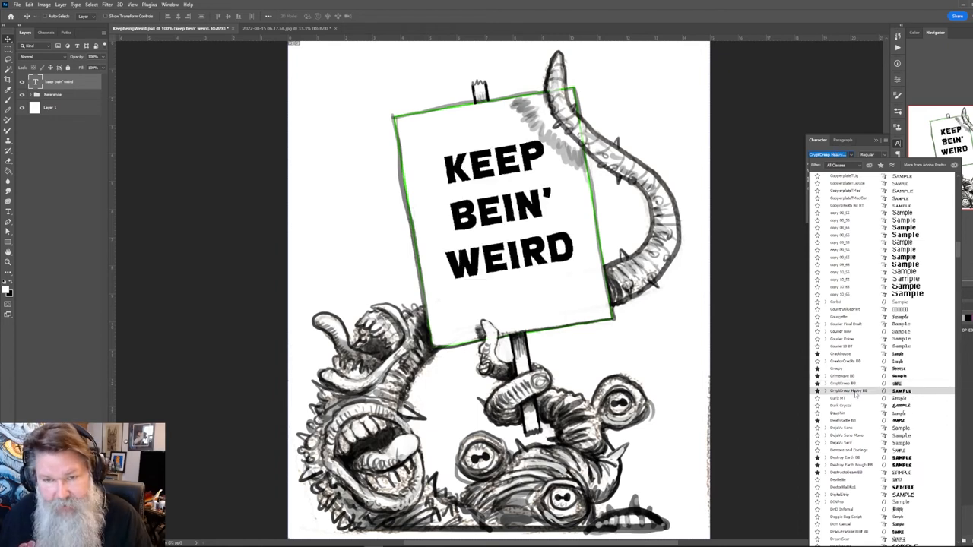
pyautogui.click(844, 384)
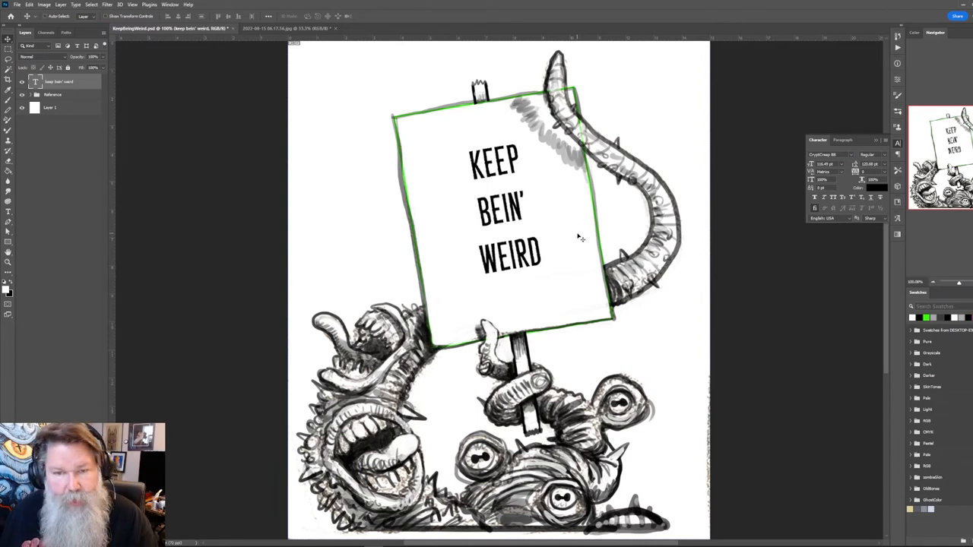
pyautogui.moveTo(559, 241)
pyautogui.write('96')
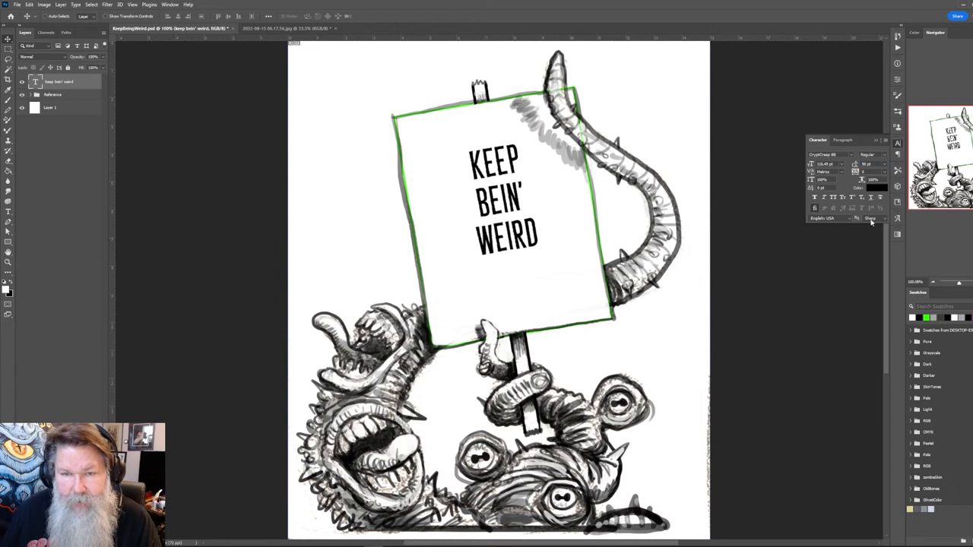
pyautogui.moveTo(819, 270)
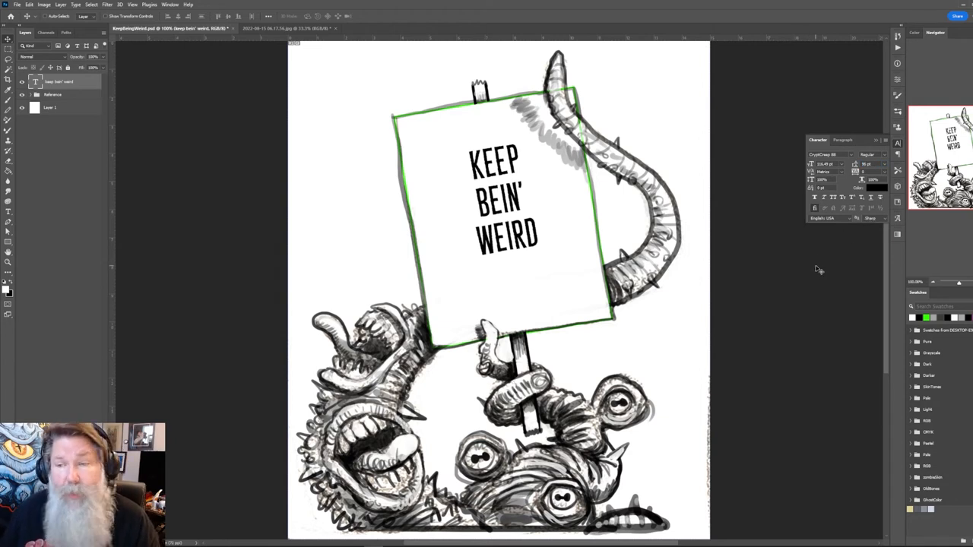
pyautogui.moveTo(780, 247)
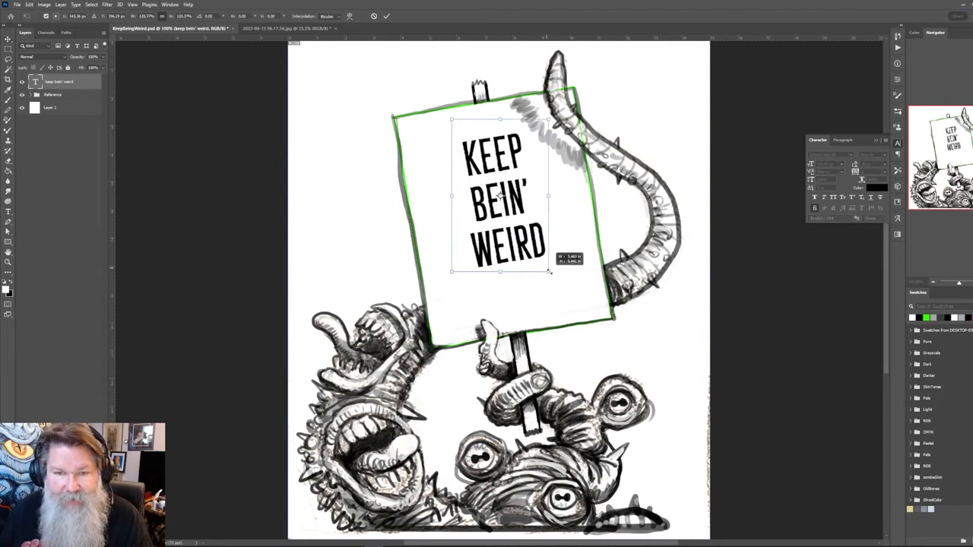
# - Scale the lettering up until it fills most of the sign
pyautogui.moveTo(550, 271); pyautogui.dragTo(568, 296)
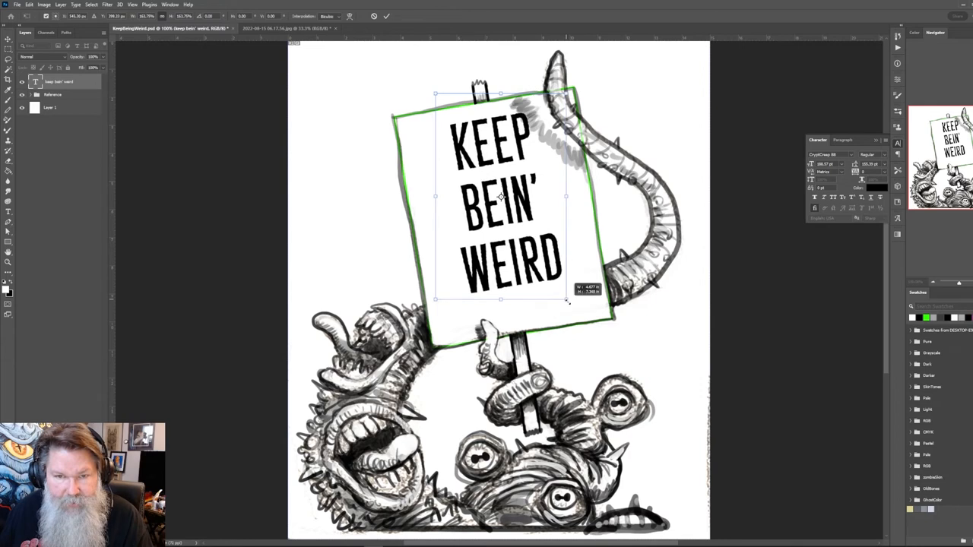
pyautogui.moveTo(567, 300); pyautogui.dragTo(584, 325)
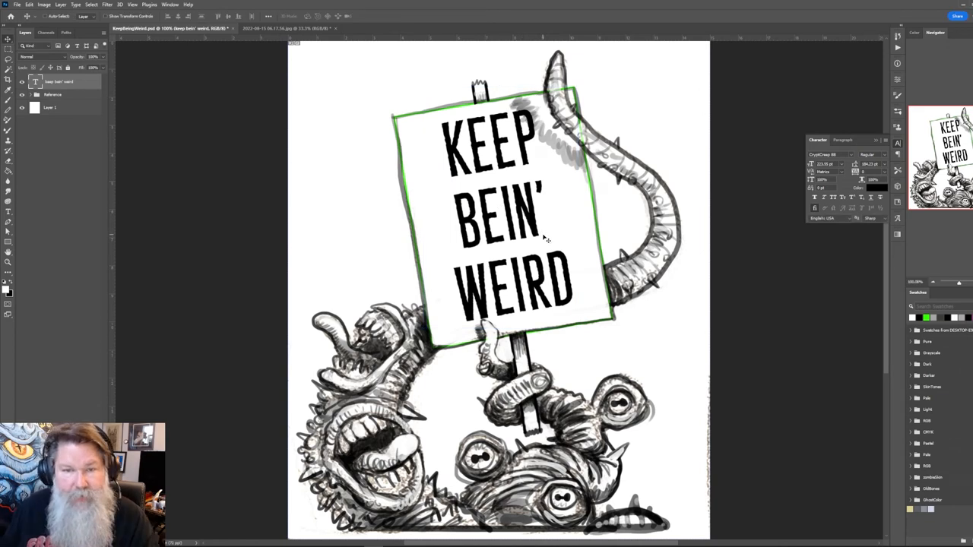
pyautogui.moveTo(608, 285)
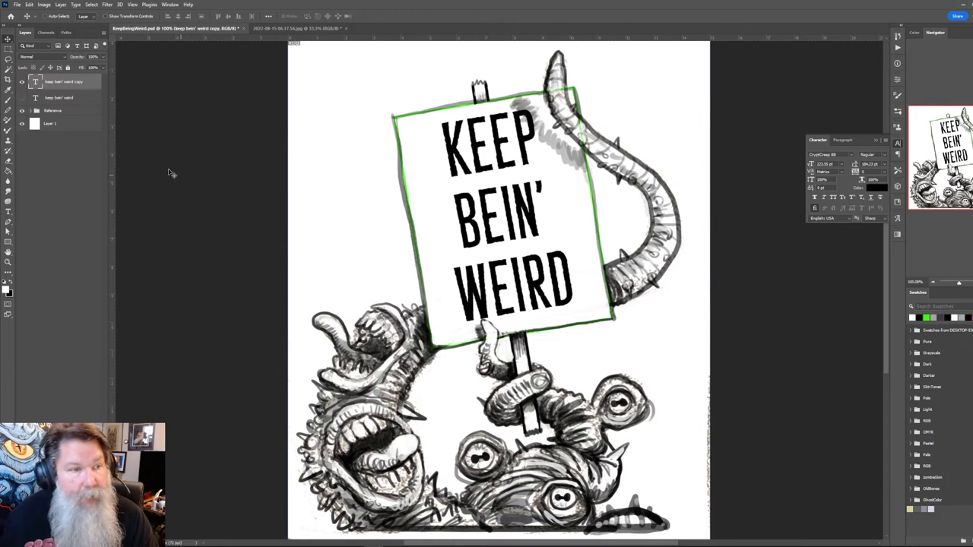
pyautogui.moveTo(223, 128)
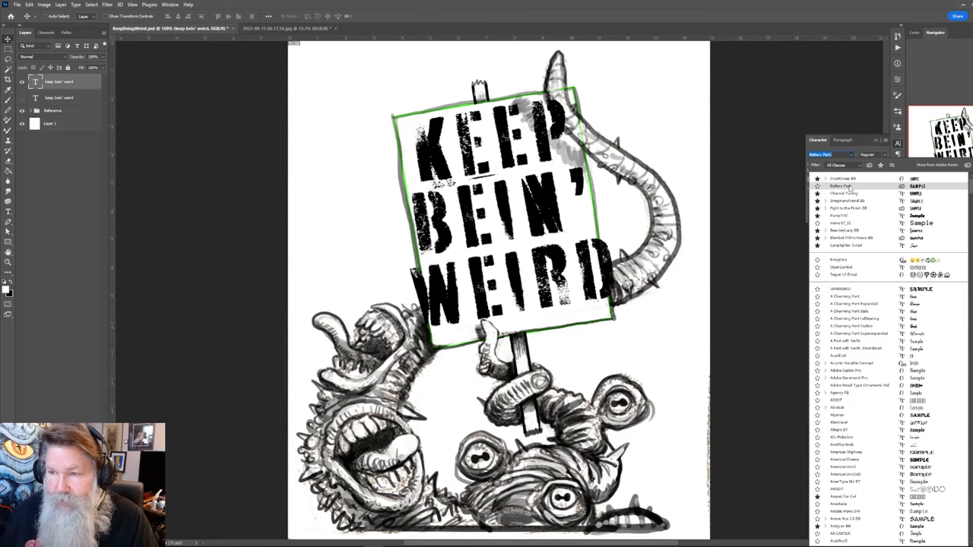
# - Preview a rounded hand-drawn typeface on the duplicate sign text, then return it to CryptCreep BB
pyautogui.click(844, 193)
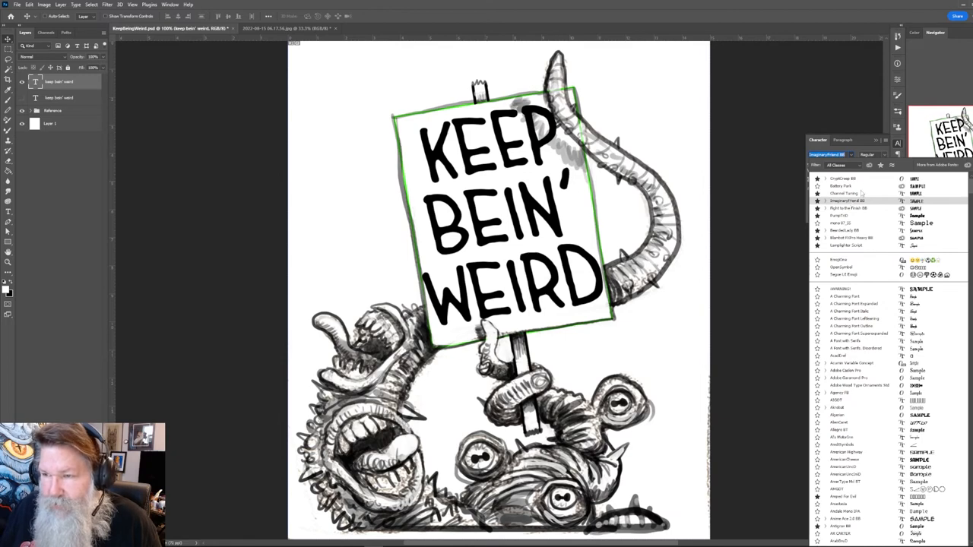
pyautogui.click(842, 186)
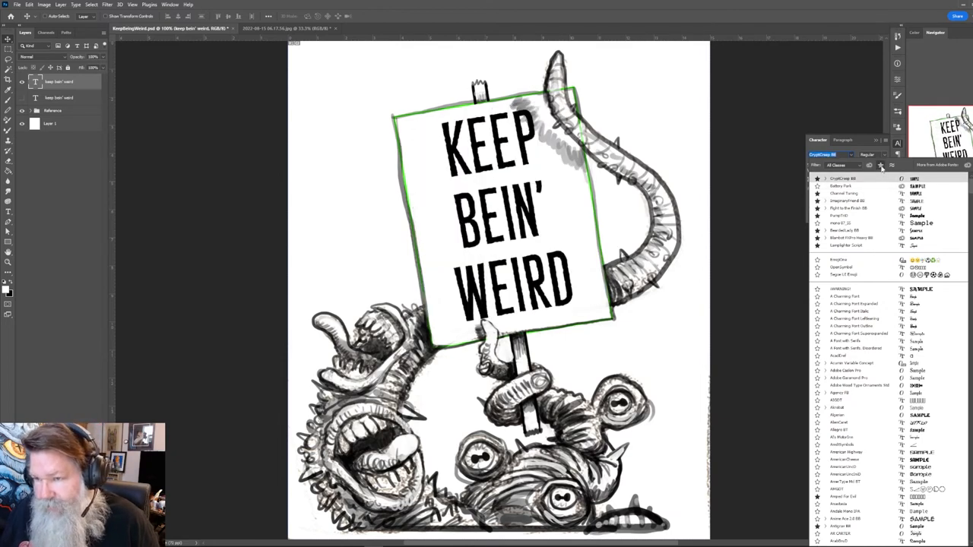
# - Filter the font list to favourites and preview Creepy and Crimenave BB before returning to CryptCreep BB
pyautogui.click(849, 275)
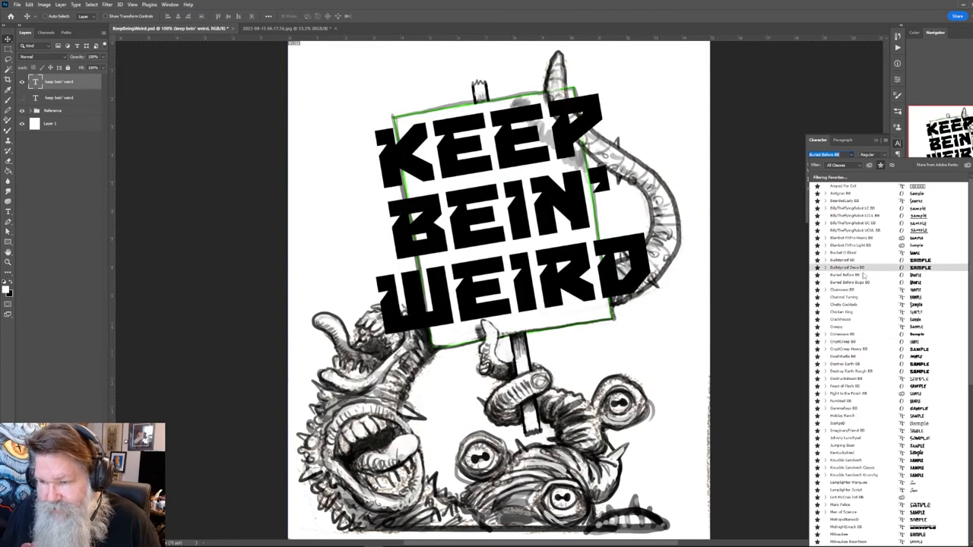
pyautogui.click(849, 282)
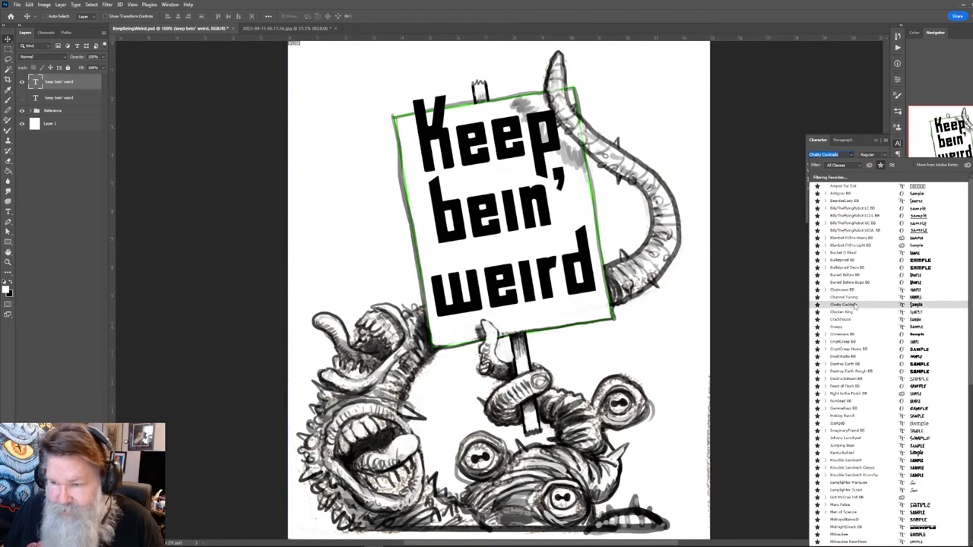
pyautogui.click(837, 327)
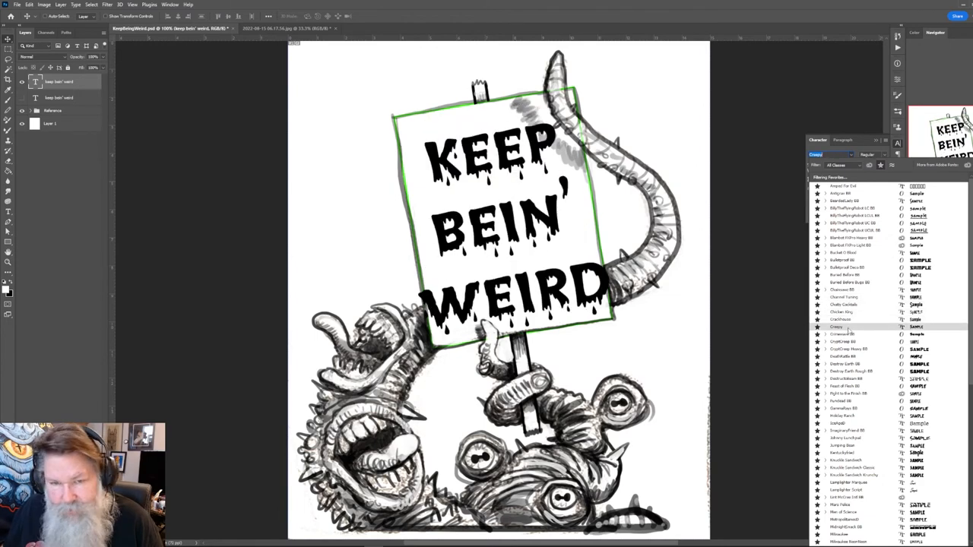
pyautogui.click(843, 335)
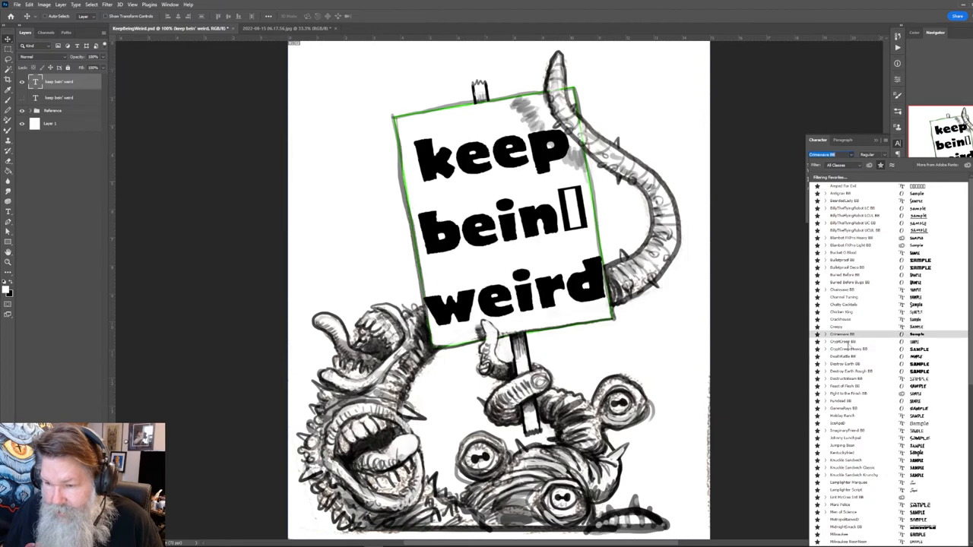
pyautogui.click(842, 341)
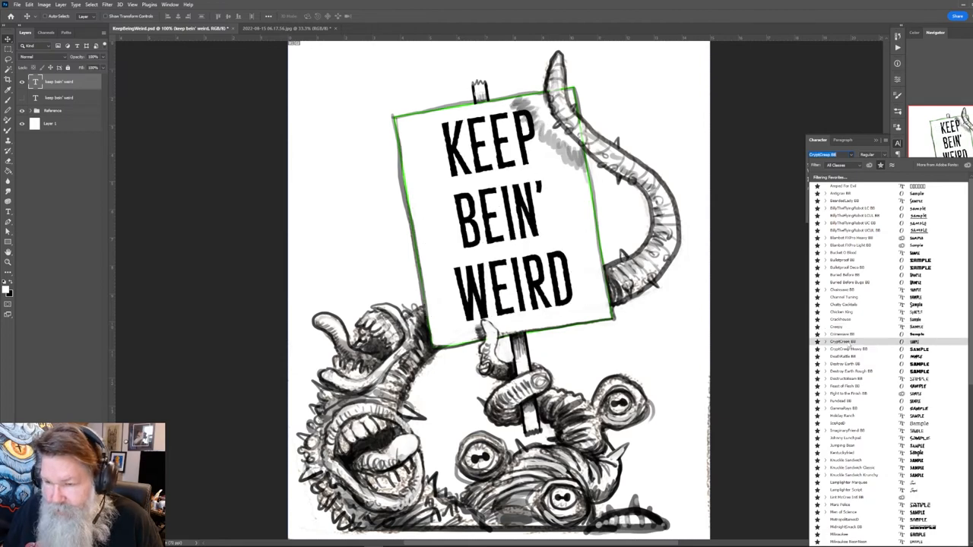
# - Preview DeathRattle BB, Destroy Earth and Destroy Earth Rough BB and another font on the sign text
pyautogui.click(844, 357)
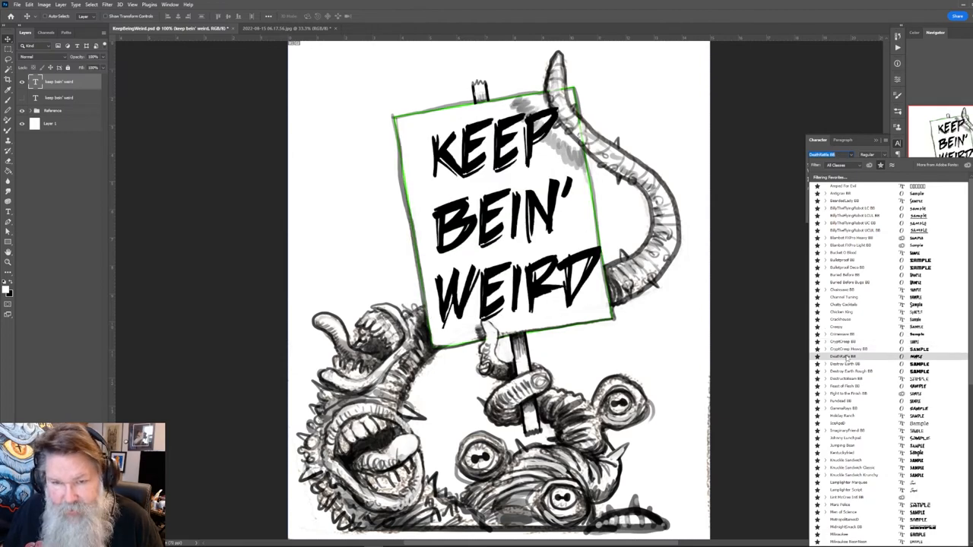
pyautogui.click(844, 364)
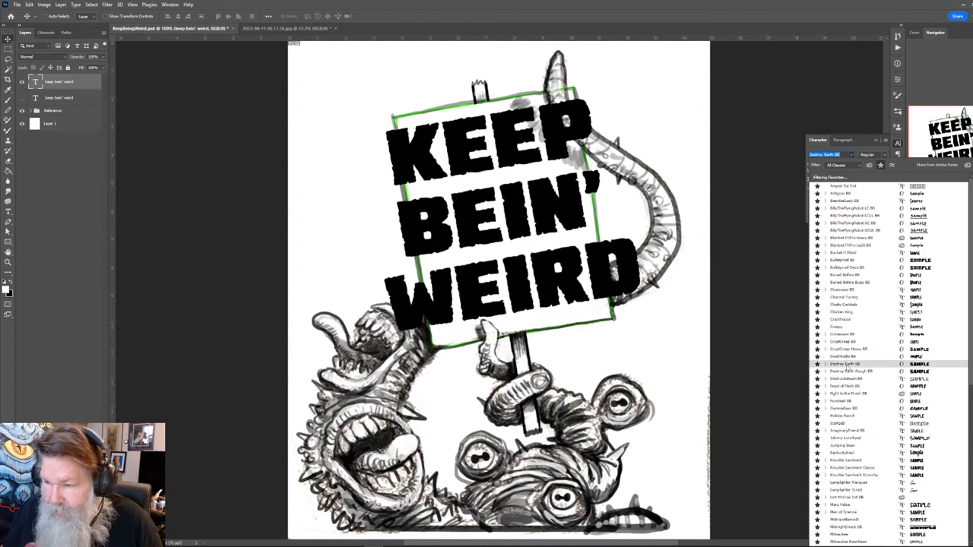
pyautogui.click(852, 371)
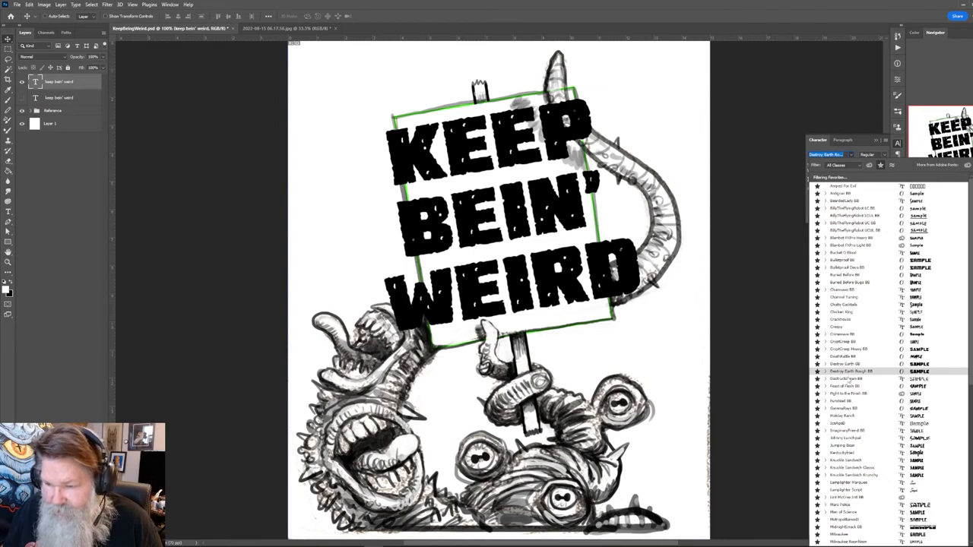
pyautogui.click(844, 387)
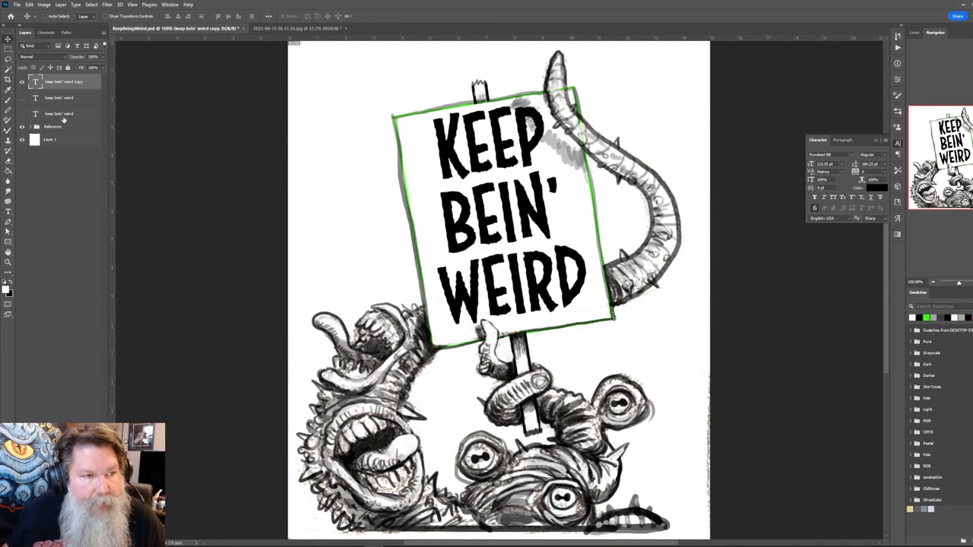
# - Set the sign lettering in Imaginary Friend BB from the font family list
pyautogui.click(829, 155)
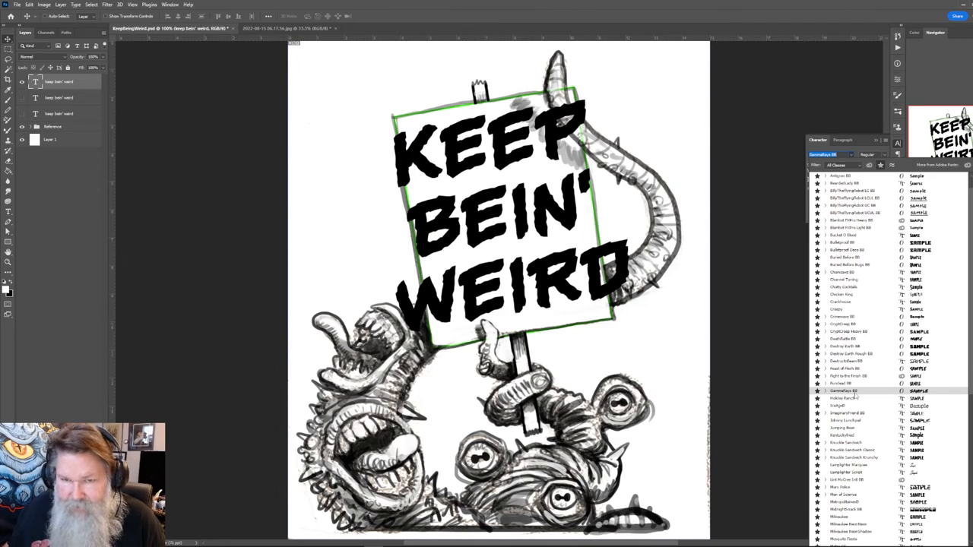
pyautogui.scroll(-3)
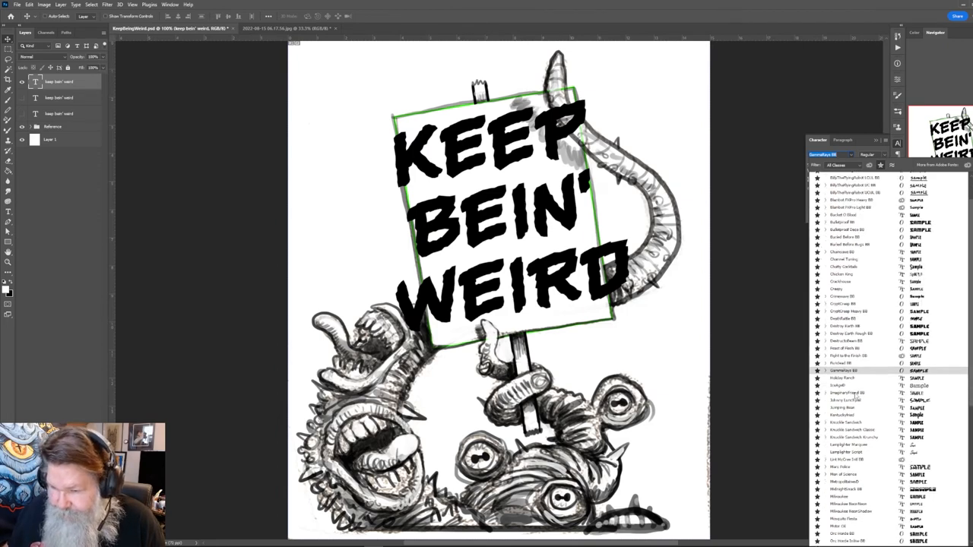
pyautogui.click(844, 393)
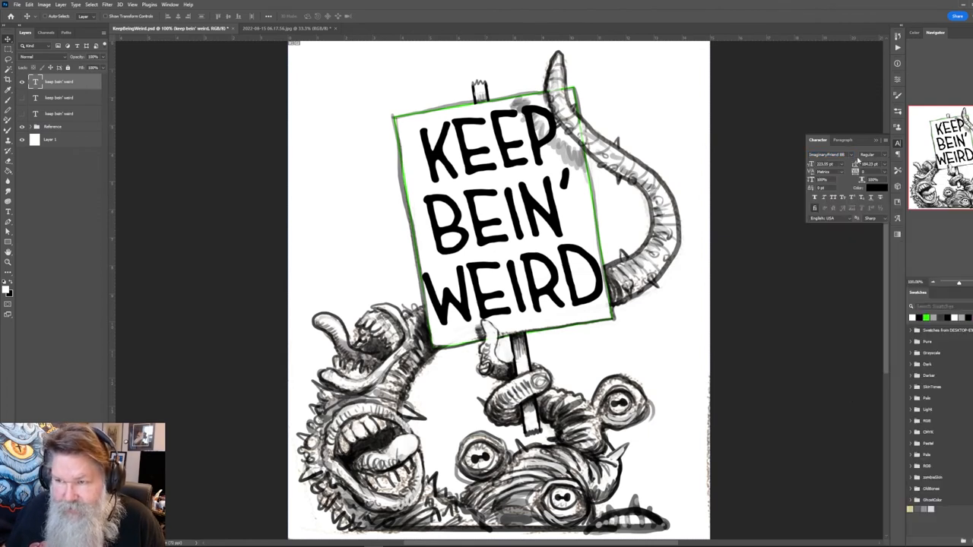
# - Try Imaginary Friend BB's Italic and Bold styles on the sign text
pyautogui.click(870, 154)
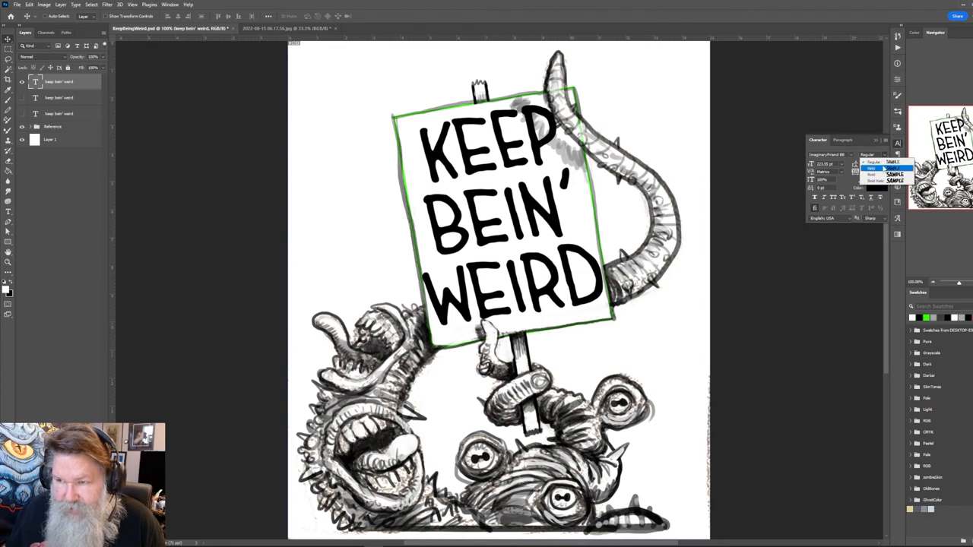
pyautogui.click(886, 167)
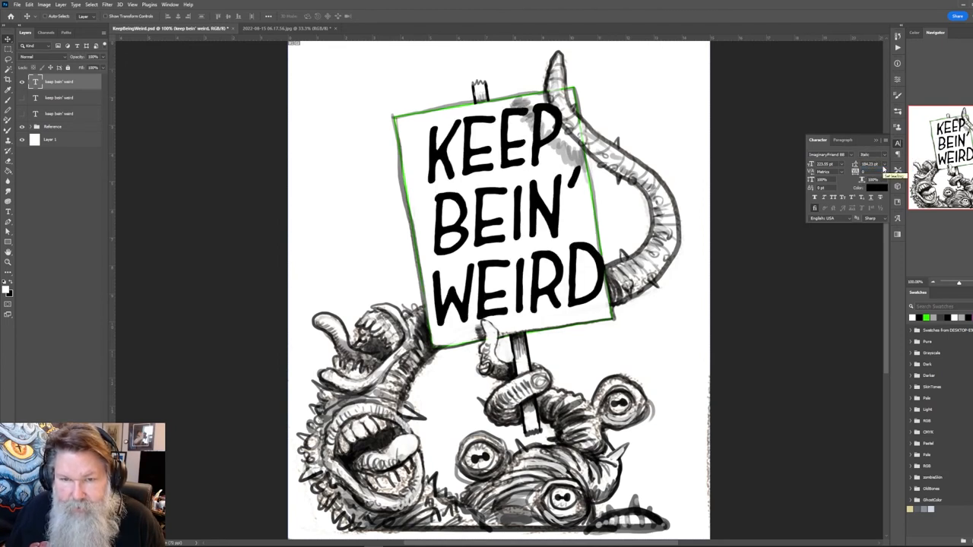
pyautogui.click(866, 155)
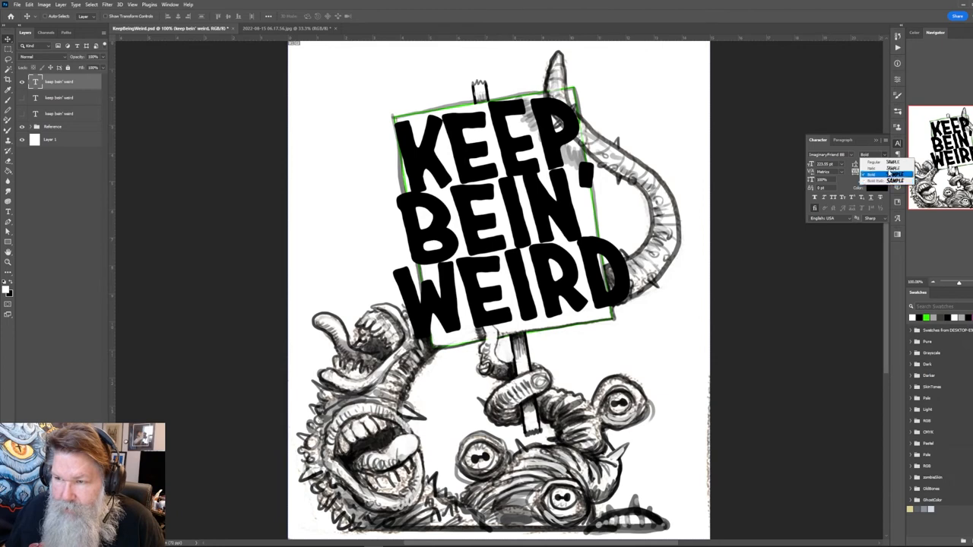
pyautogui.click(891, 168)
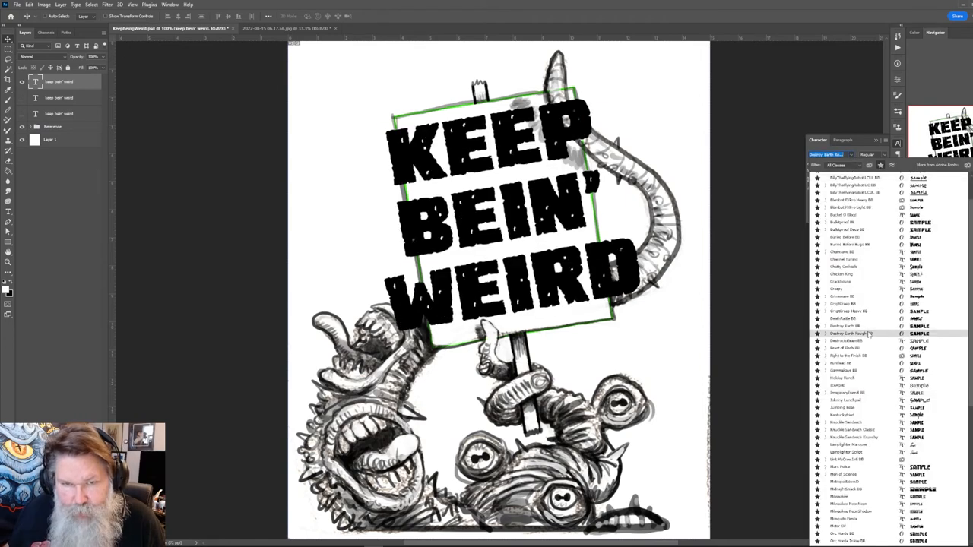
# - Preview Holiday Ranch, Imaginary Friend BB, a heavy condensed font and Jumping Bean, ending on Imaginary Friend BB
pyautogui.click(842, 378)
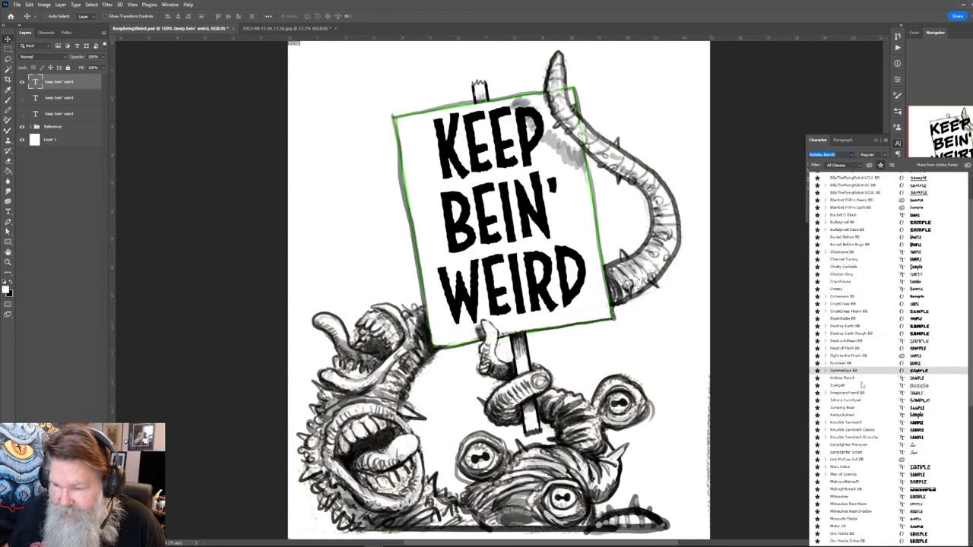
pyautogui.click(844, 393)
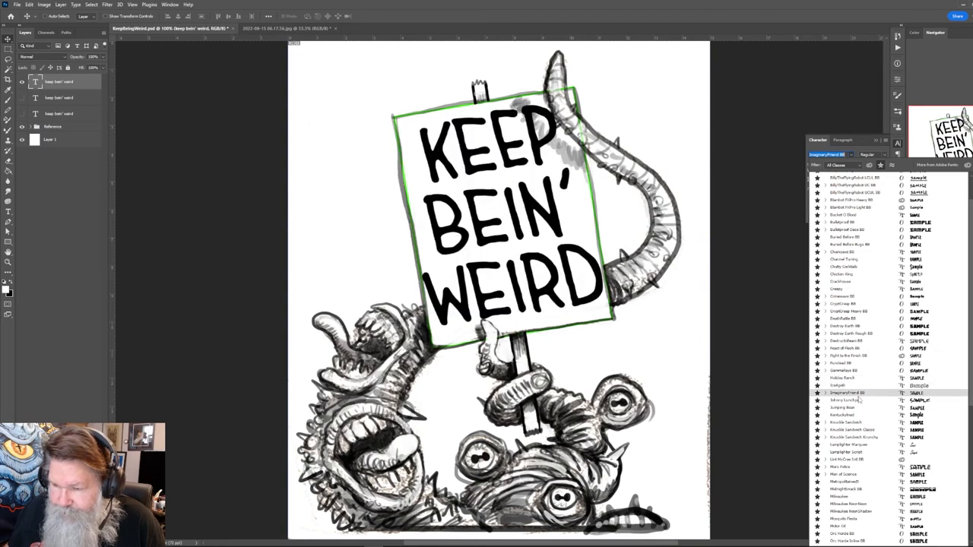
pyautogui.click(846, 380)
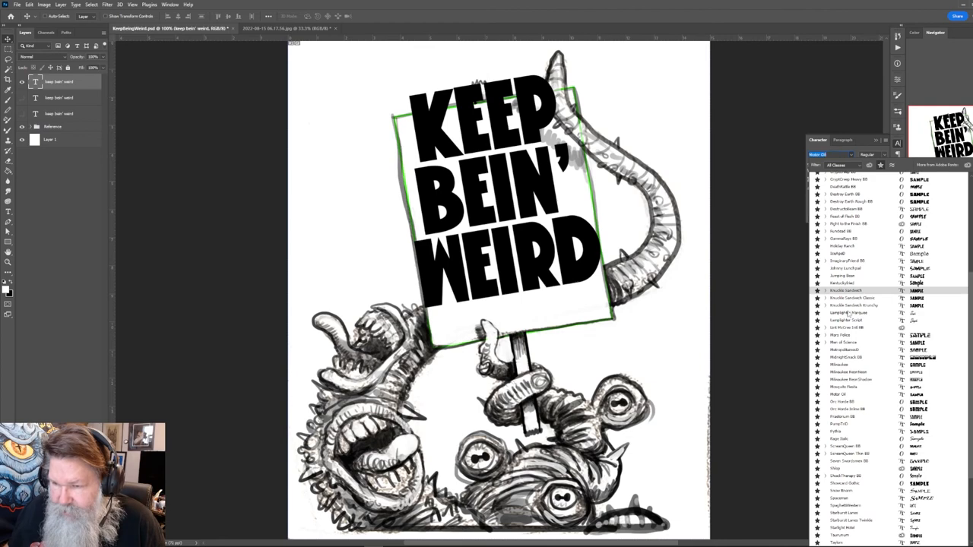
pyautogui.click(842, 275)
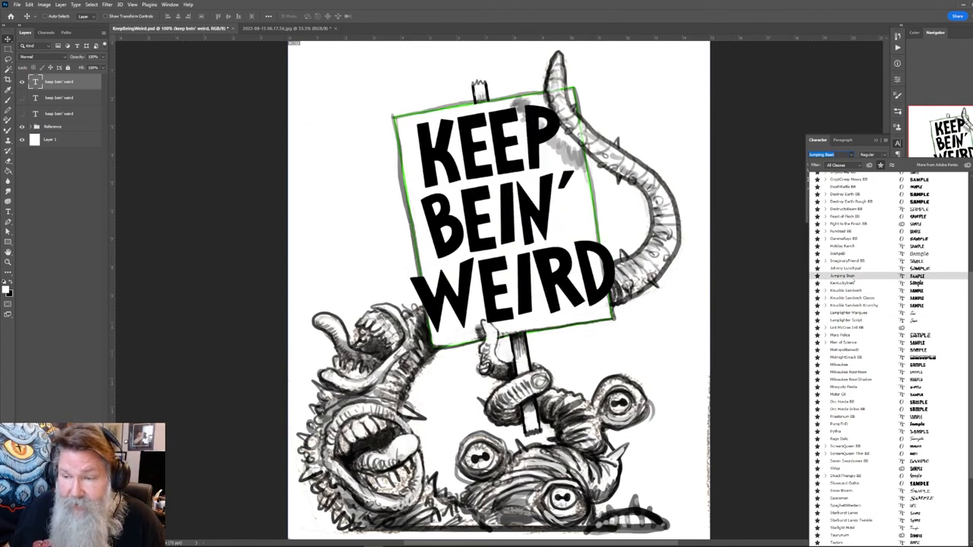
pyautogui.click(852, 283)
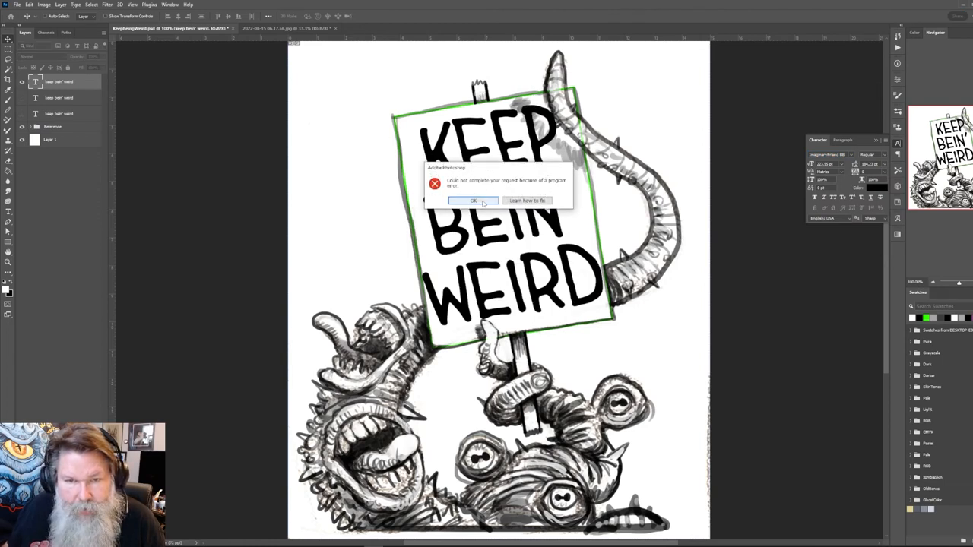
# - Dismiss the program error and preview Knuckle Sandwich and Knuckle Sandwich Classic on the sign text
pyautogui.click(473, 200)
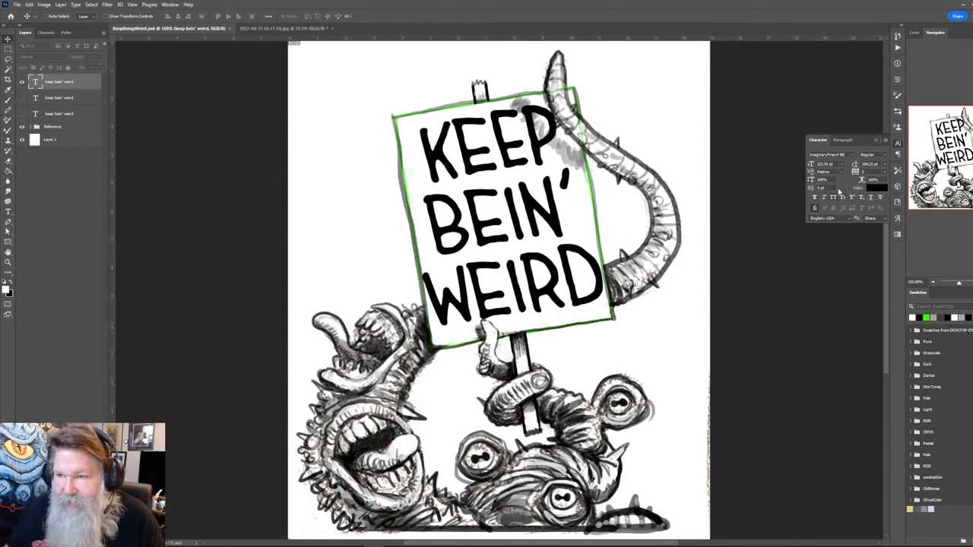
pyautogui.click(851, 155)
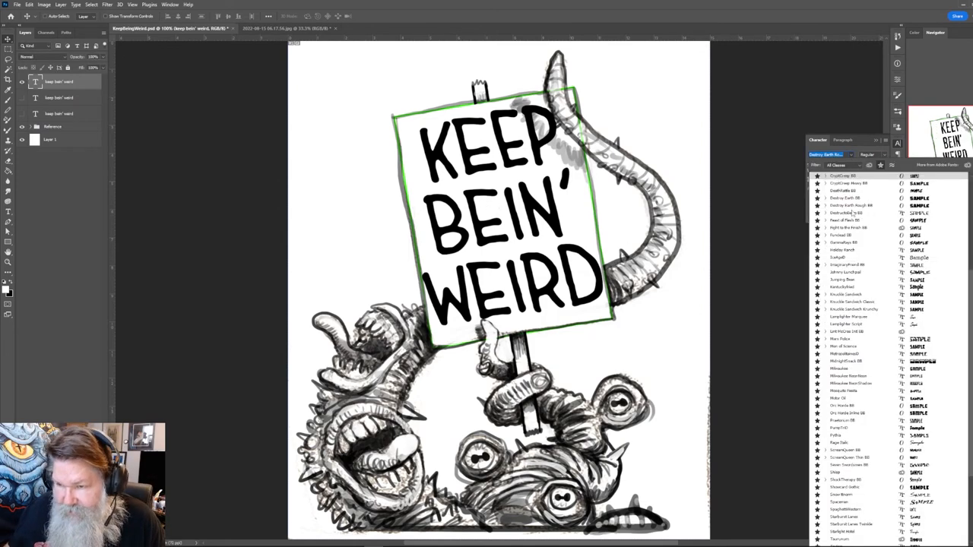
pyautogui.click(844, 294)
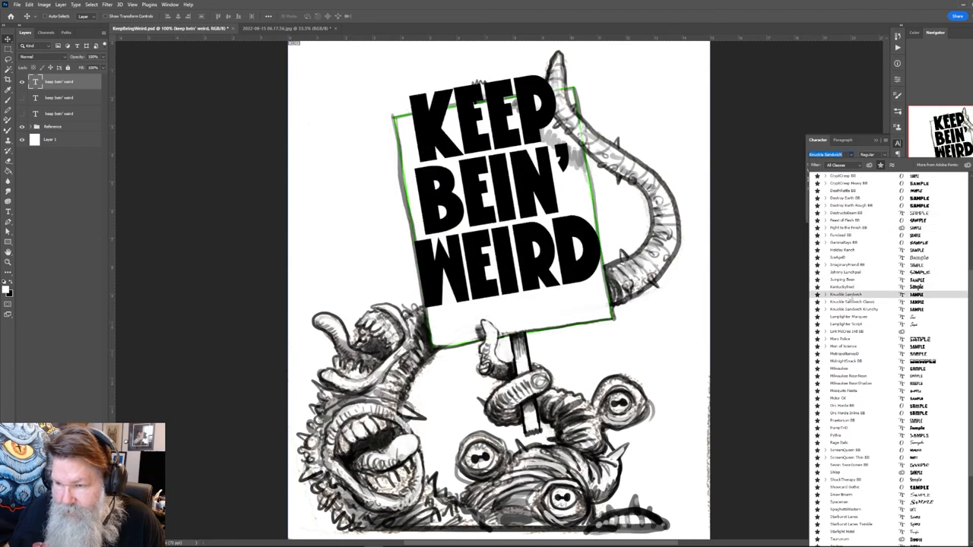
pyautogui.click(852, 302)
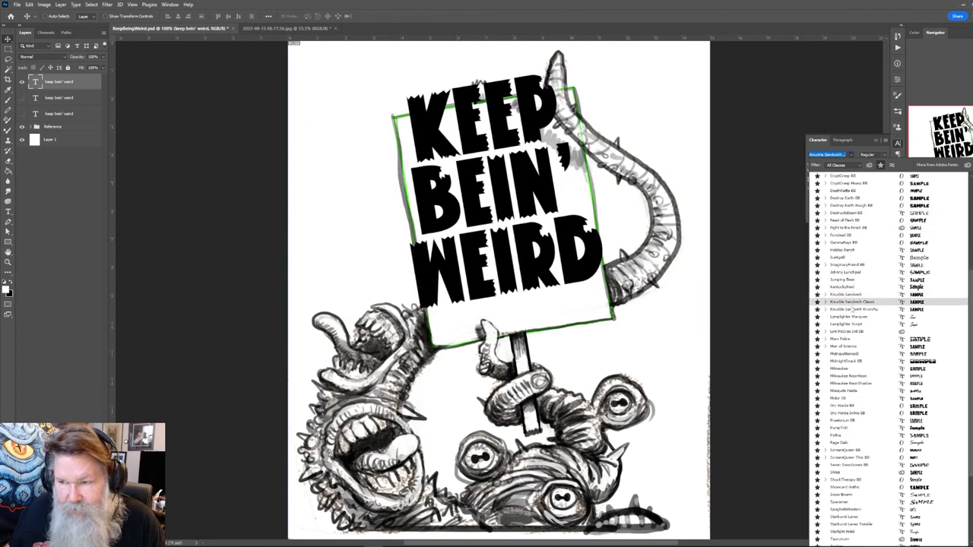
pyautogui.click(846, 324)
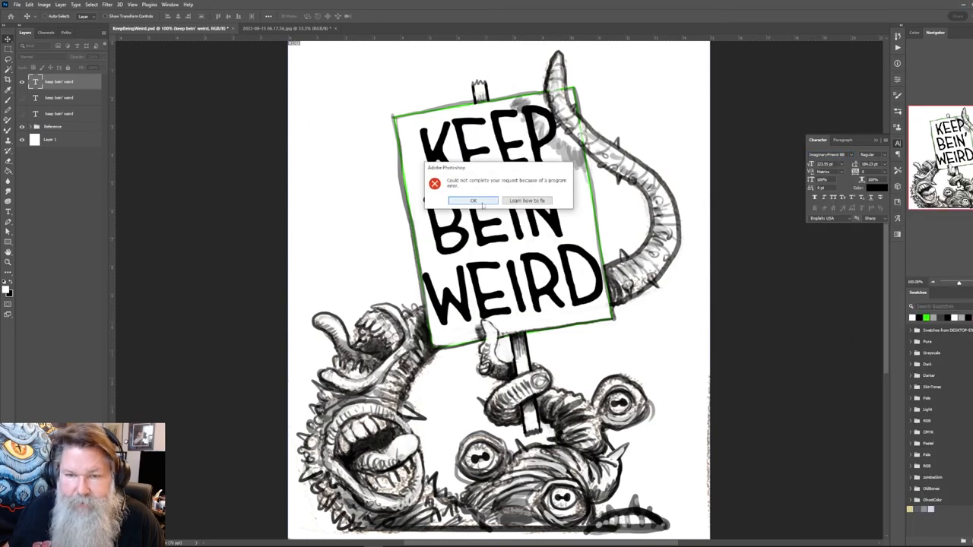
# - Clear the repeated program error messages and return the sign text to Imaginary Friend BB
pyautogui.click(472, 200)
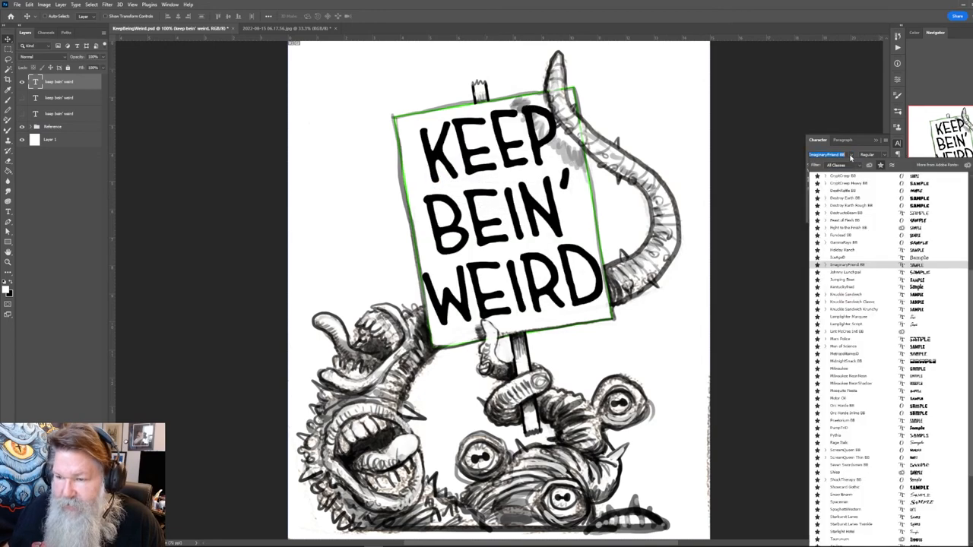
pyautogui.click(848, 183)
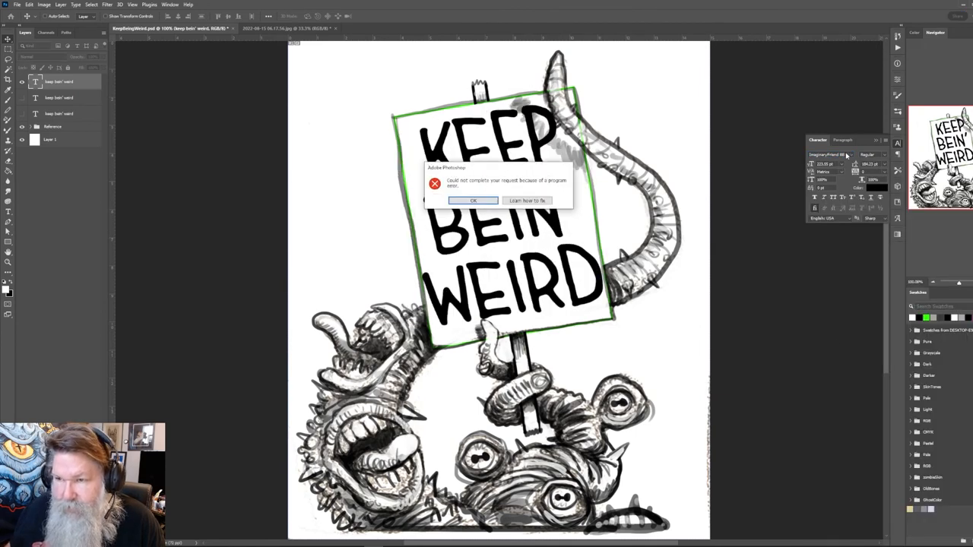
pyautogui.click(473, 200)
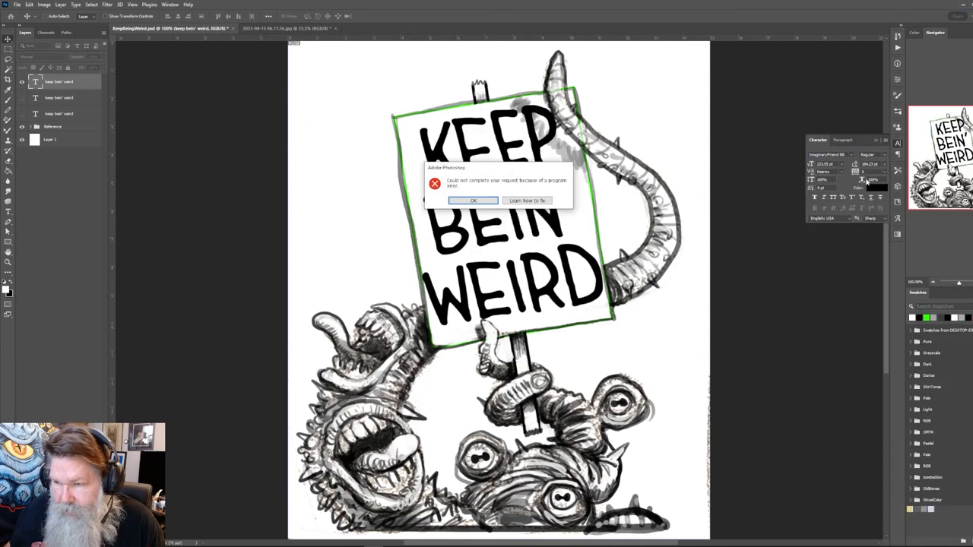
pyautogui.click(473, 200)
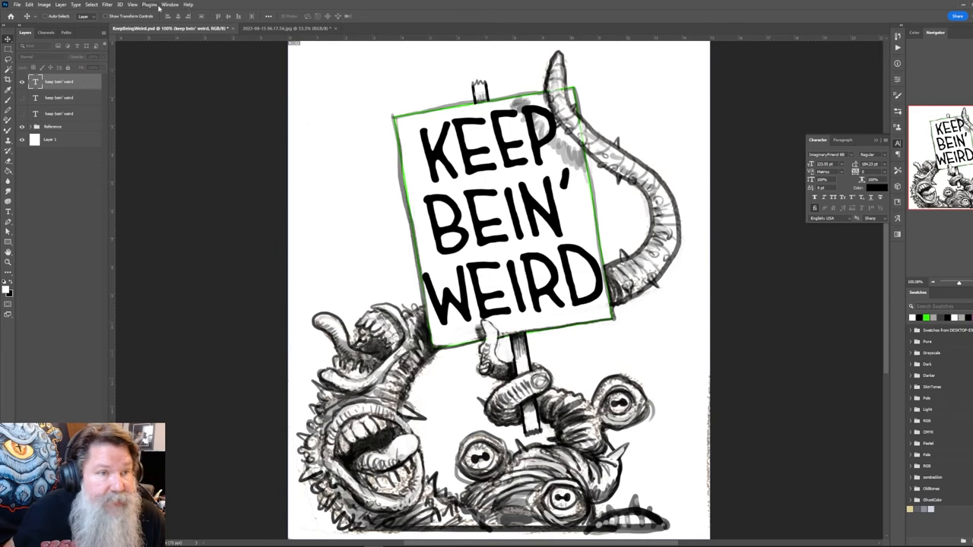
# - Launch the Adobe Fonts website via the Type menu's More from Adobe Fonts command
pyautogui.click(169, 5)
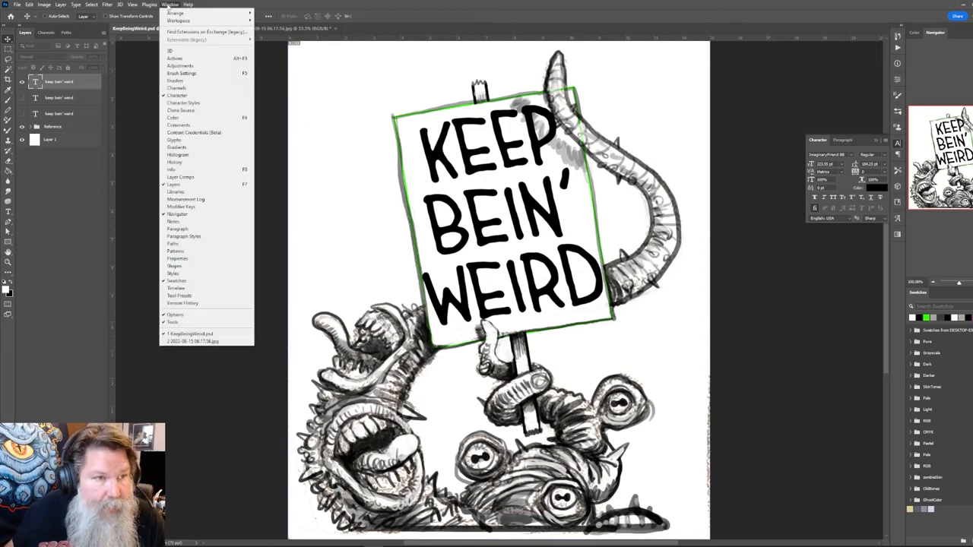
pyautogui.click(75, 5)
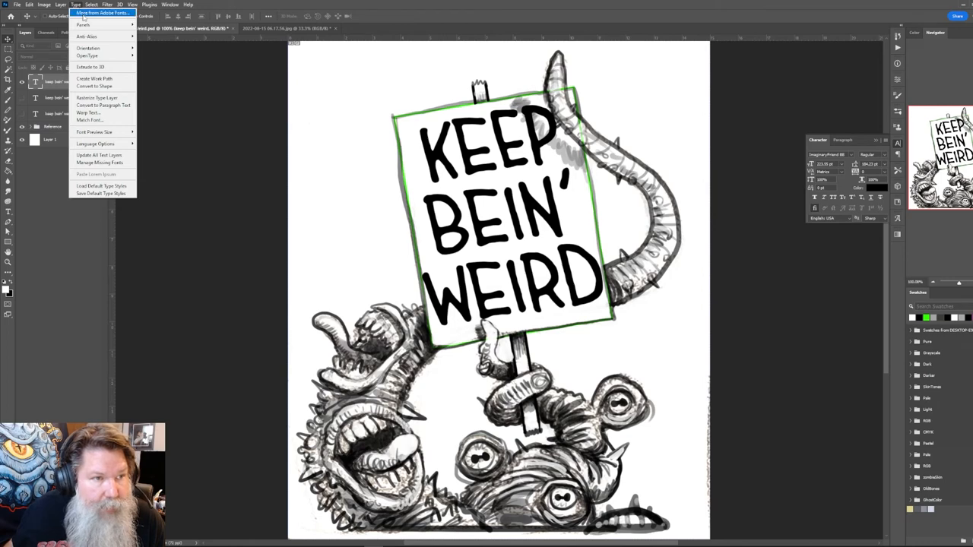
pyautogui.click(99, 12)
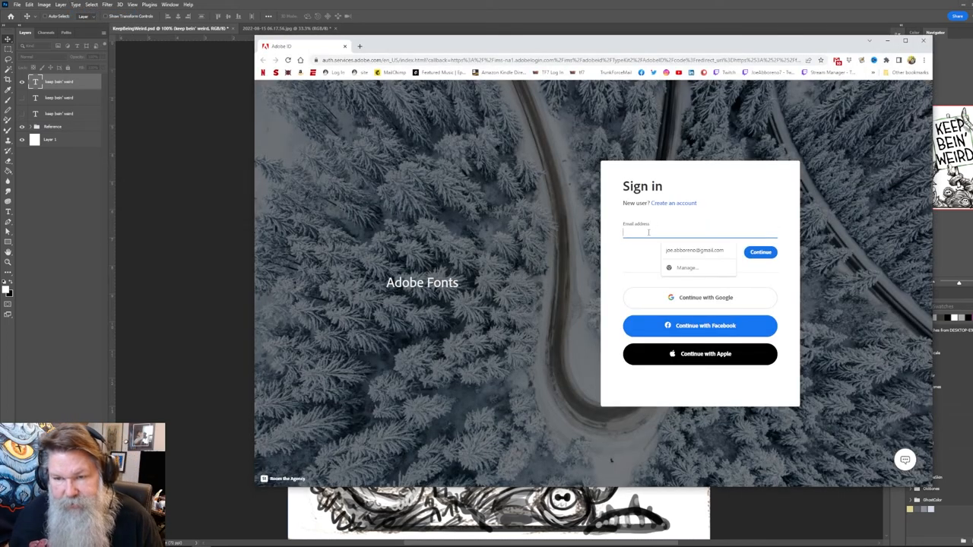
# - Sign in to Adobe Fonts with the saved email and password to reach the font catalogue
pyautogui.click(694, 251)
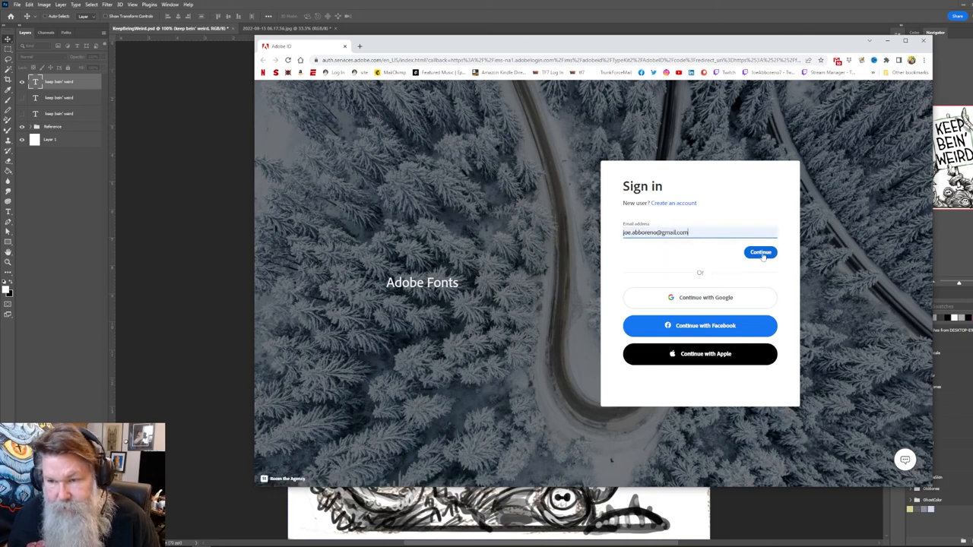
pyautogui.click(760, 251)
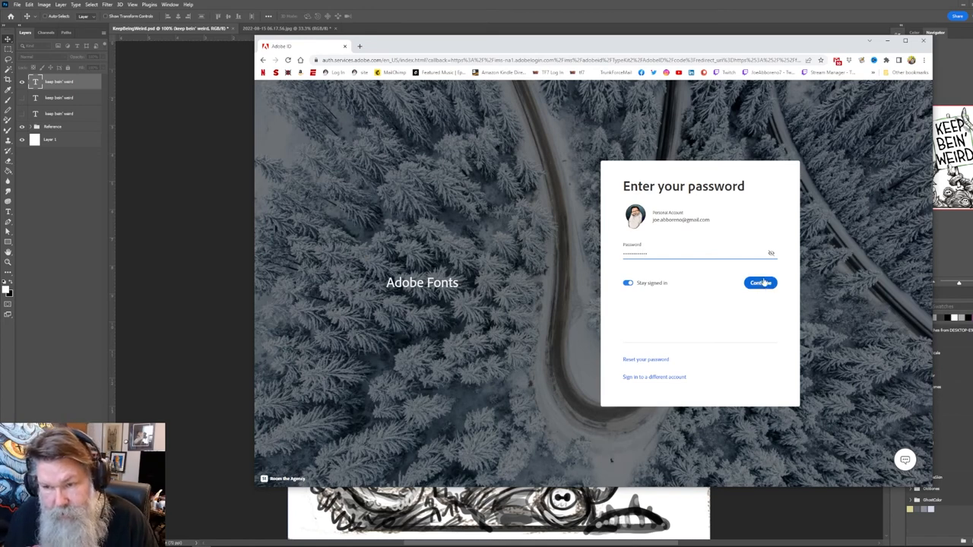
pyautogui.click(760, 283)
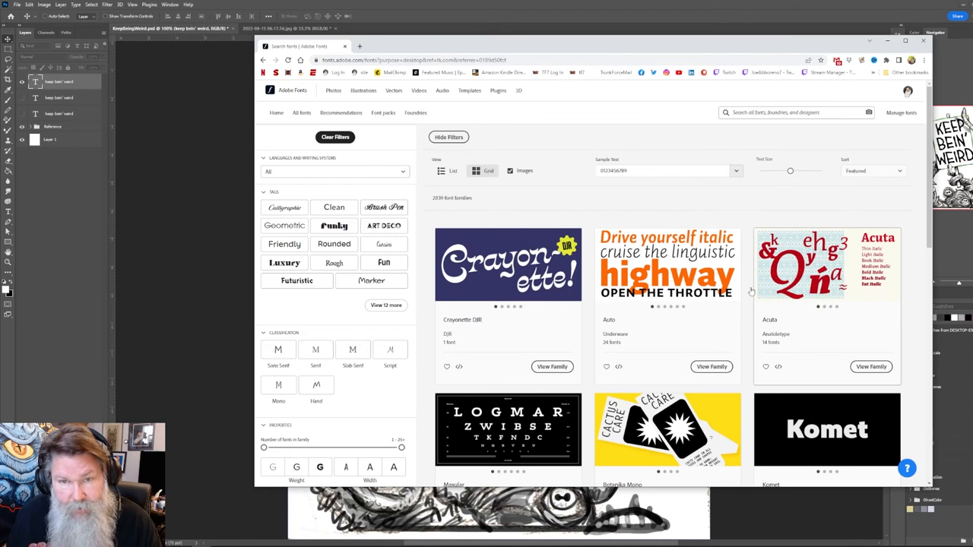
# - Search 'lint' in Adobe Fonts and activate all three Lint McCree fonts
pyautogui.click(796, 113)
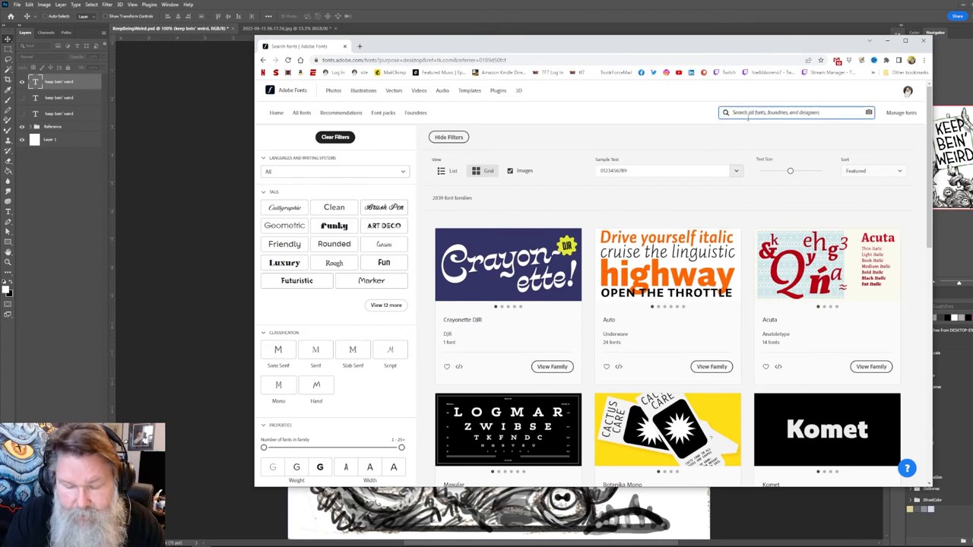
pyautogui.write('lint')
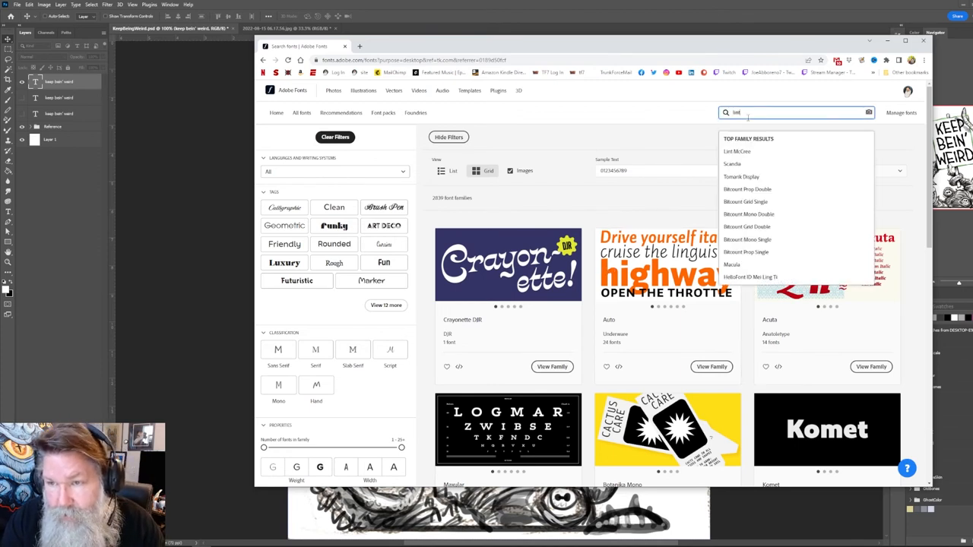
pyautogui.click(737, 151)
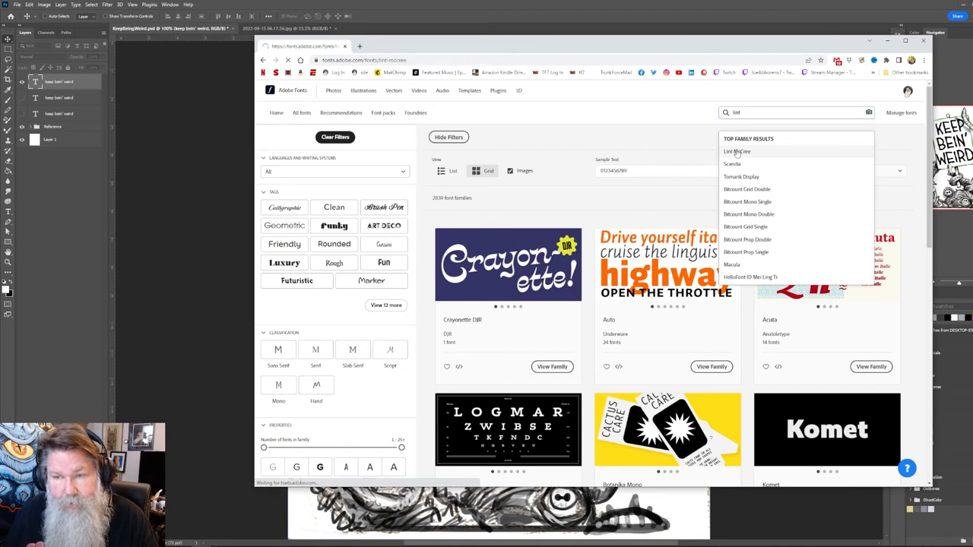
pyautogui.click(736, 151)
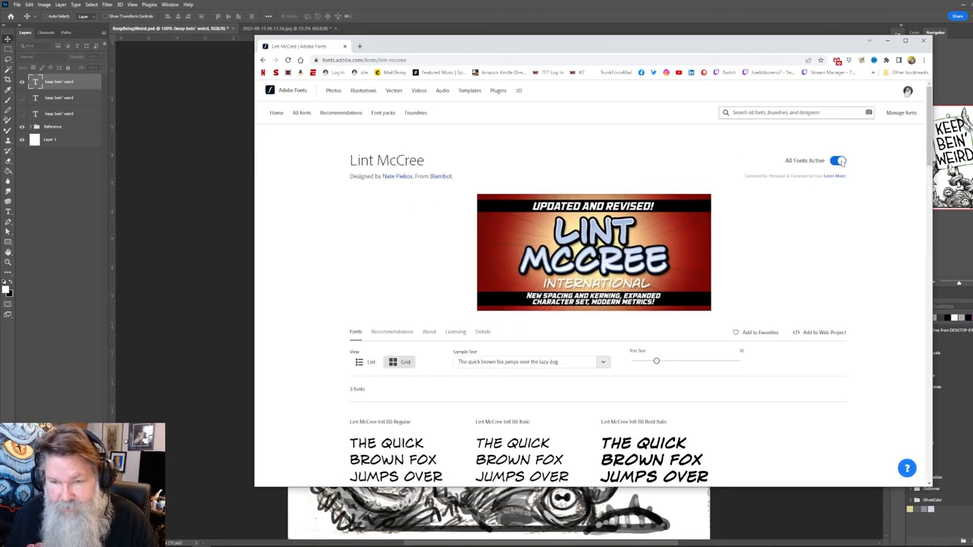
pyautogui.click(837, 160)
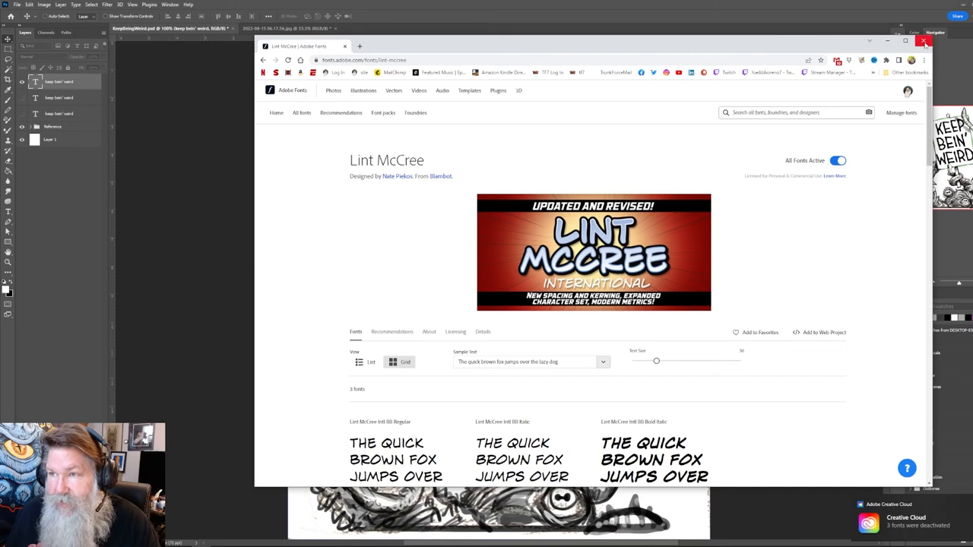
# - Close the browser and return to Photoshop's font family list for the sign text
pyautogui.click(923, 41)
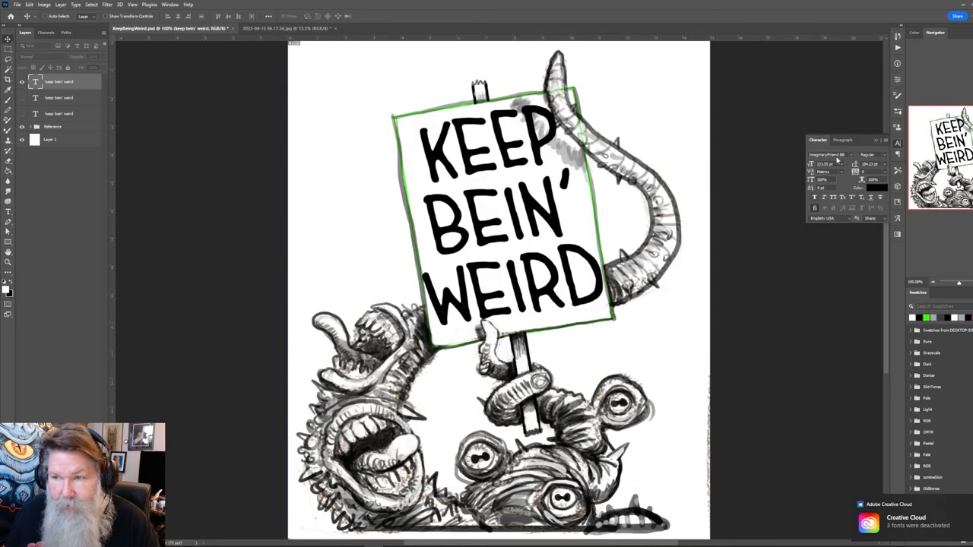
pyautogui.click(850, 154)
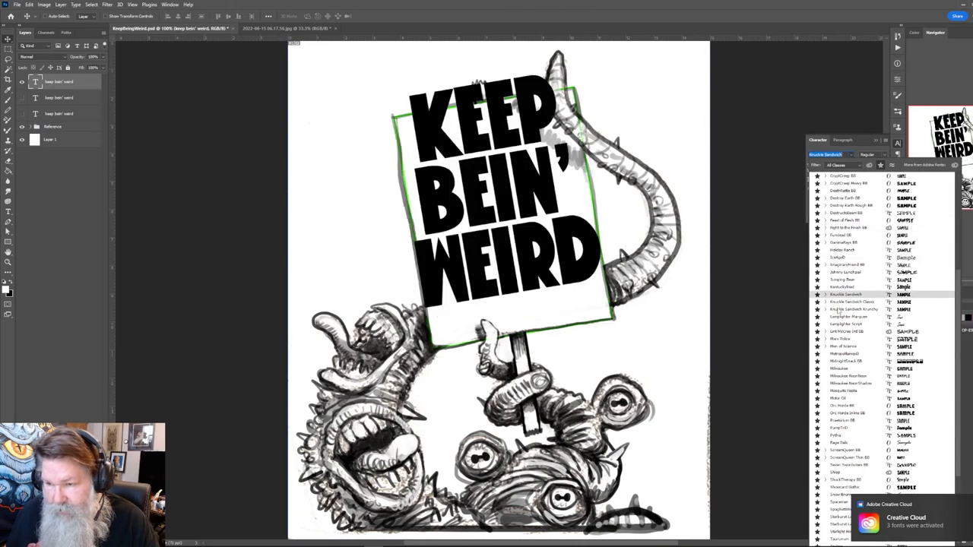
# - Preview script, Milwaukee, outlined inline, sketchy, slanted serif and blackletter fonts on the sign lettering
pyautogui.click(846, 324)
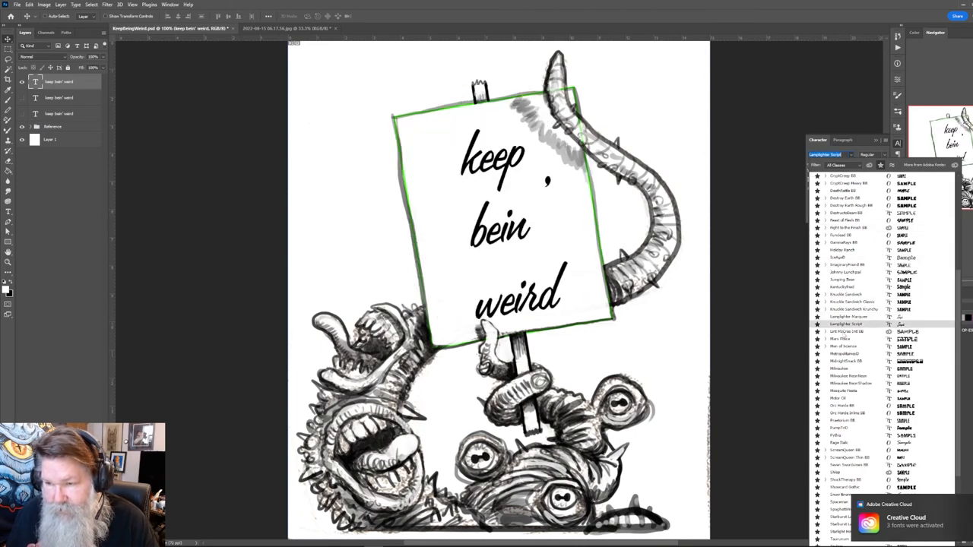
pyautogui.click(844, 332)
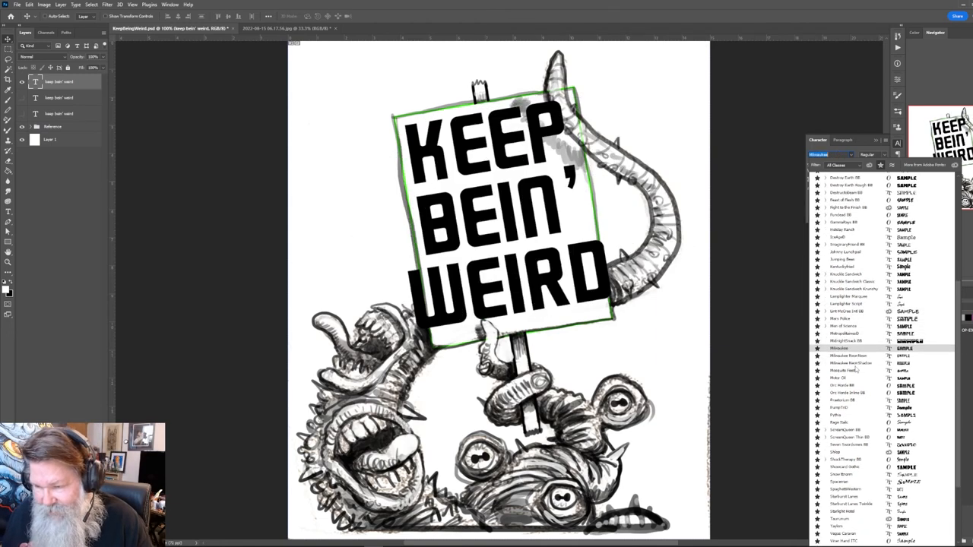
pyautogui.click(848, 312)
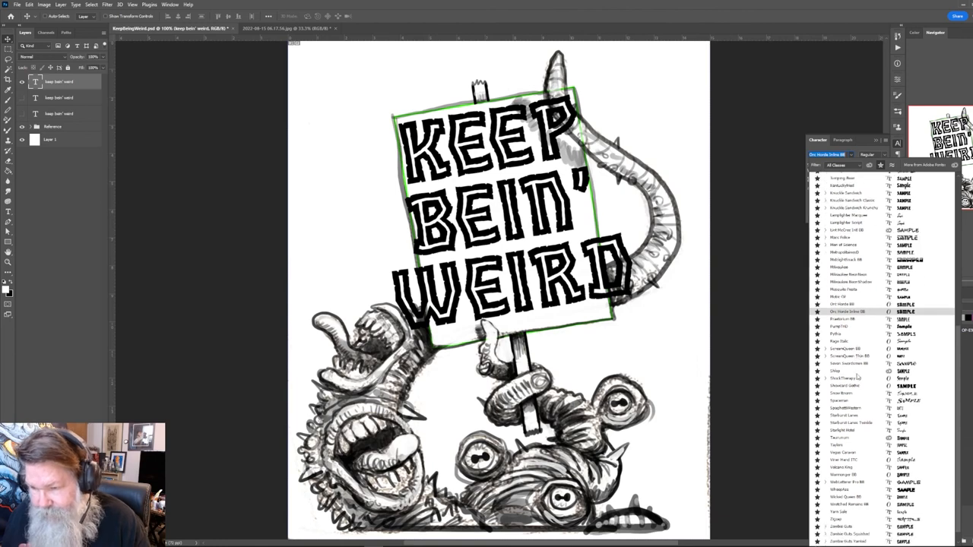
pyautogui.click(836, 371)
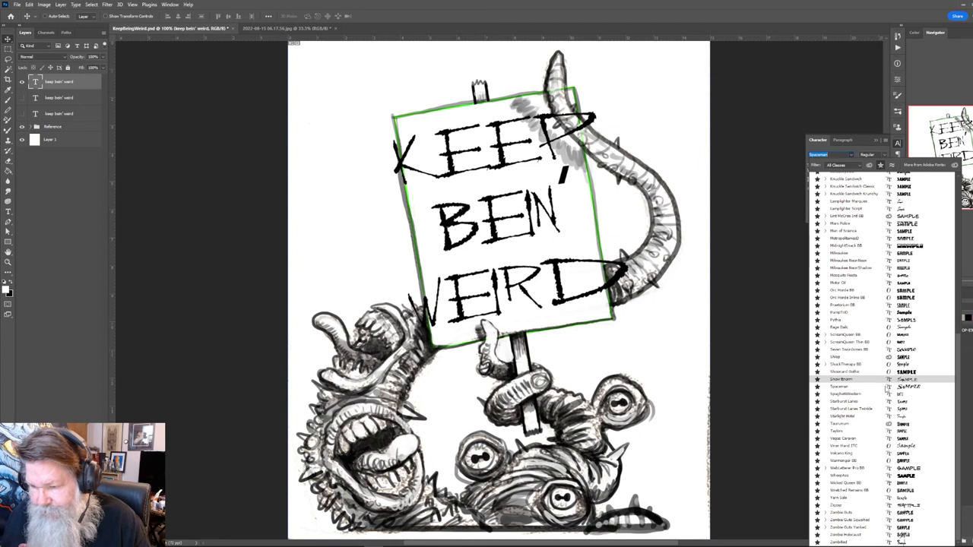
pyautogui.click(844, 386)
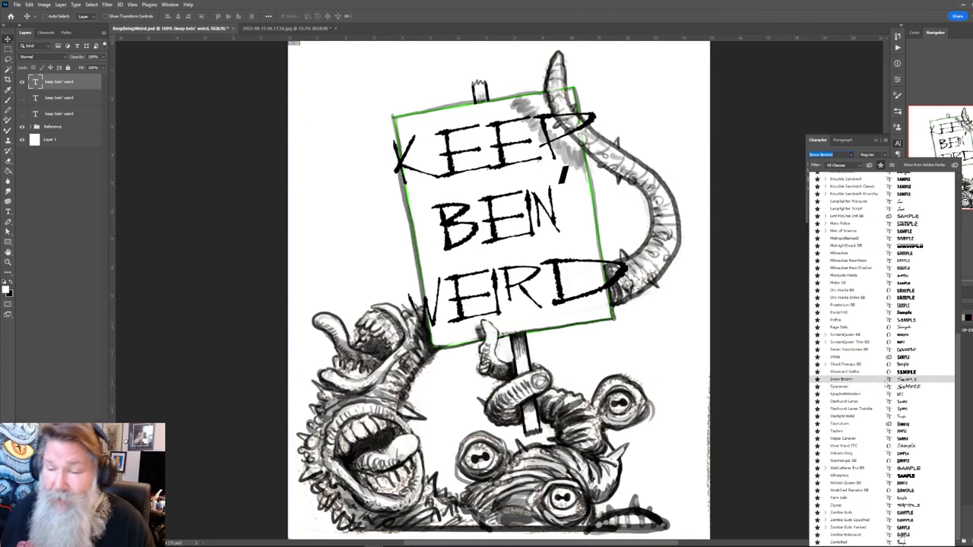
pyautogui.click(844, 386)
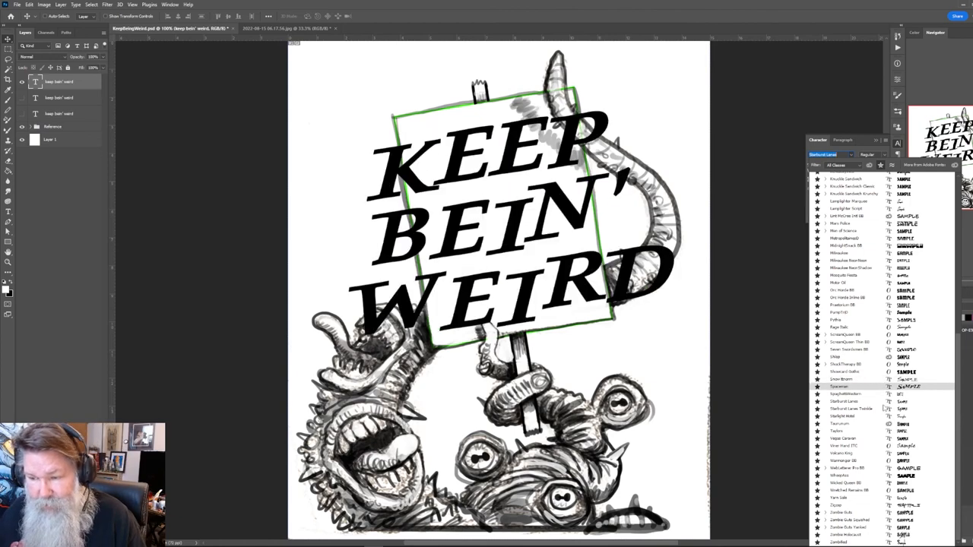
pyautogui.click(844, 423)
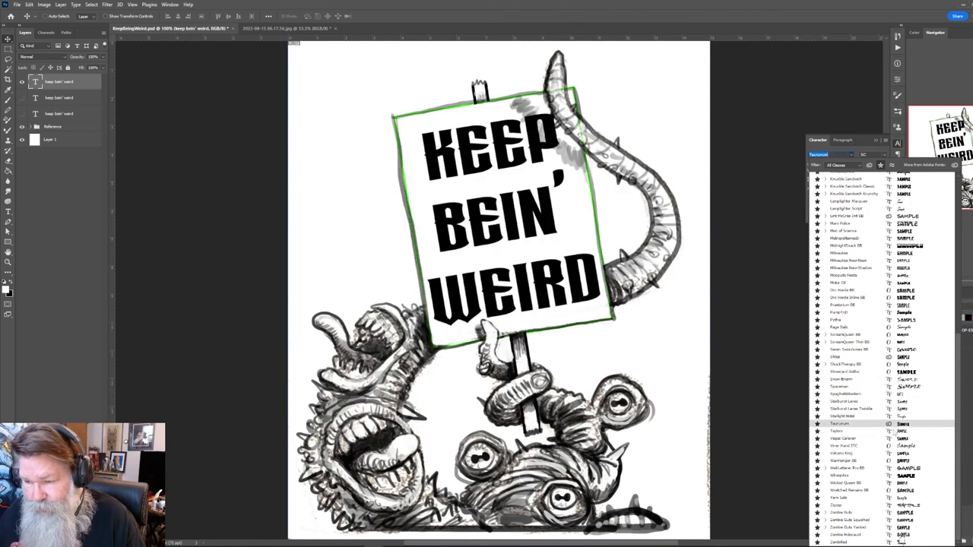
pyautogui.click(837, 431)
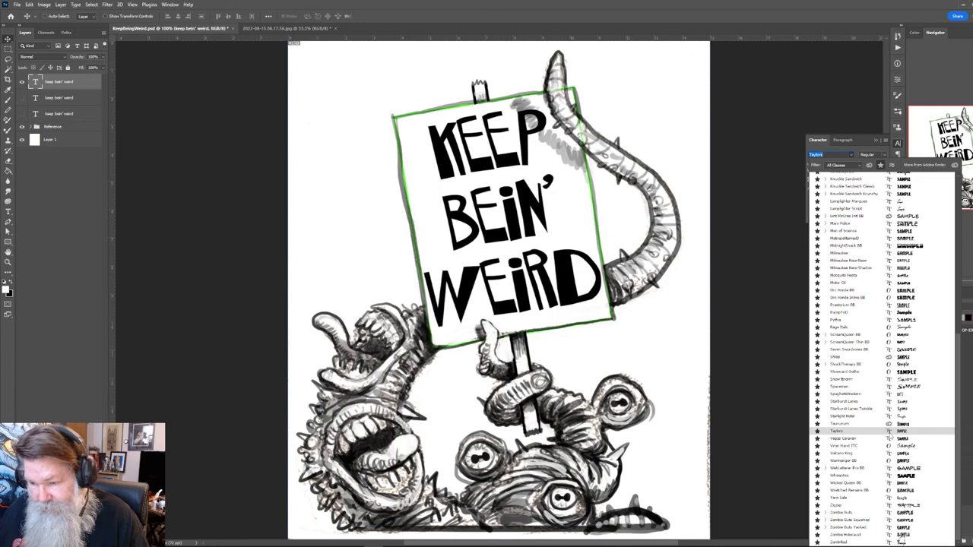
# - Preview outlined, calligraphic, striped, rounded bold and blocky all-caps display fonts on the sign lettering
pyautogui.click(843, 439)
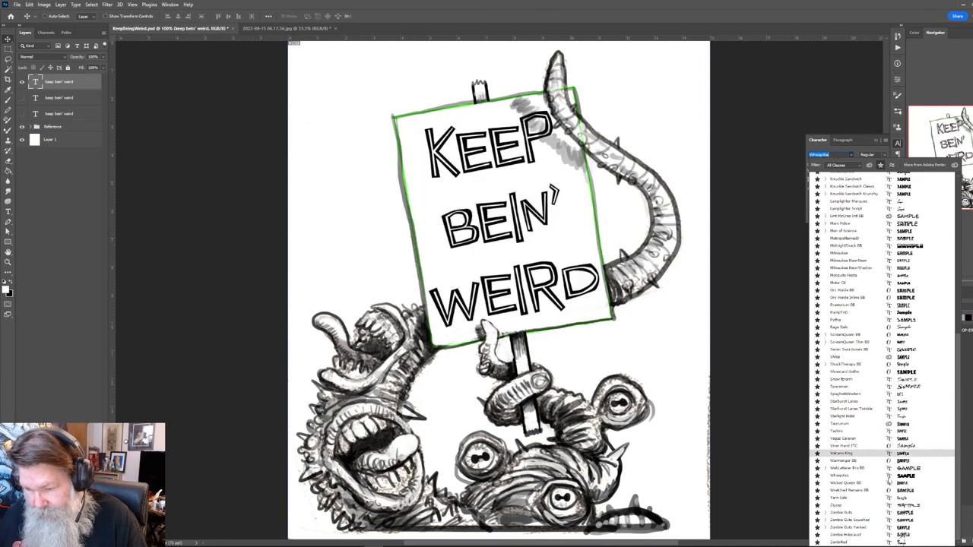
pyautogui.click(836, 506)
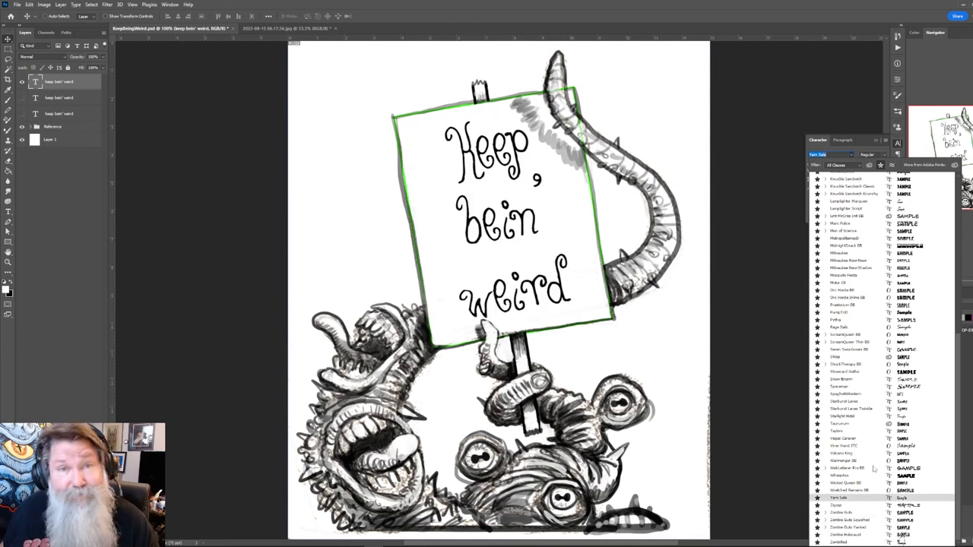
pyautogui.click(844, 446)
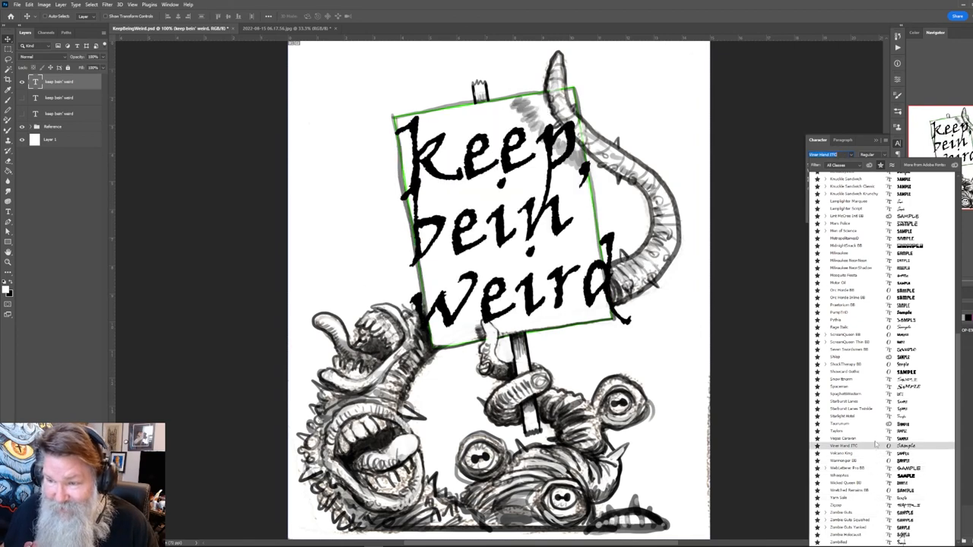
pyautogui.click(840, 320)
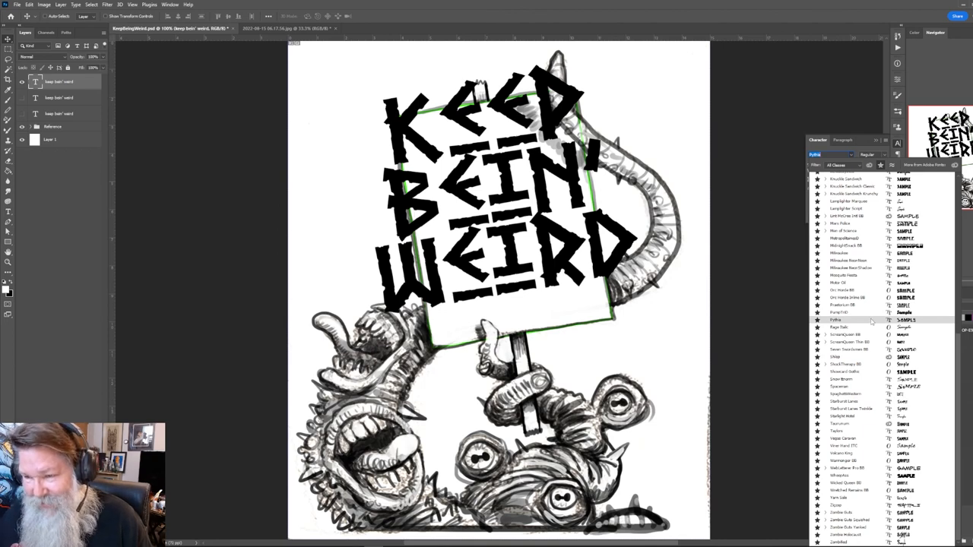
pyautogui.click(851, 312)
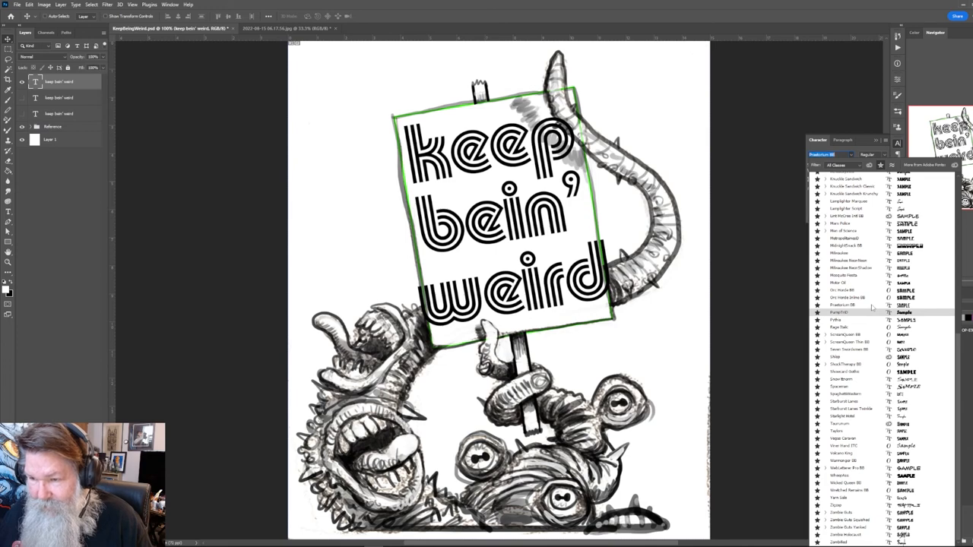
pyautogui.click(844, 283)
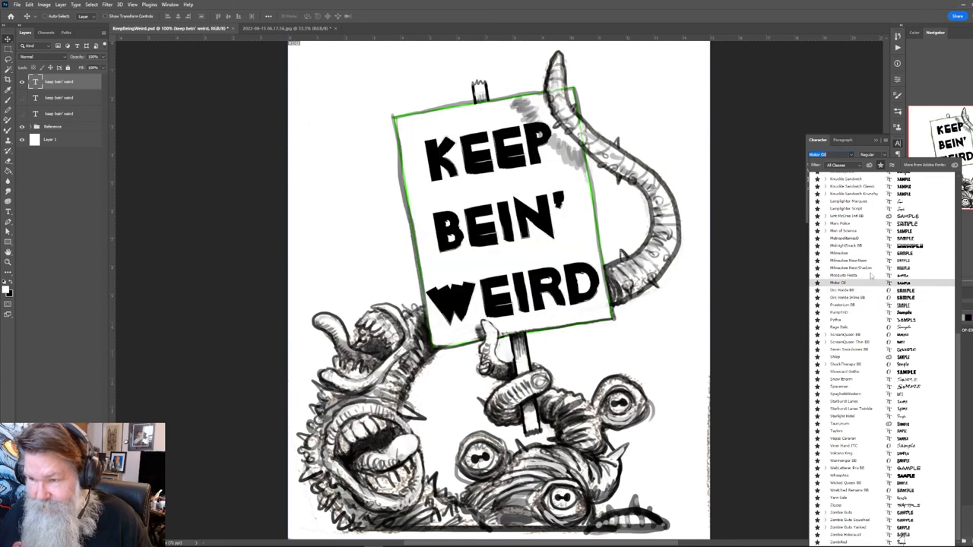
pyautogui.click(851, 268)
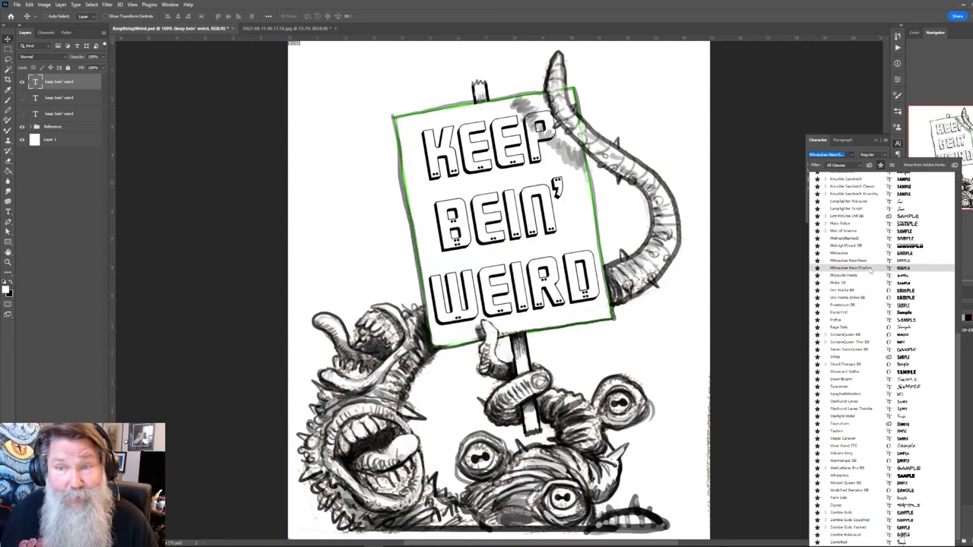
pyautogui.click(846, 246)
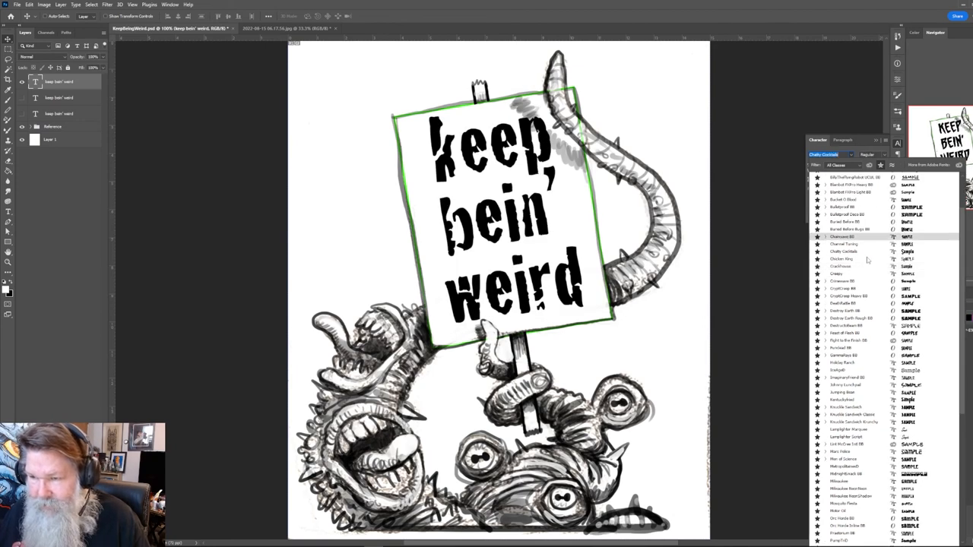
# - Filter to favourite fonts and set the sign text in the BillyTheFlyingRobot hand-drawn capitals variant
pyautogui.click(841, 312)
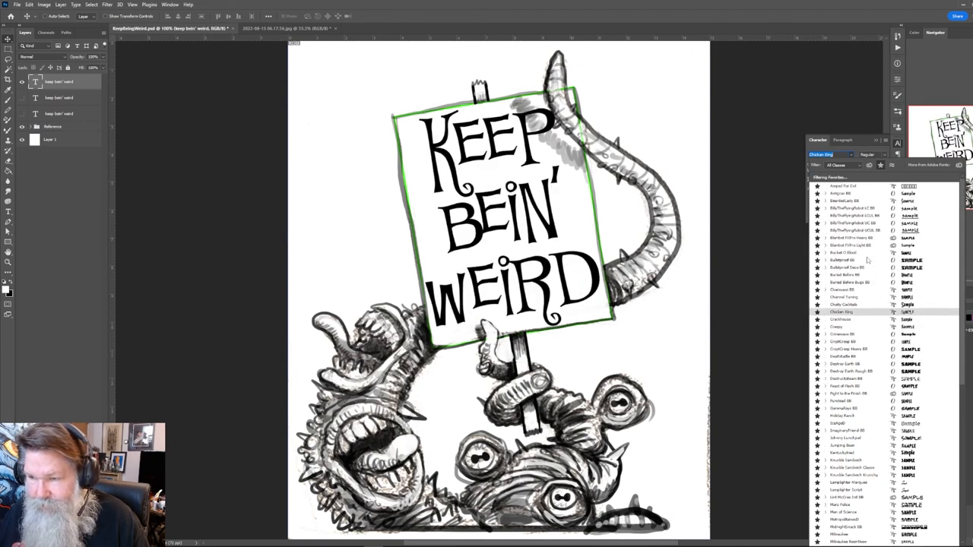
pyautogui.click(852, 215)
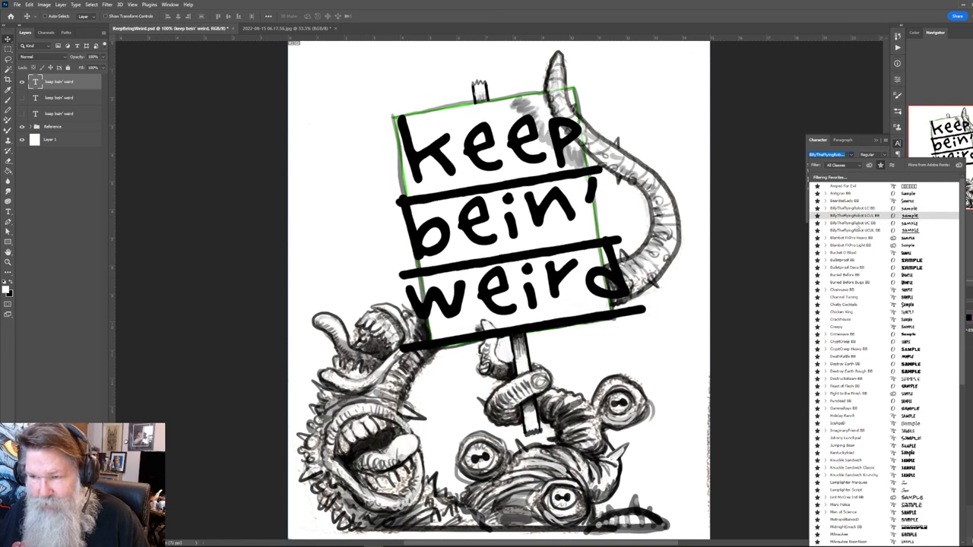
pyautogui.click(852, 223)
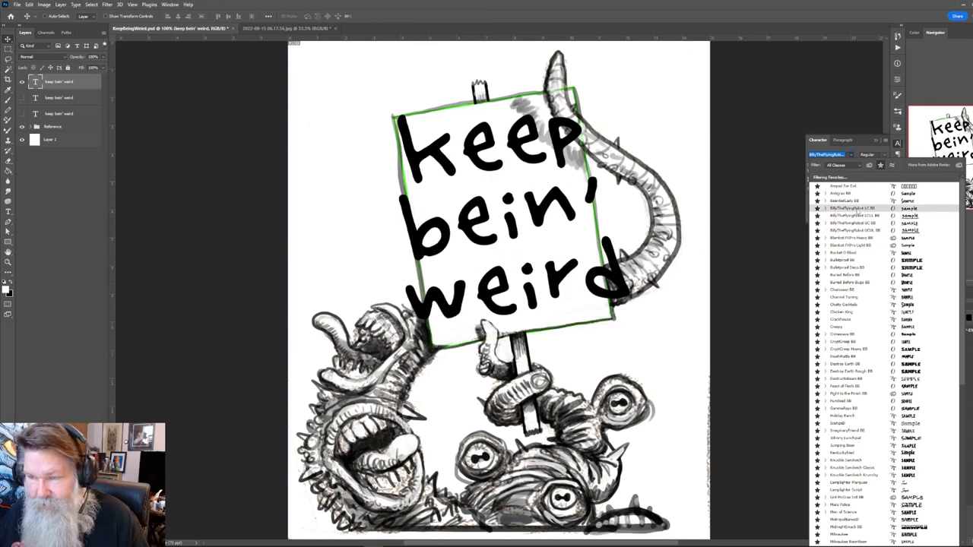
pyautogui.click(851, 223)
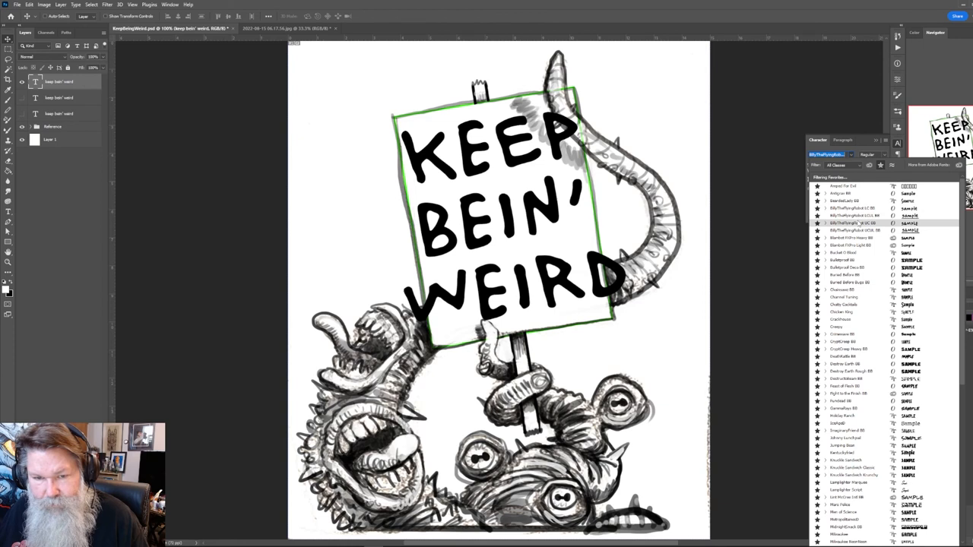
pyautogui.moveTo(860, 226)
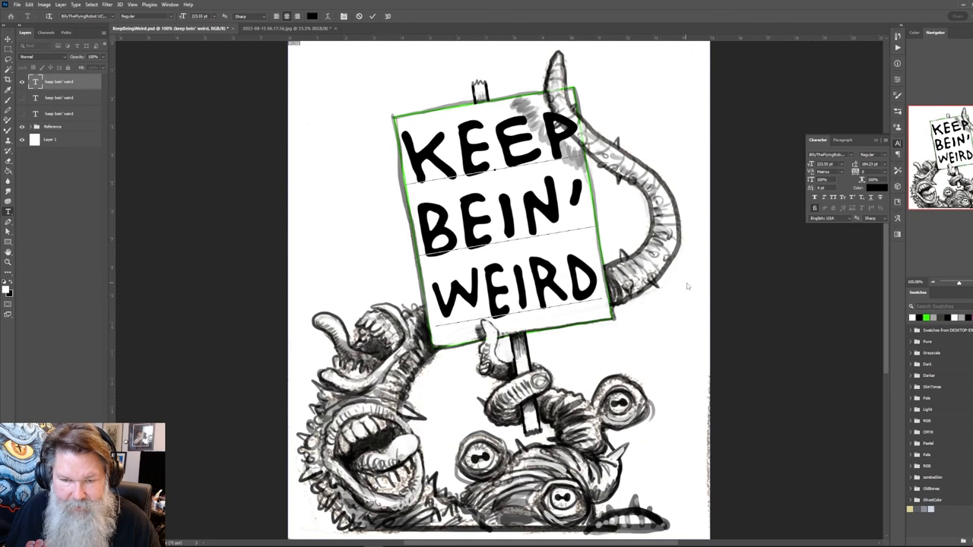
pyautogui.moveTo(683, 295)
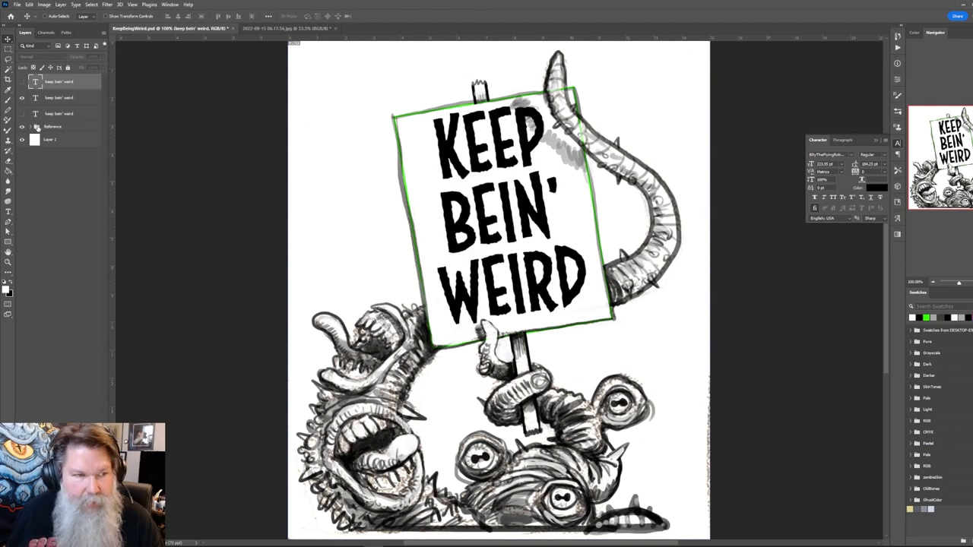
pyautogui.click(68, 97)
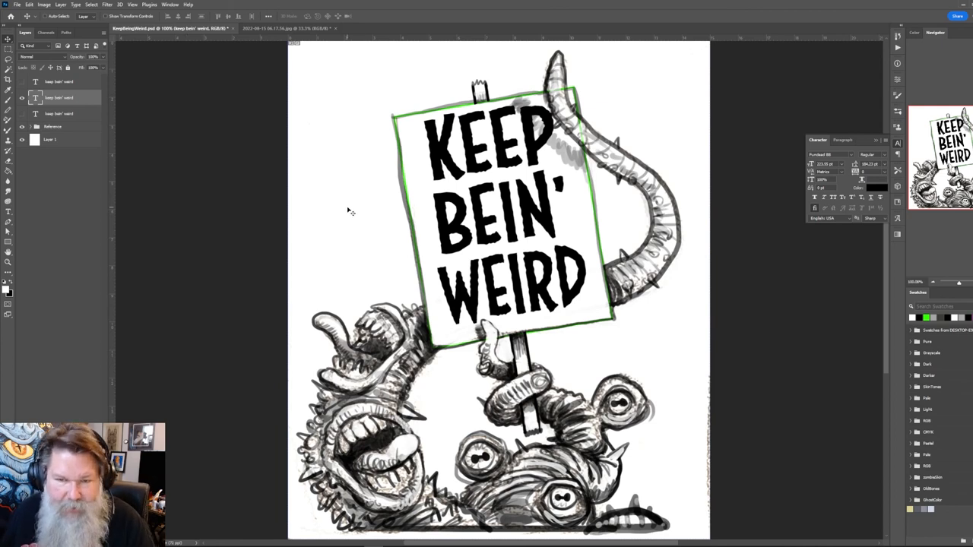
pyautogui.moveTo(464, 242)
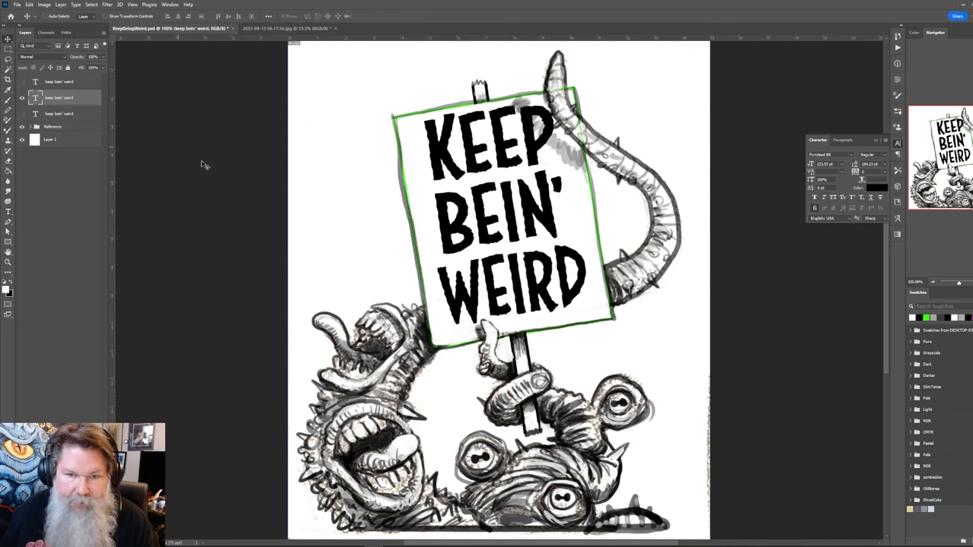
pyautogui.moveTo(209, 167)
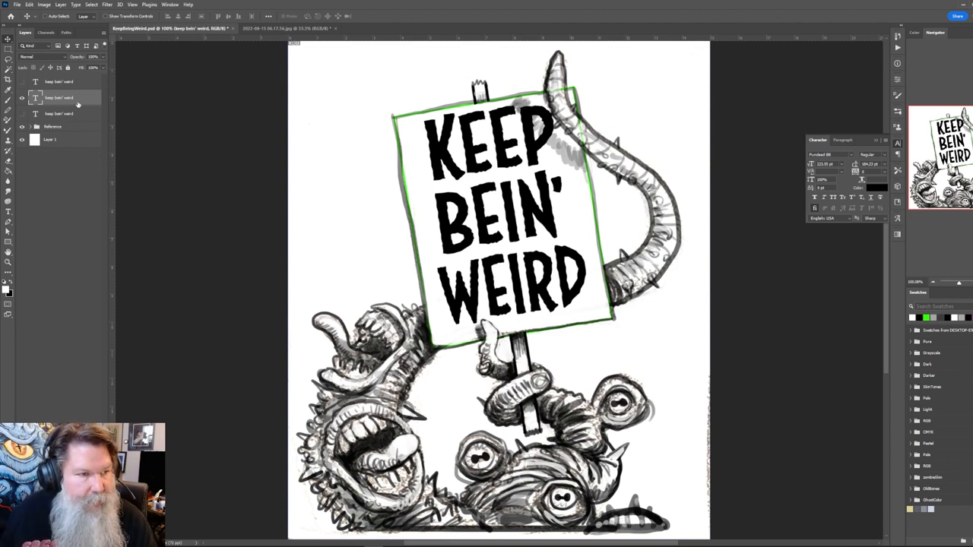
# - Move the 'keep bein' weird' text layer into the Reference group
pyautogui.click(65, 114)
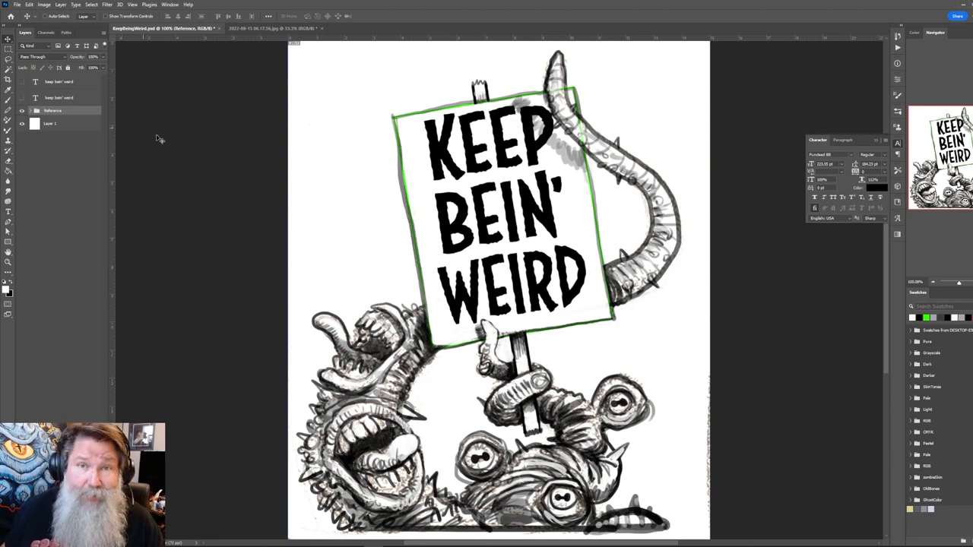
pyautogui.moveTo(160, 137)
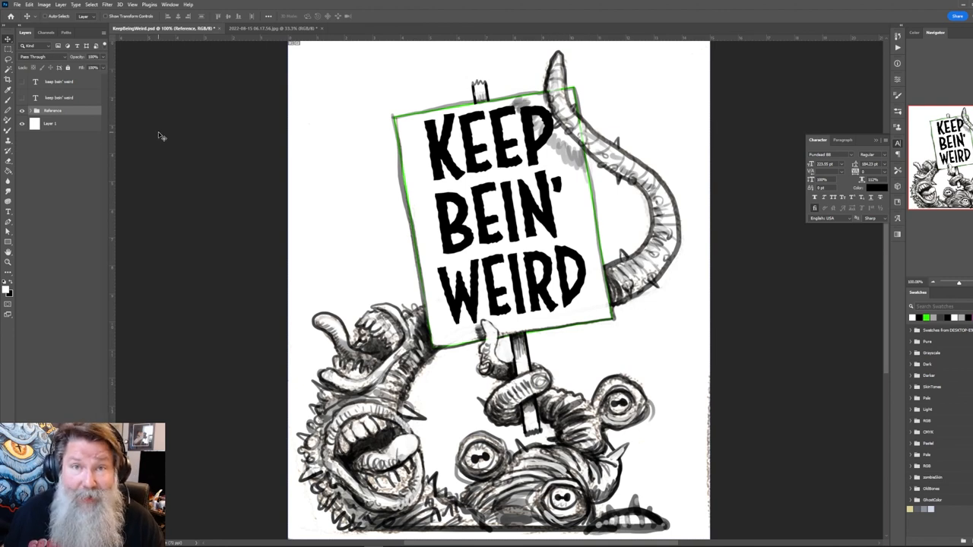